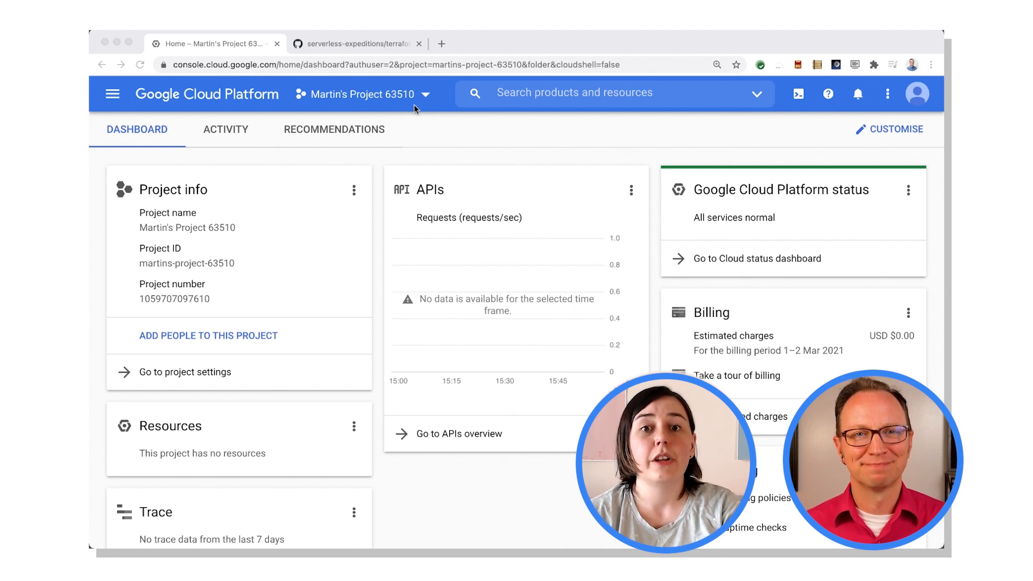
pyautogui.moveTo(422, 122)
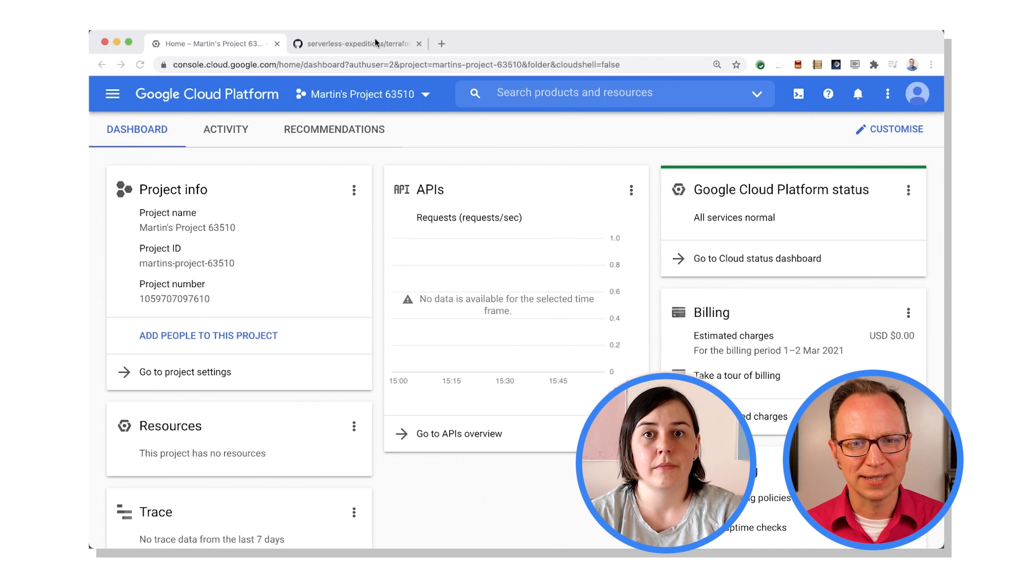
# Step: Bring the terraform-serverless README's 'To deploy using Terraform' steps into view on GitHub
pyautogui.click(356, 43)
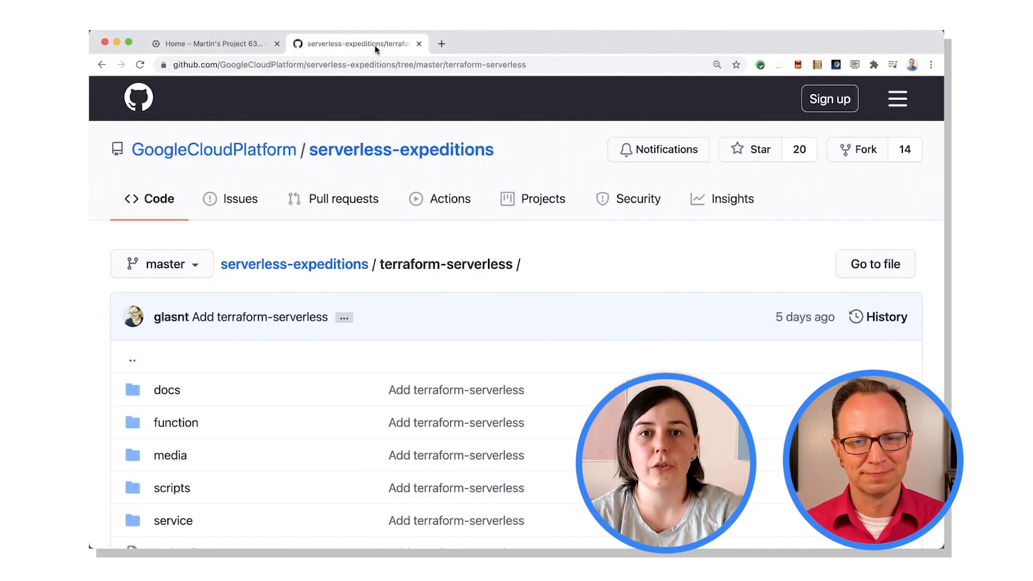
pyautogui.scroll(-3)
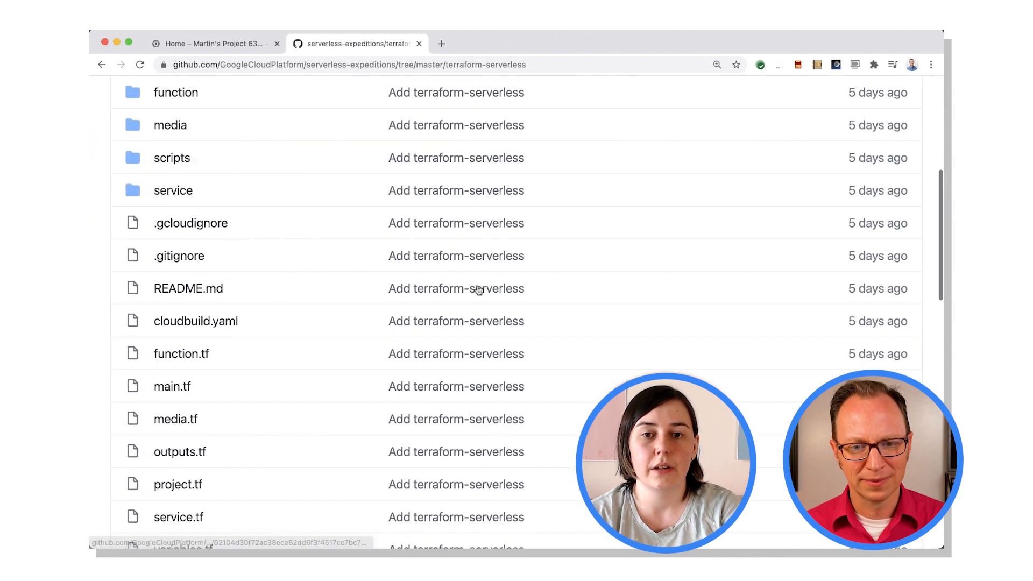
pyautogui.scroll(-3)
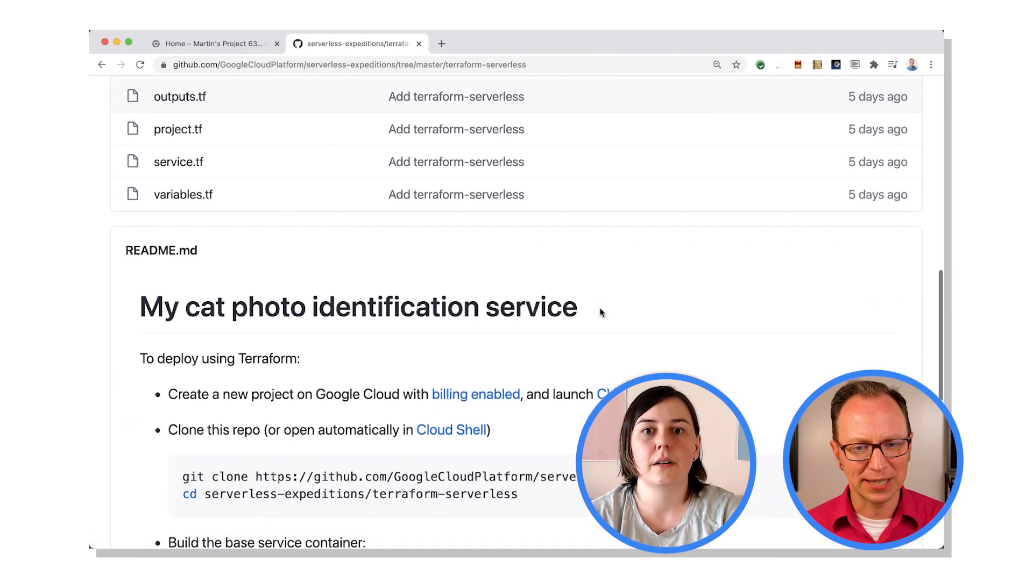
pyautogui.scroll(-3)
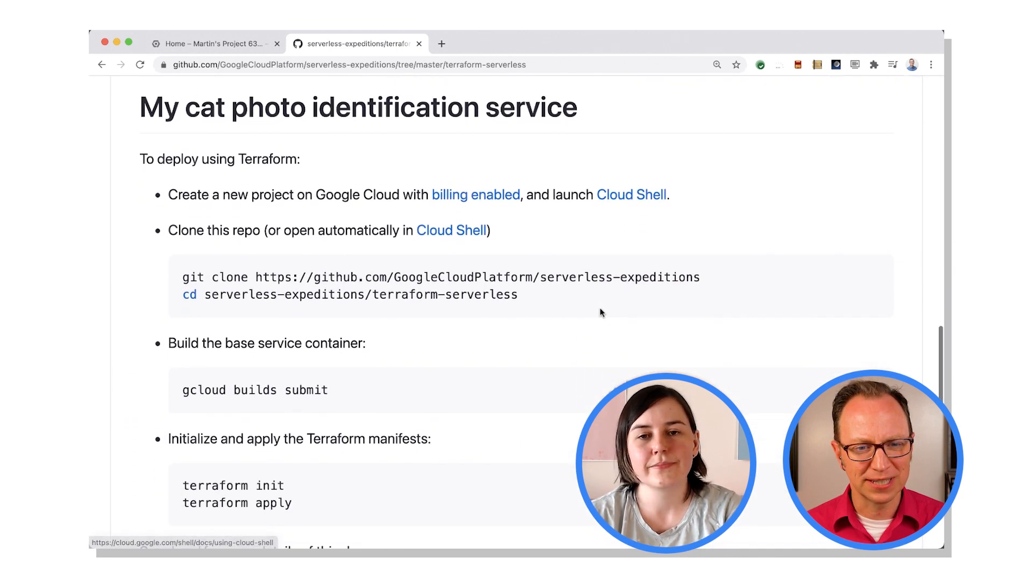
pyautogui.scroll(-3)
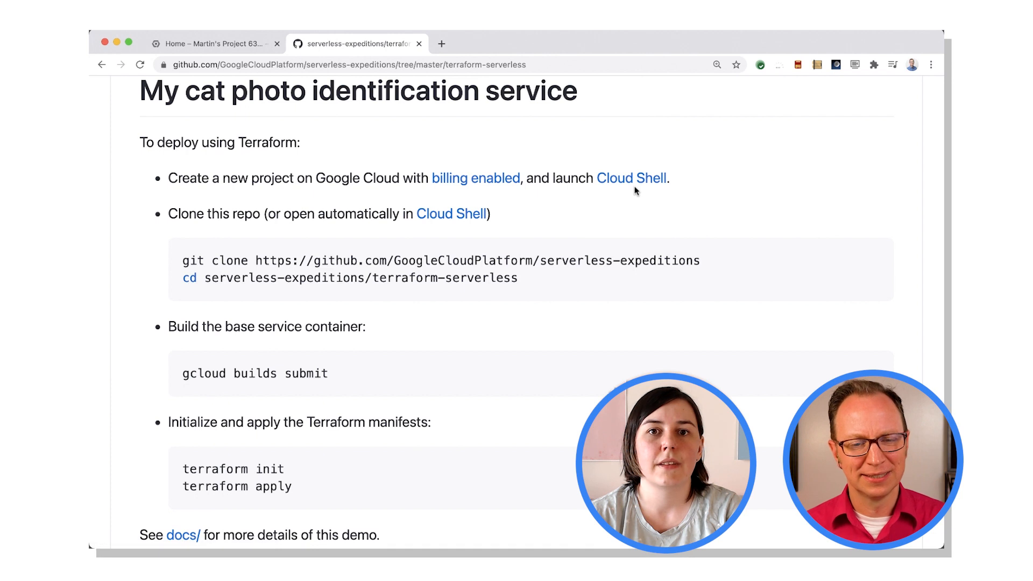
pyautogui.moveTo(555, 201)
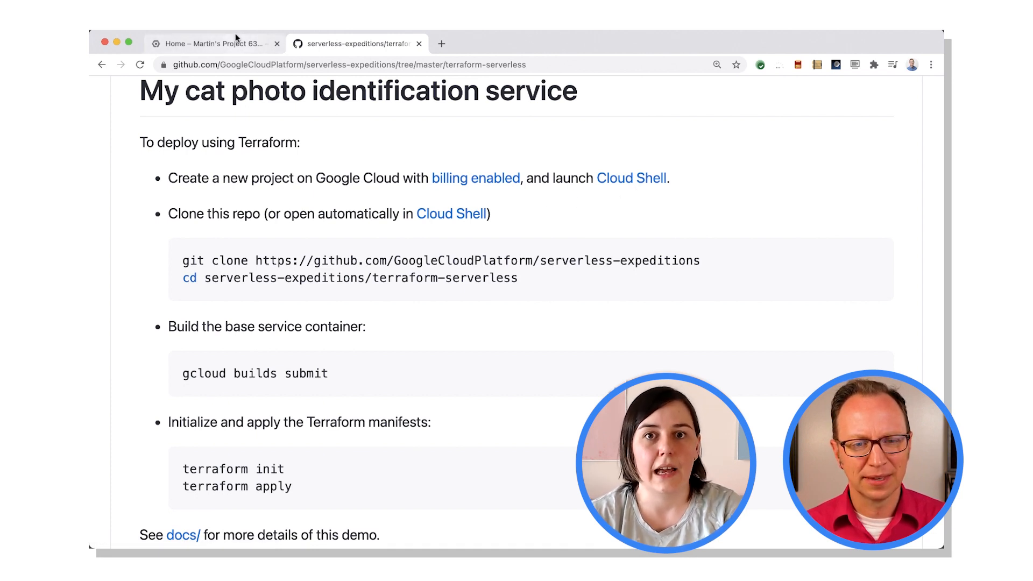
# Step: Start a Cloud Shell terminal session for Martin's Project from the console dashboard
pyautogui.click(214, 43)
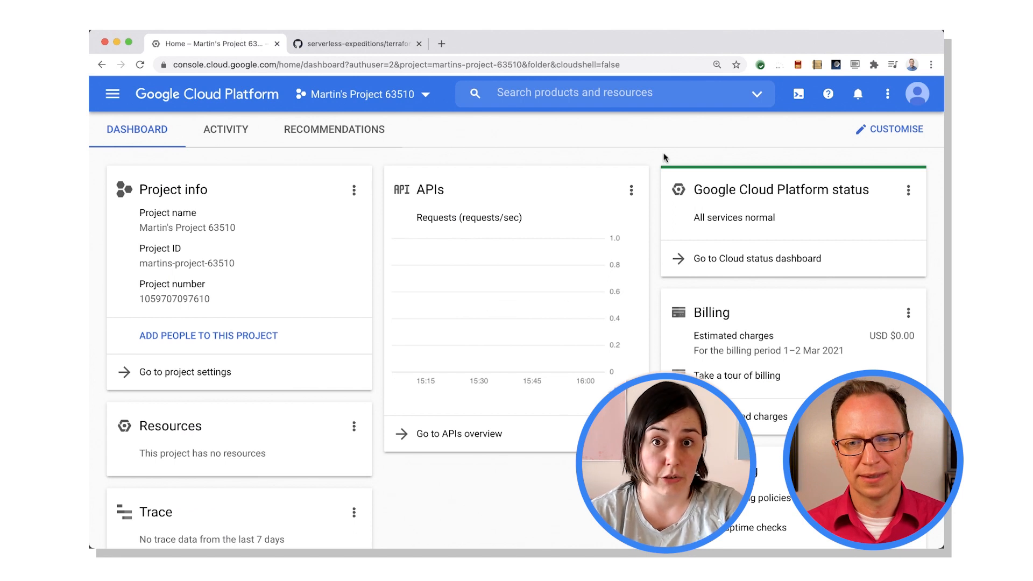
pyautogui.click(797, 93)
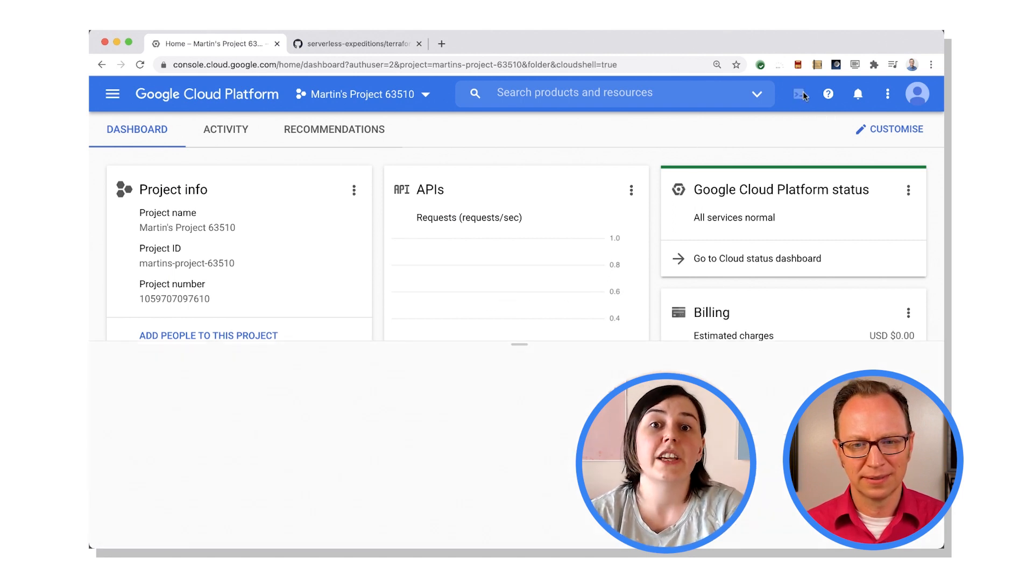
pyautogui.click(802, 93)
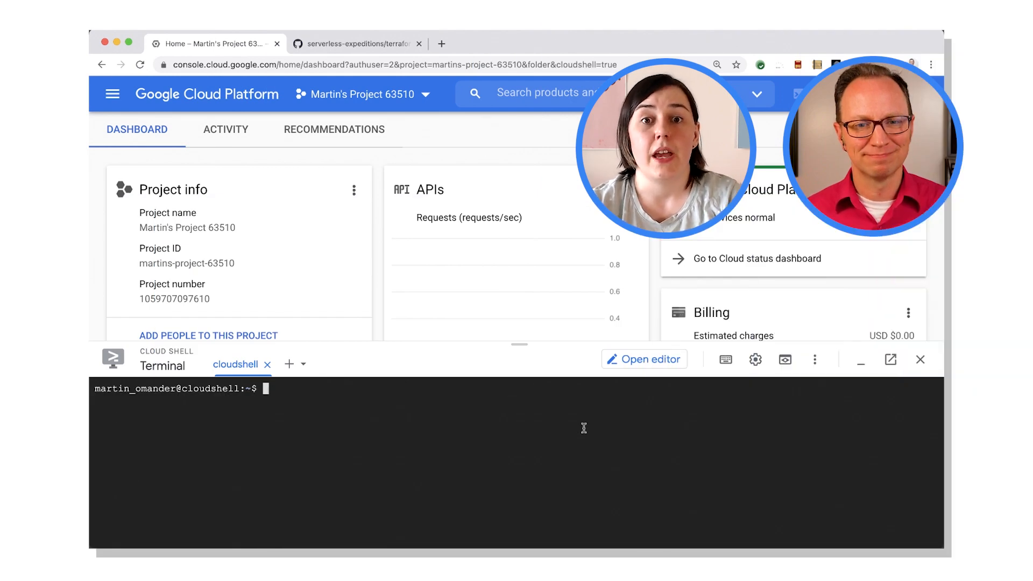
# Step: Select the whole git clone command line in the README's deploy steps
pyautogui.click(357, 43)
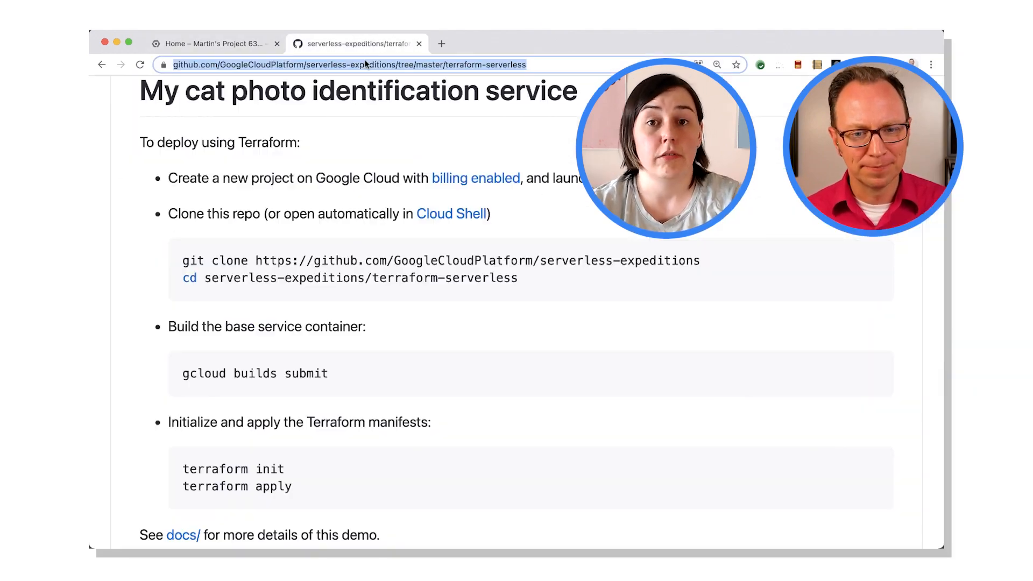
pyautogui.doubleClick(192, 260)
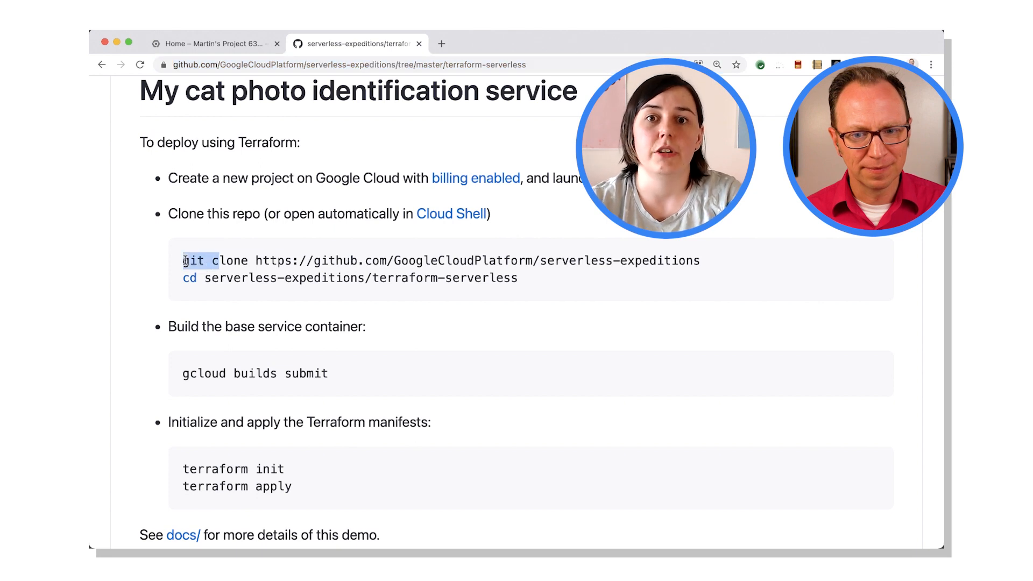
pyautogui.moveTo(191, 260); pyautogui.dragTo(701, 261)
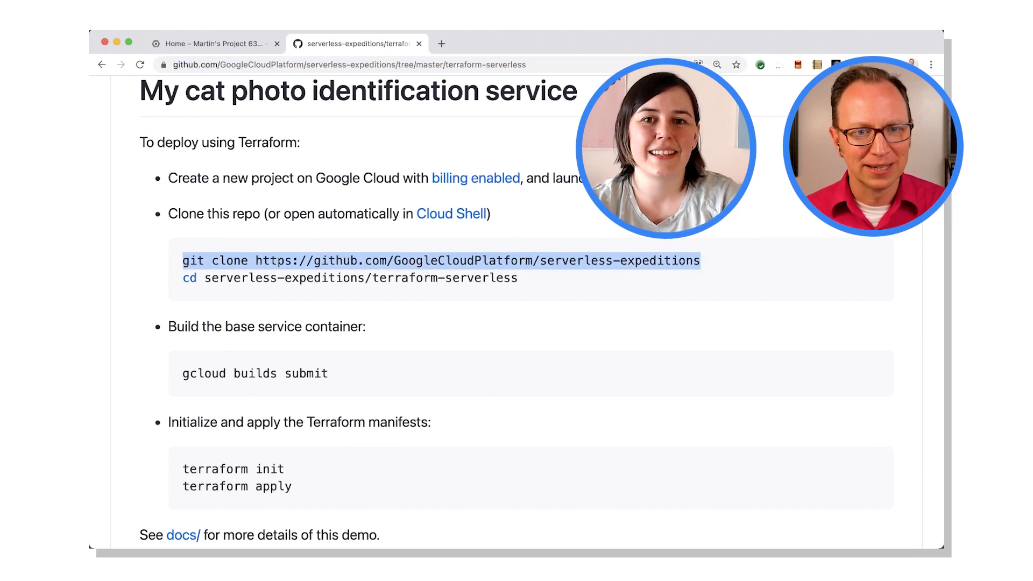
# Step: Clone GoogleCloudPlatform/serverless-expeditions into Cloud Shell with git clone
pyautogui.click(211, 43)
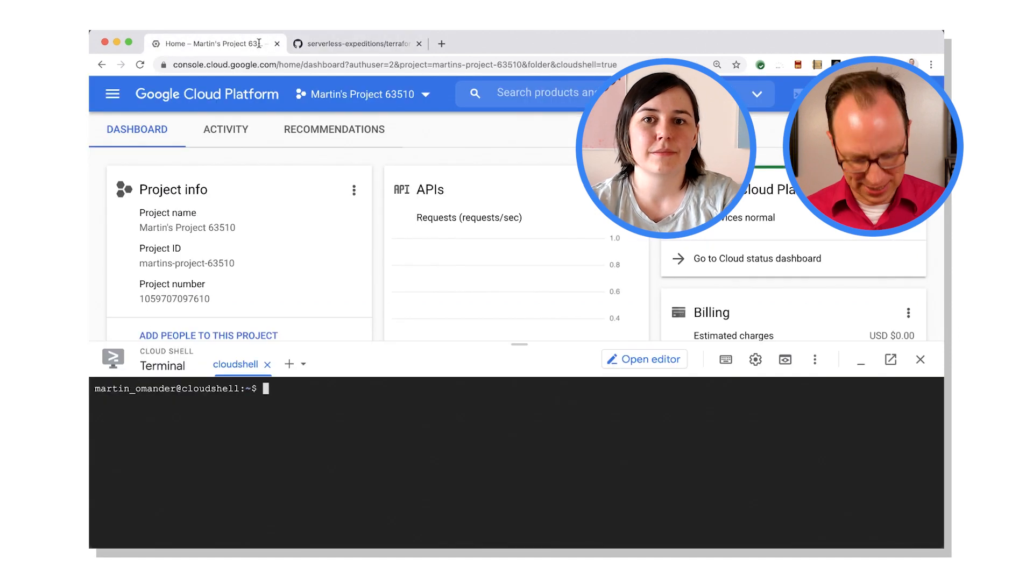
pyautogui.write('git clone https://github.com/GoogleCloudPlatform/serverless-expeditions')
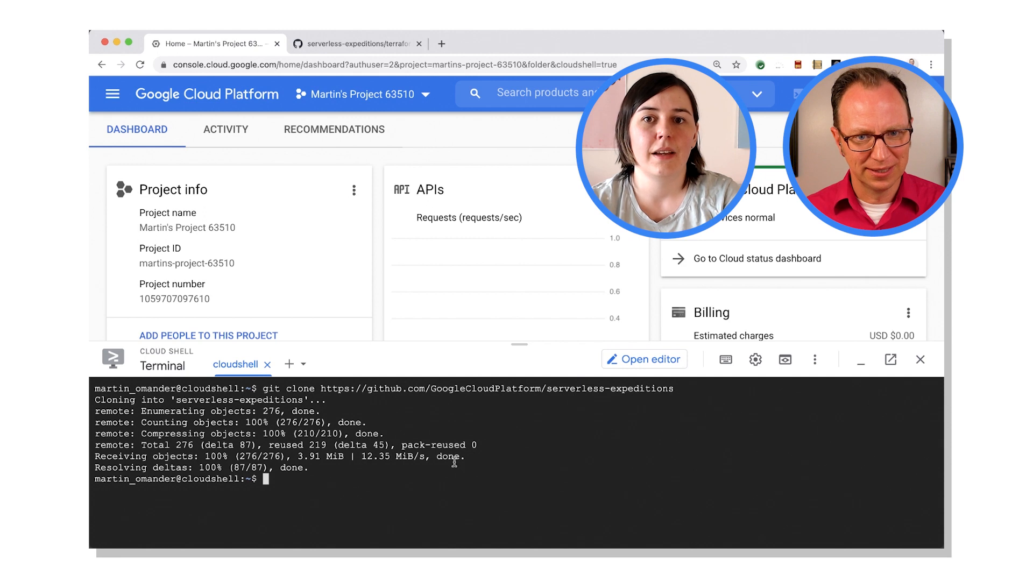
pyautogui.click(356, 43)
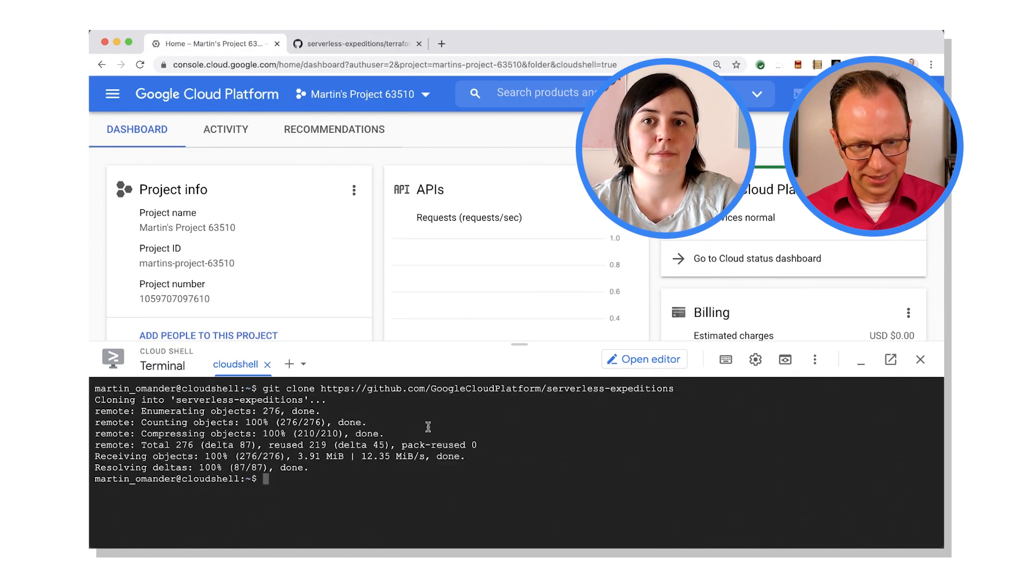
# Step: Move into serverless-expeditions/terraform-serverless and begin the gcloud builds submit command
pyautogui.write('cd serverless-expeditions/terraform-serverless')
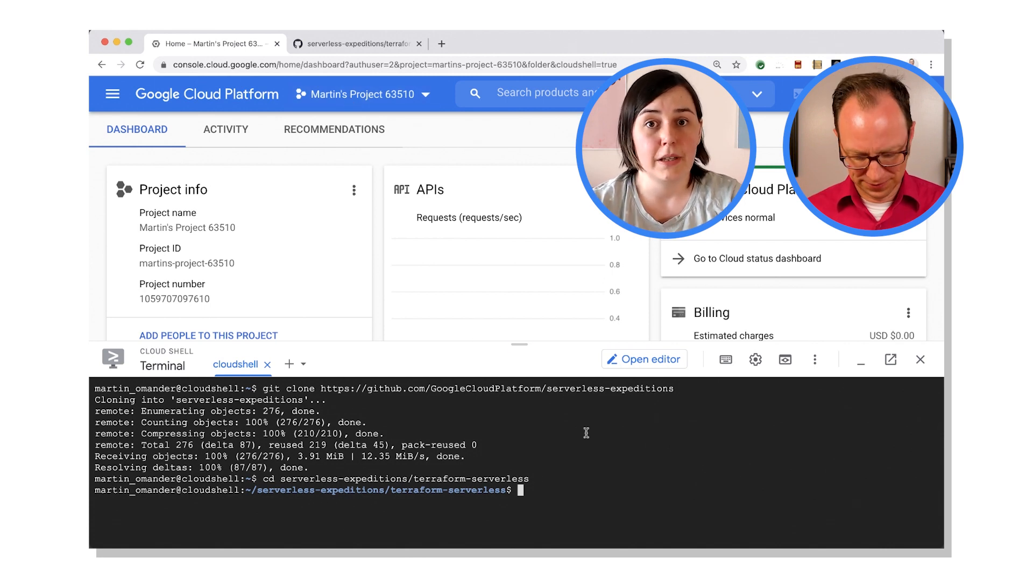
pyautogui.write('g')
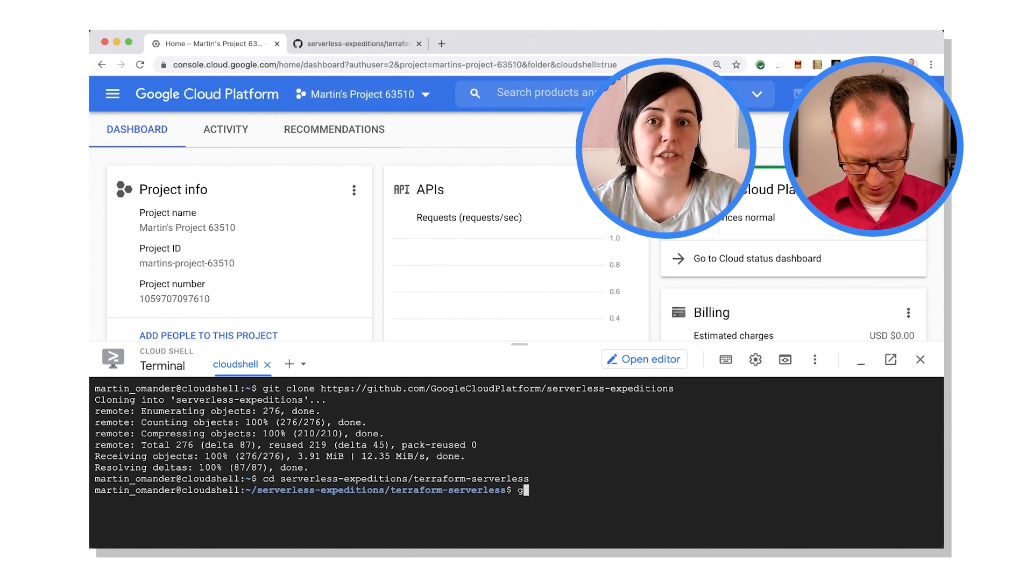
pyautogui.write('cloud builds submit')
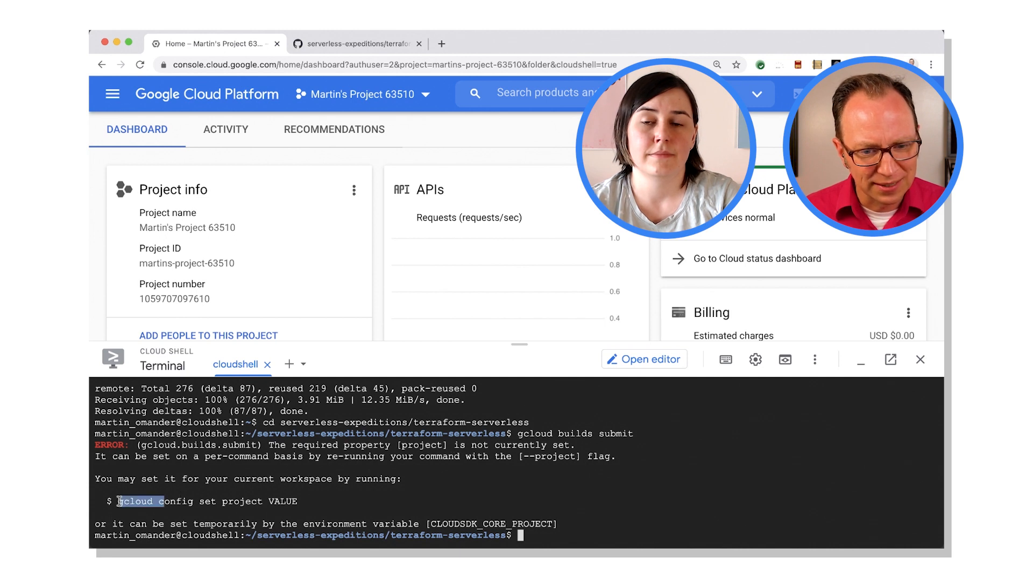
# Step: Set the Cloud Shell project to martins-project-63510, authorise credentials and build the cats image
pyautogui.moveTo(117, 502); pyautogui.dragTo(267, 502)
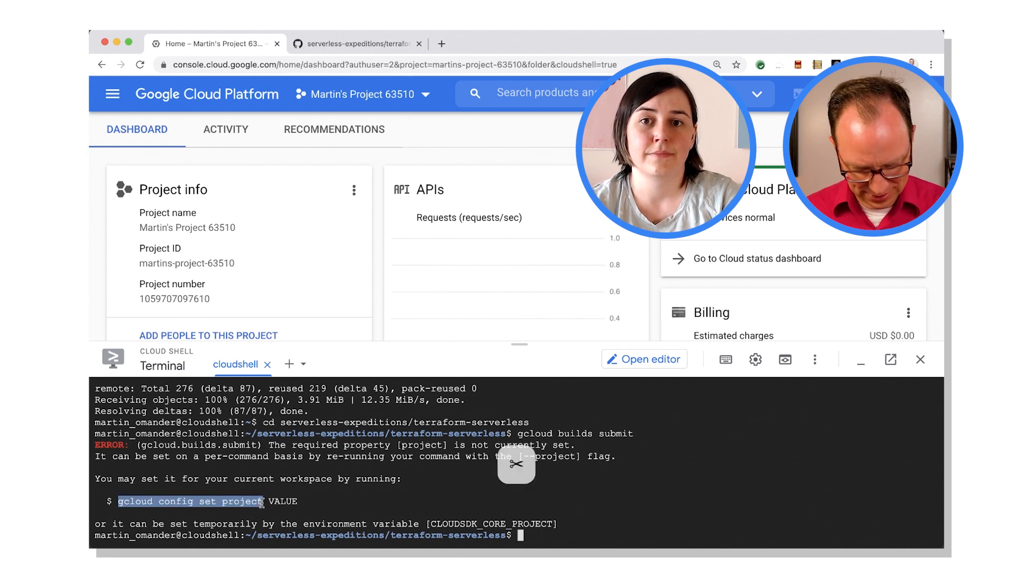
pyautogui.write('gcloud config set project')
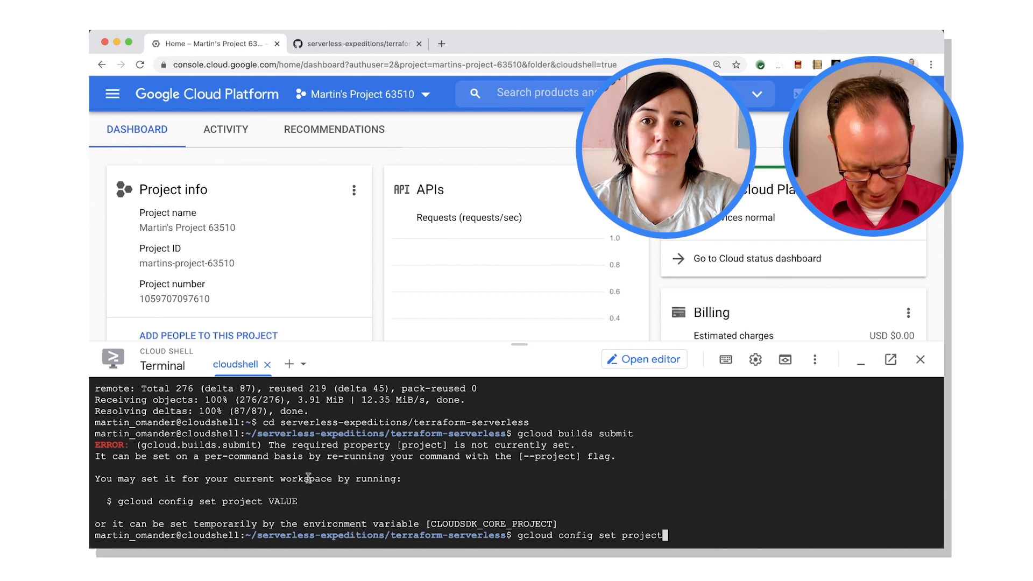
pyautogui.doubleClick(175, 263)
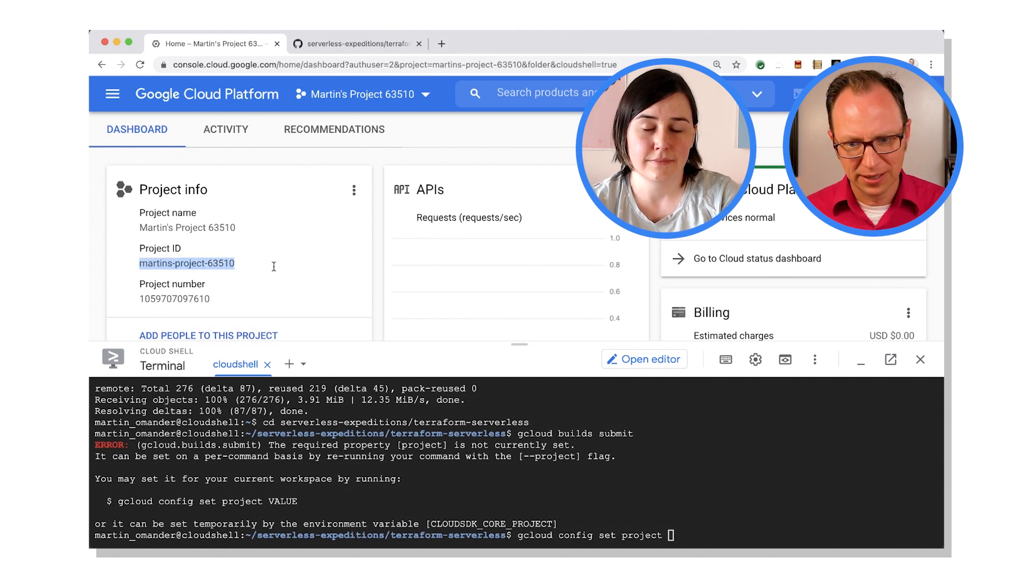
pyautogui.write('martins-project-63510')
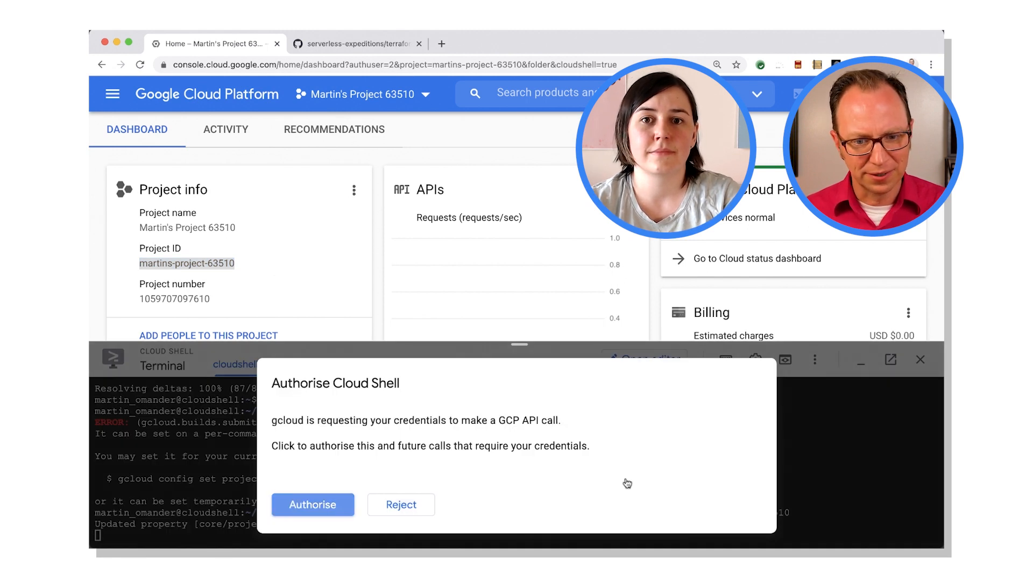
pyautogui.click(312, 504)
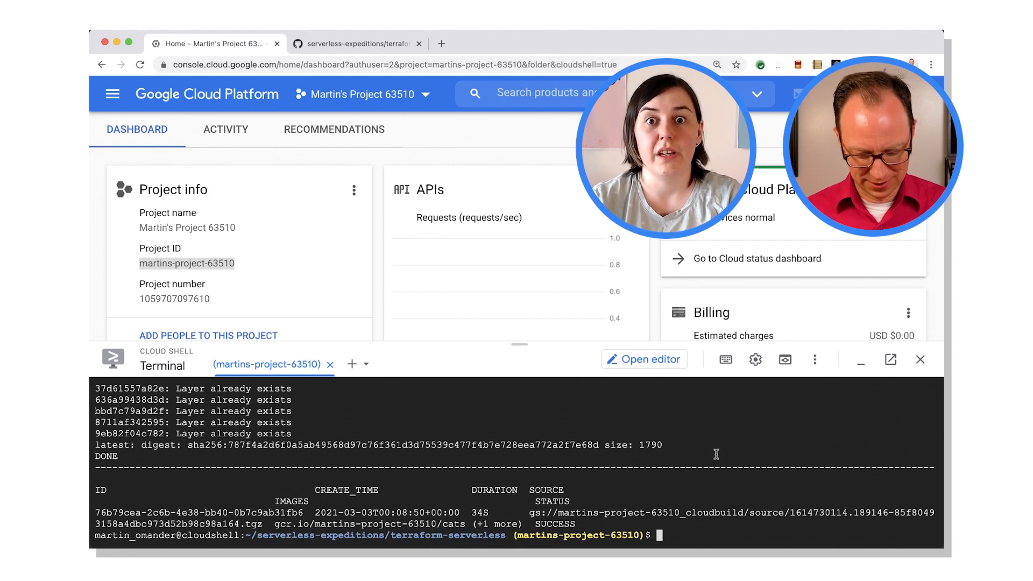
# Step: Run terraform init and apply for martins-project-63510, approving creation of all 18 resources
pyautogui.write('terr')
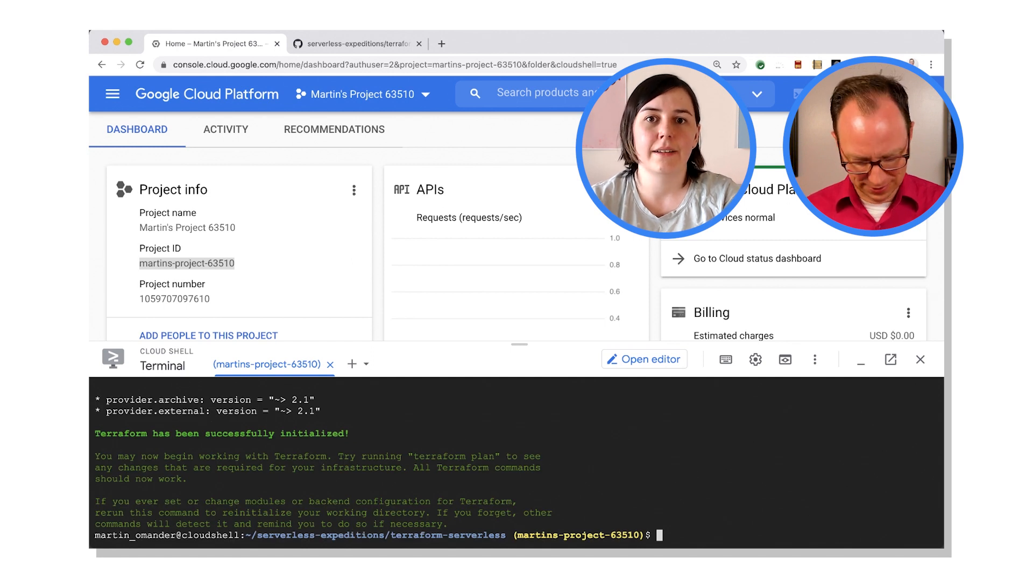
pyautogui.write('terraform a')
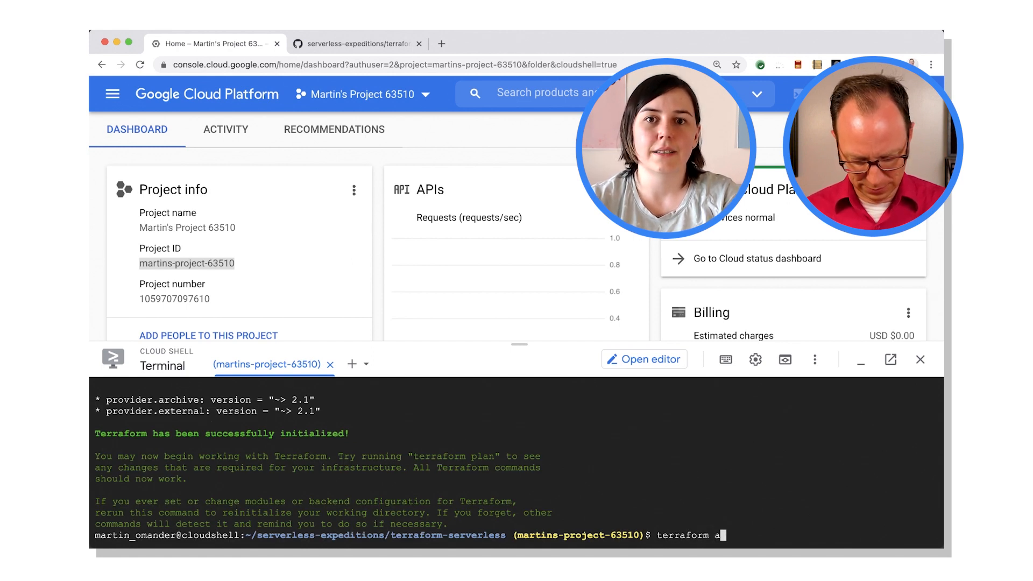
pyautogui.write('pply')
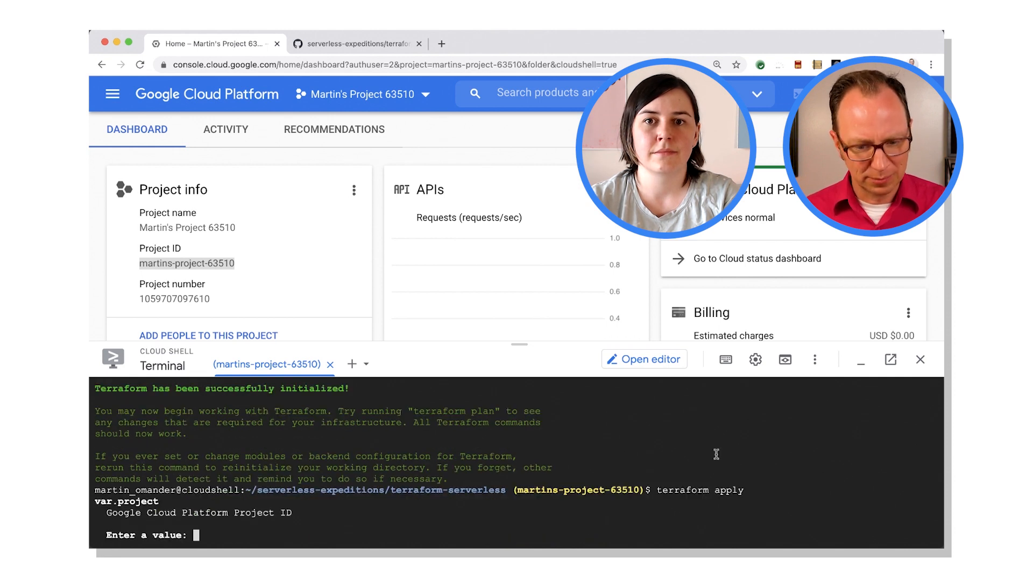
pyautogui.write('martins-project-63510')
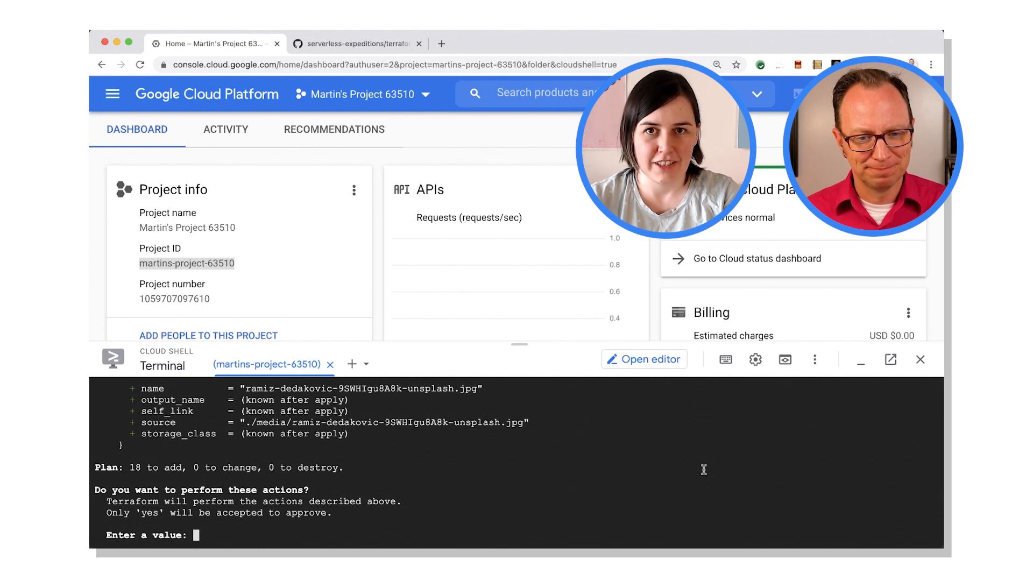
pyautogui.write('yes')
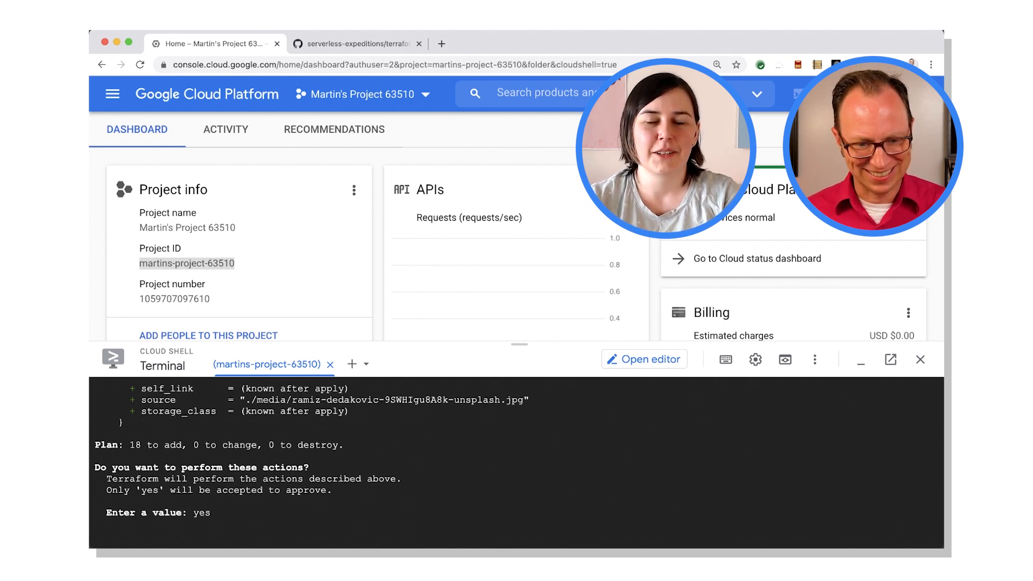
pyautogui.press('enter')
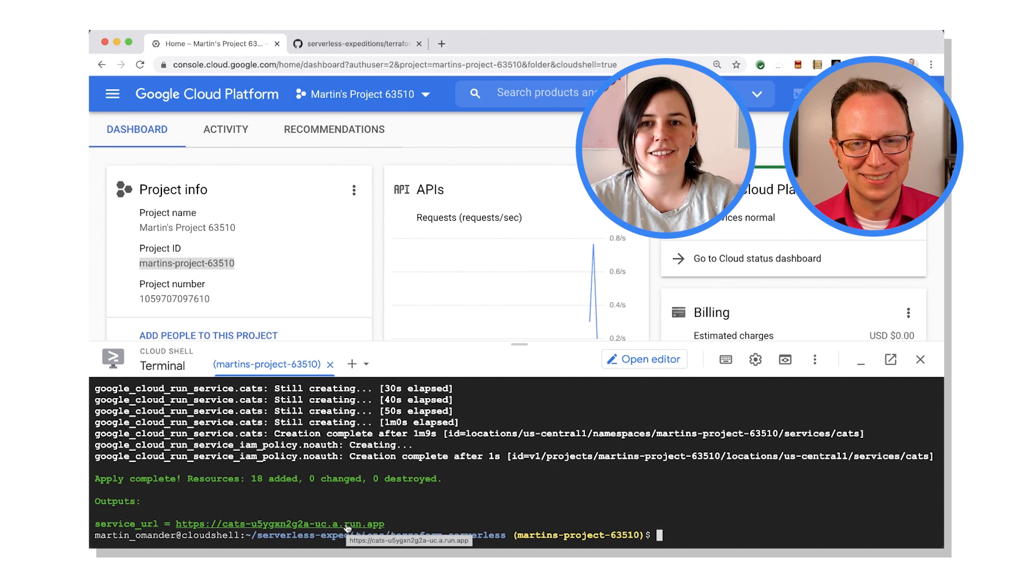
pyautogui.click(280, 523)
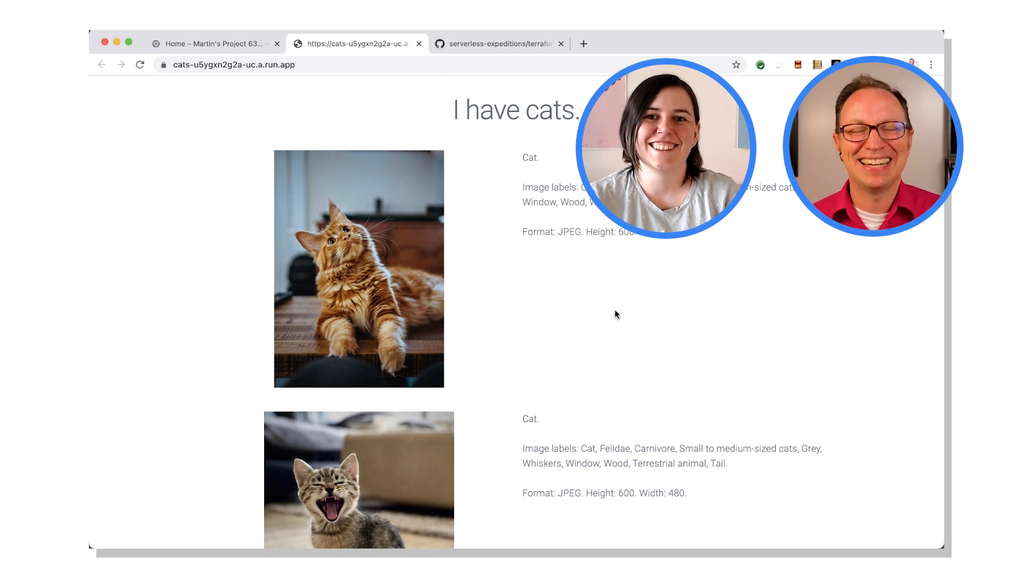
pyautogui.scroll(-3)
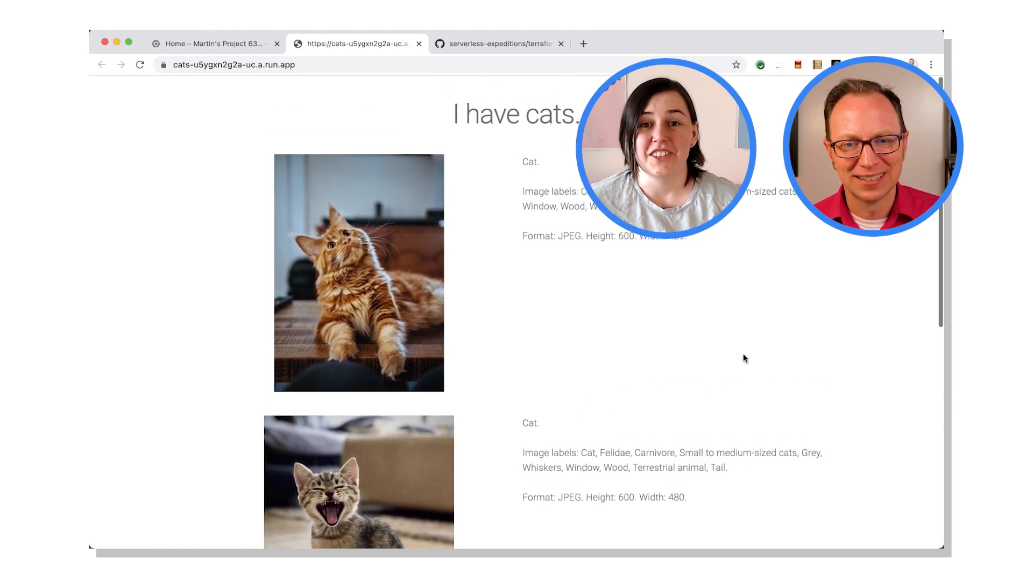
pyautogui.scroll(-3)
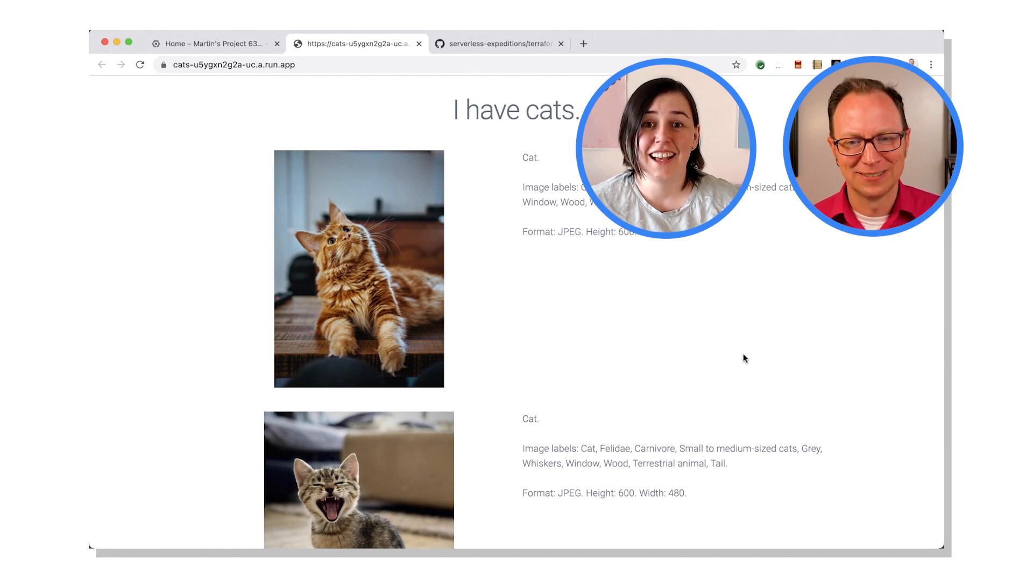
pyautogui.scroll(-3)
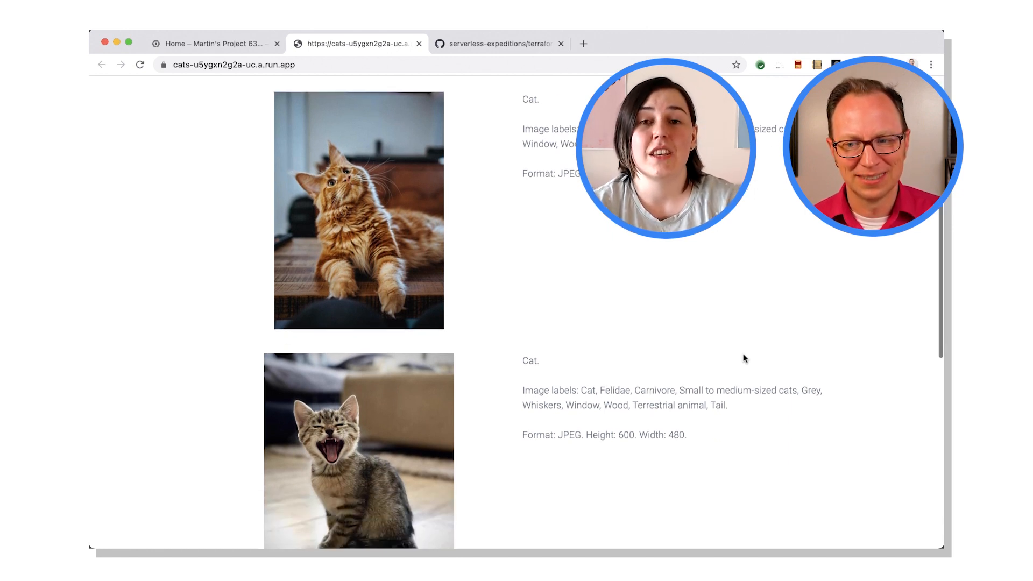
pyautogui.scroll(-3)
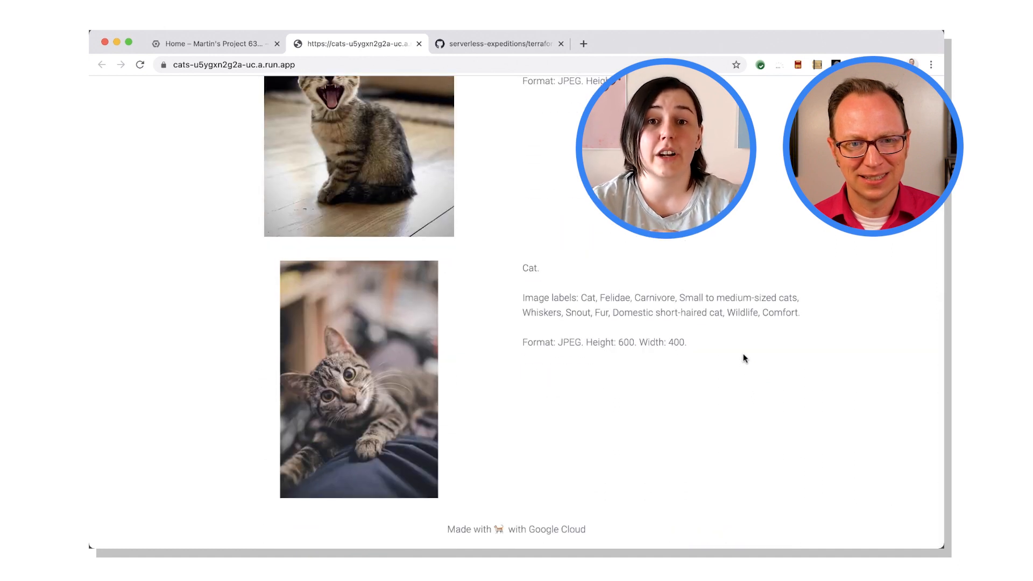
pyautogui.moveTo(536, 64)
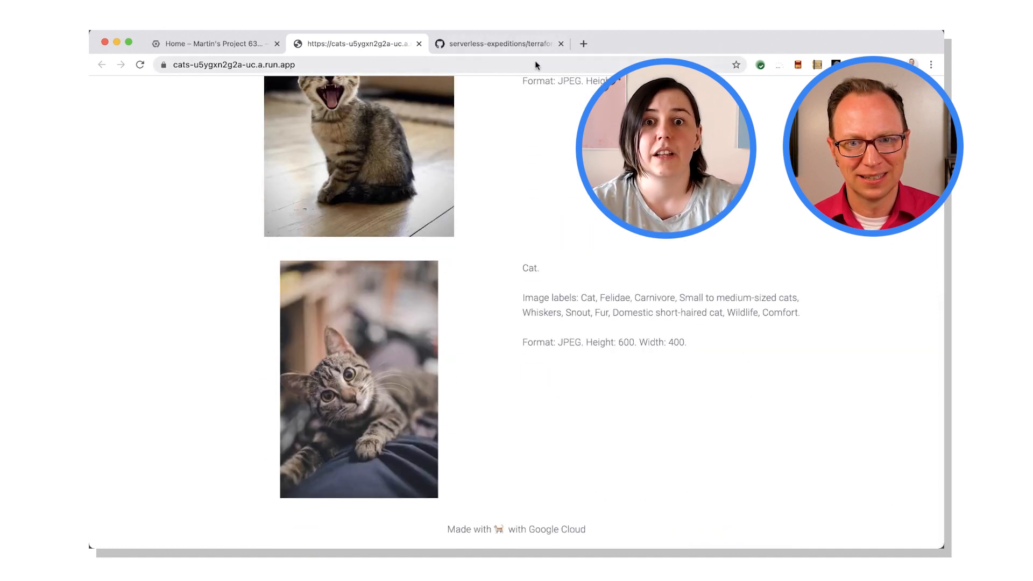
# Step: Review the docs/ architecture diagram on GitHub, then return to the Cloud Console dashboard
pyautogui.click(498, 43)
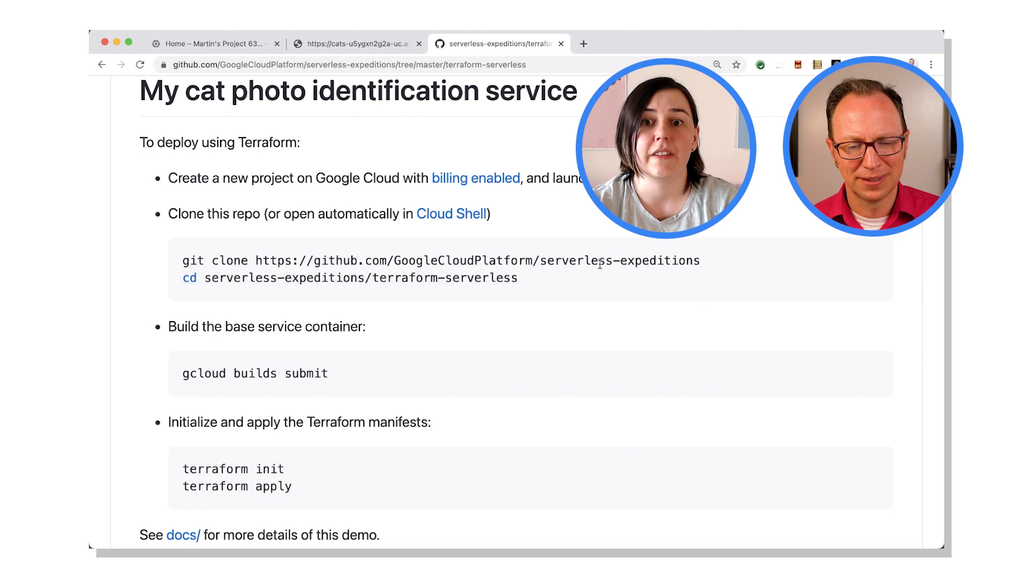
pyautogui.click(184, 535)
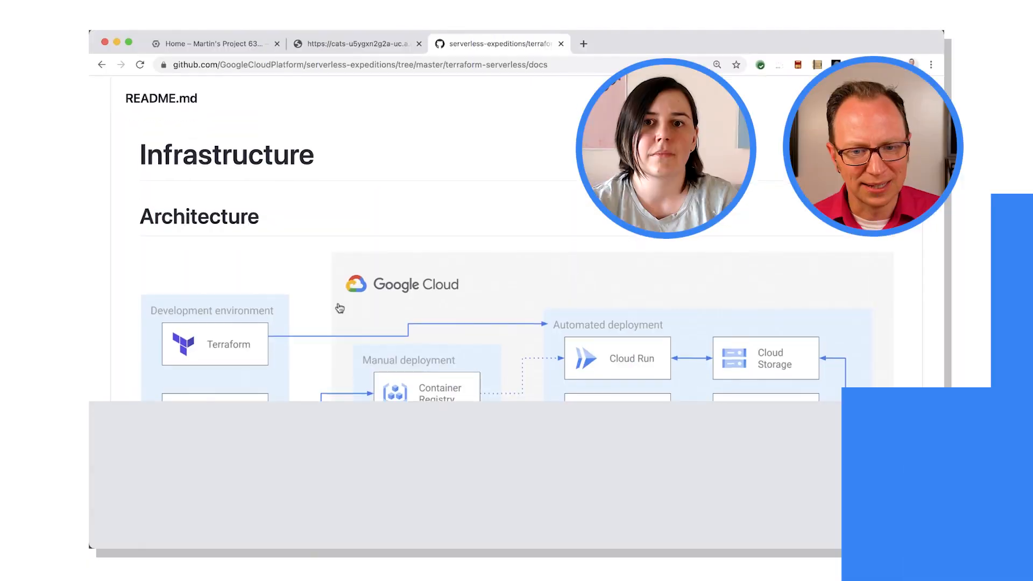
pyautogui.scroll(-3)
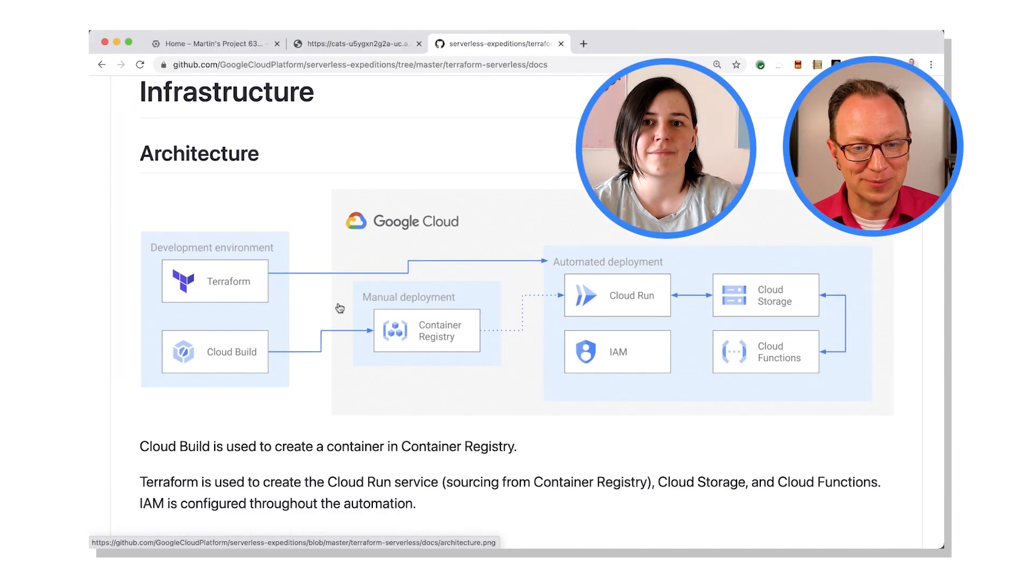
pyautogui.moveTo(318, 402)
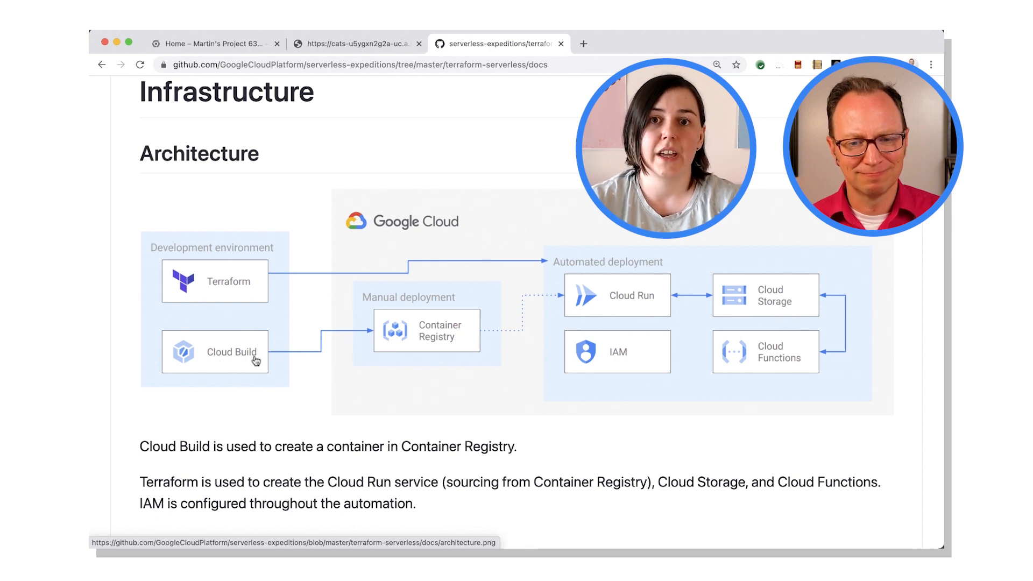
pyautogui.moveTo(409, 346)
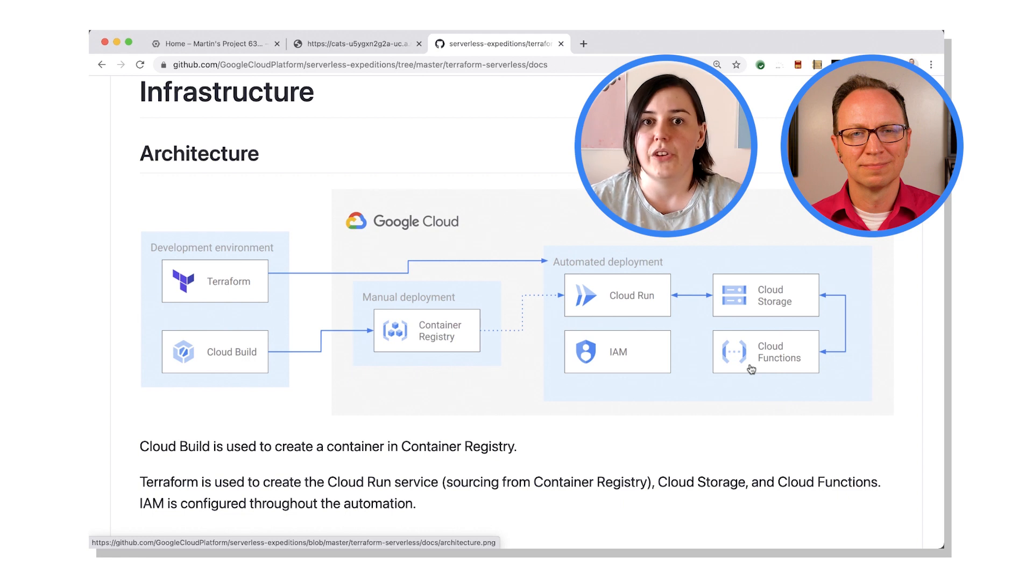
pyautogui.moveTo(704, 381)
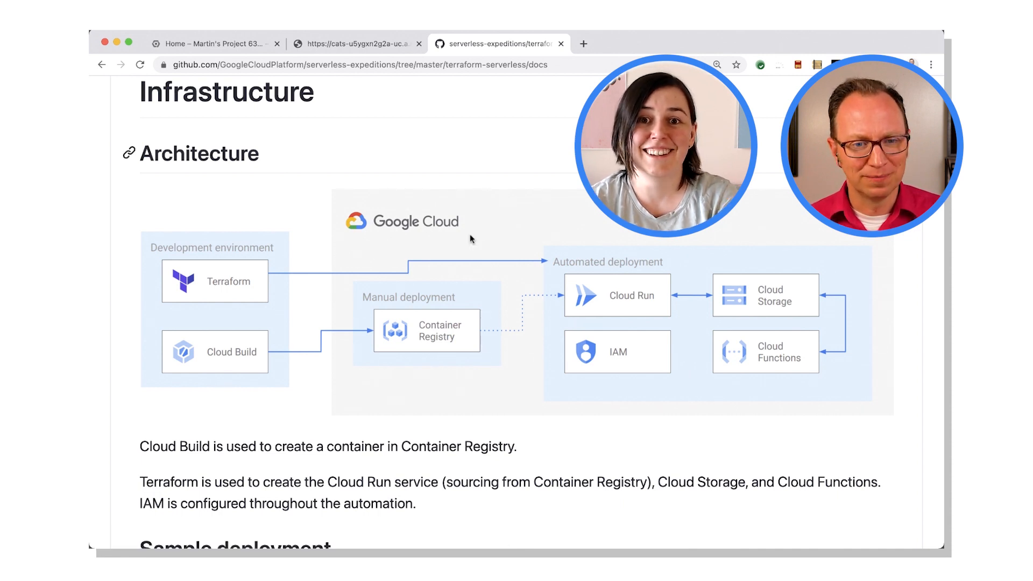
pyautogui.click(214, 43)
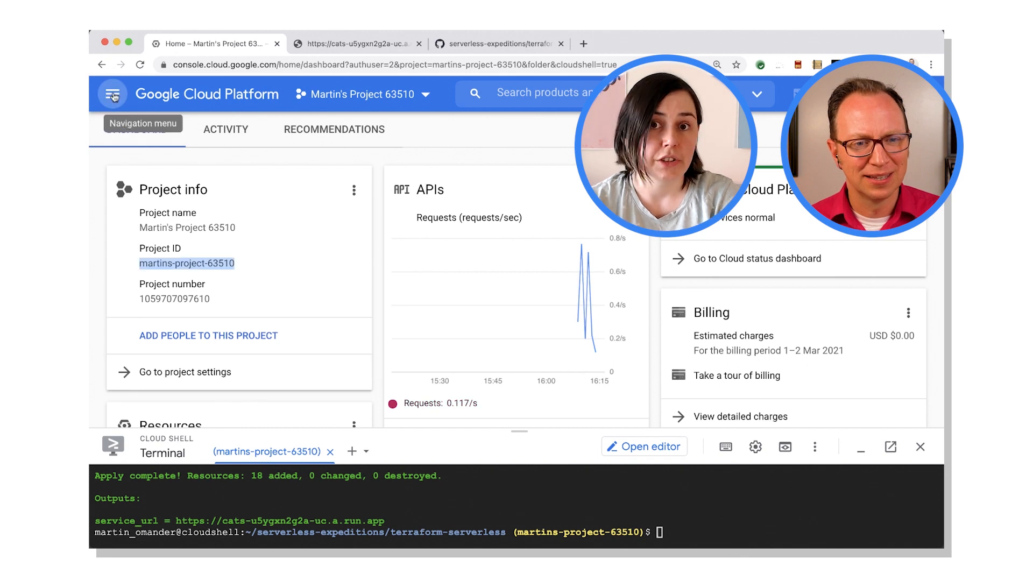
# Step: Show the cats Cloud Run service's Revisions, with cats-4rs2q serving 100% of traffic
pyautogui.click(113, 93)
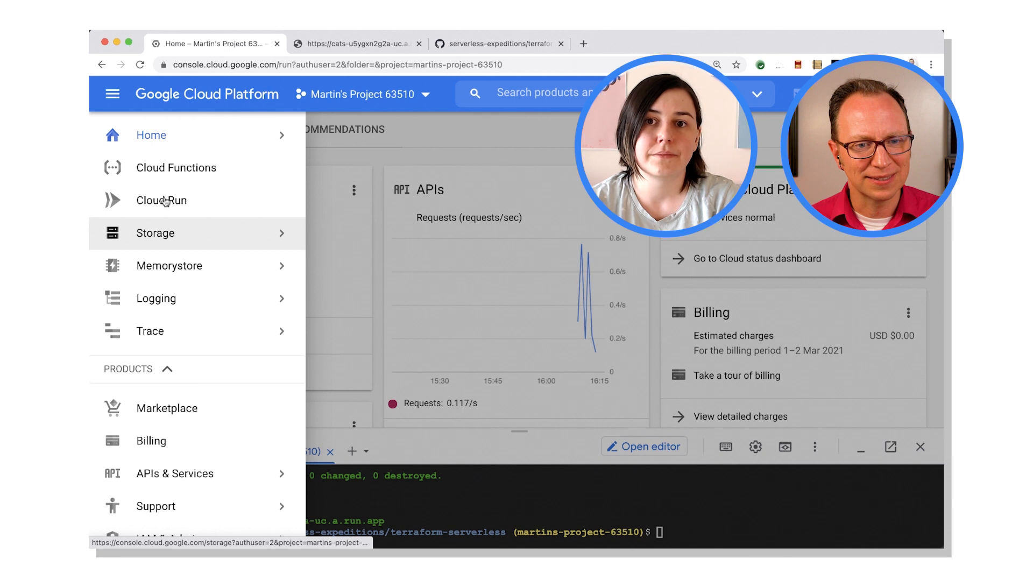
pyautogui.click(162, 200)
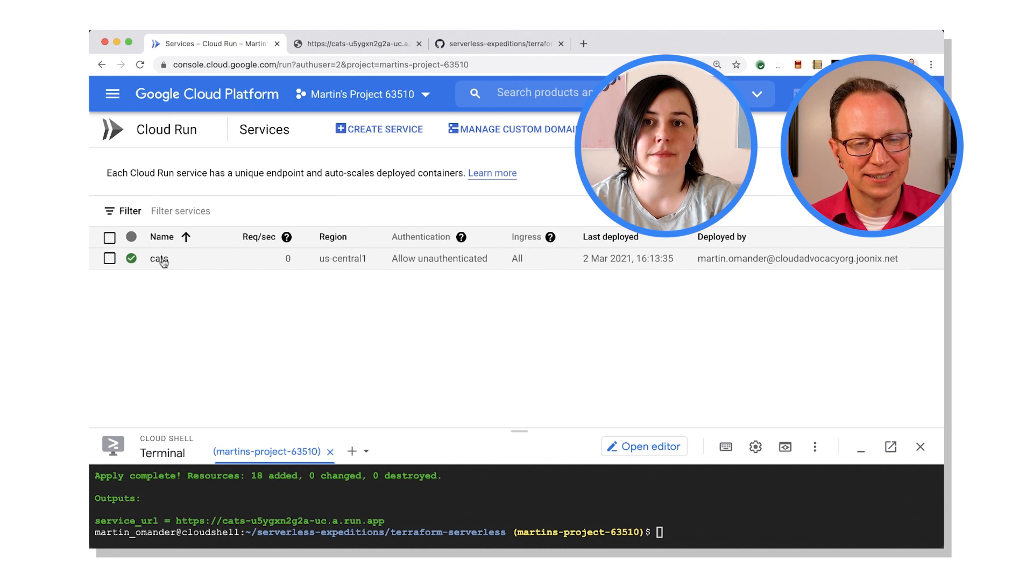
pyautogui.click(159, 258)
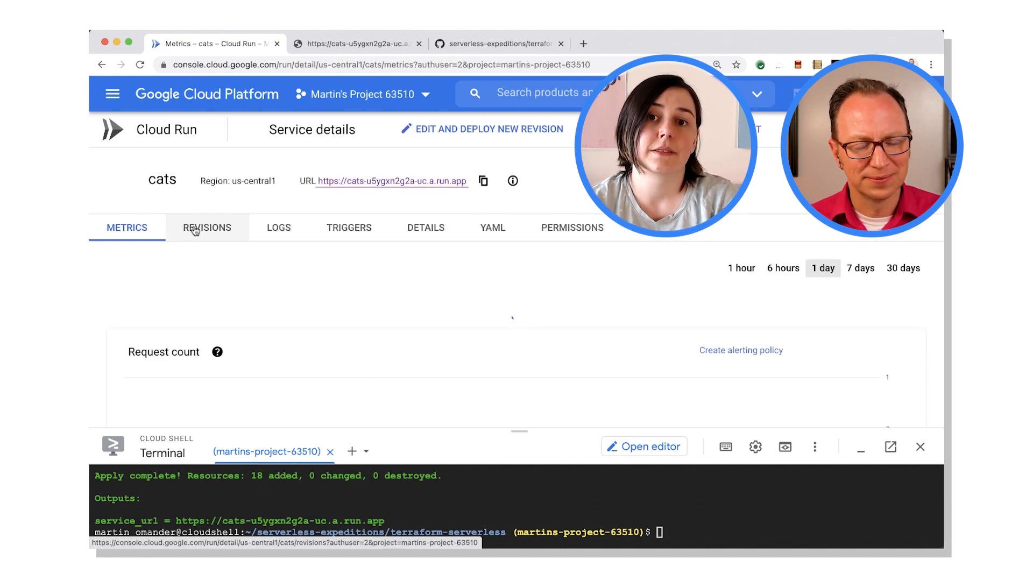
pyautogui.click(207, 227)
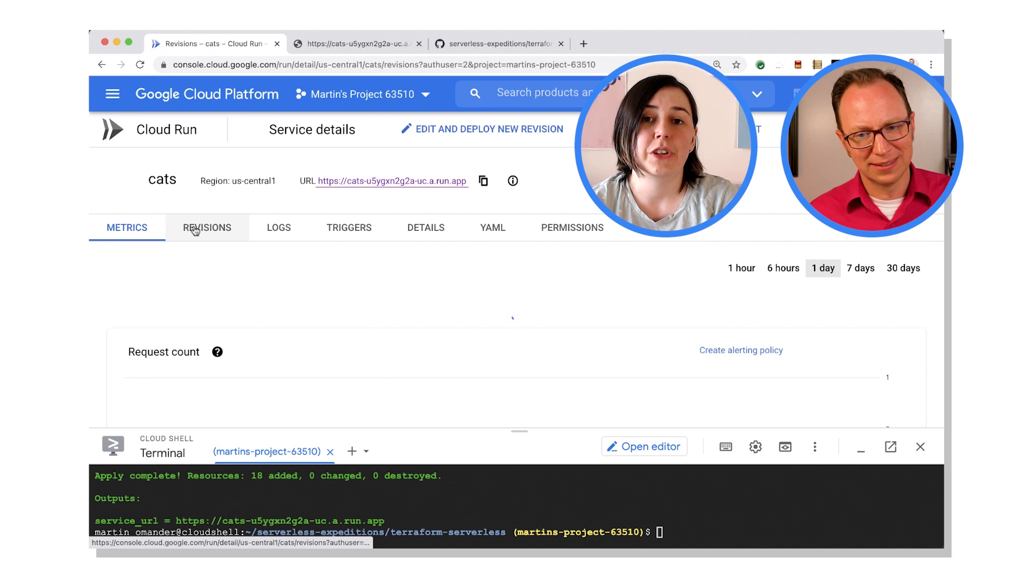
pyautogui.click(206, 227)
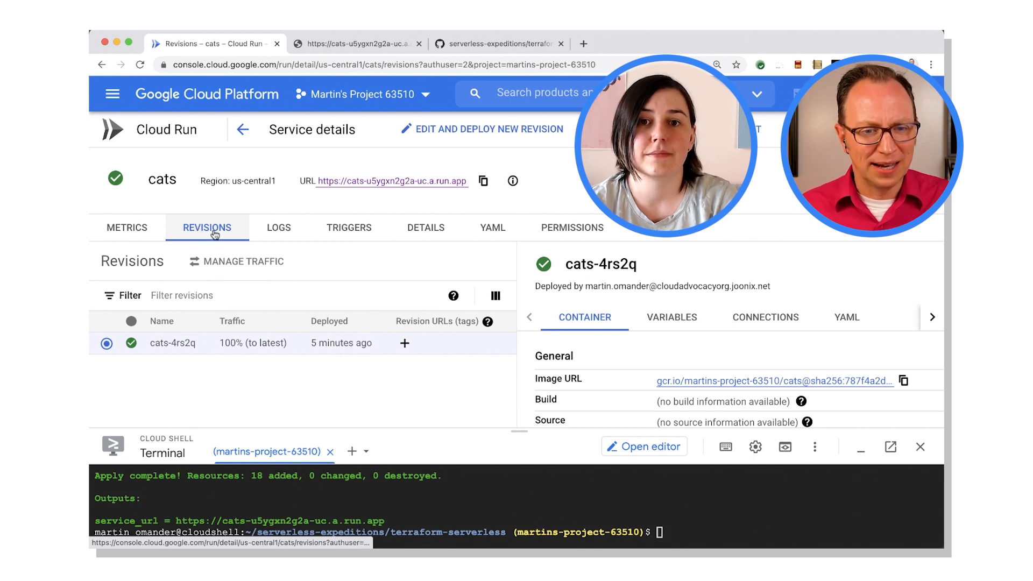
pyautogui.moveTo(180, 326)
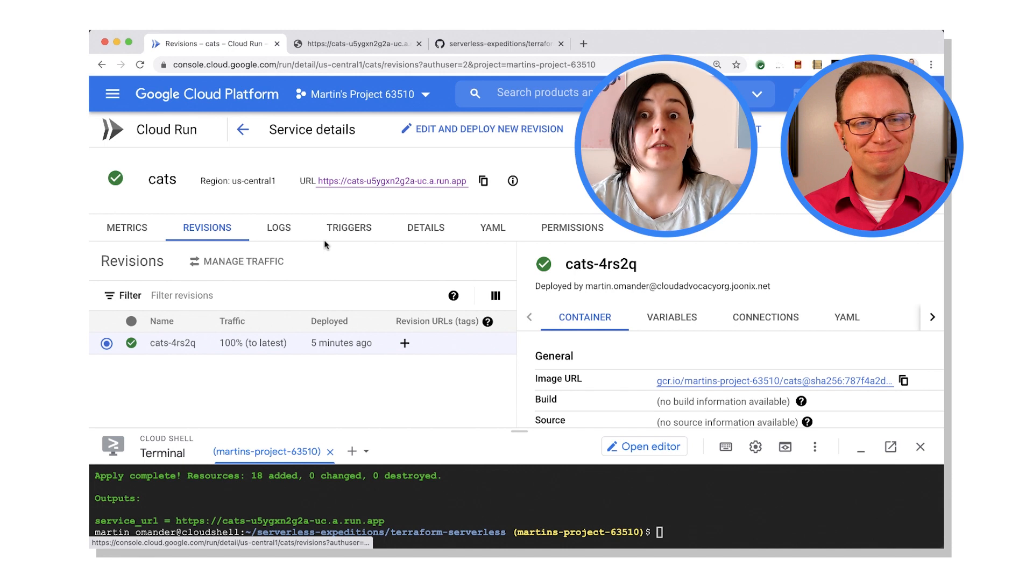
pyautogui.moveTo(112, 94)
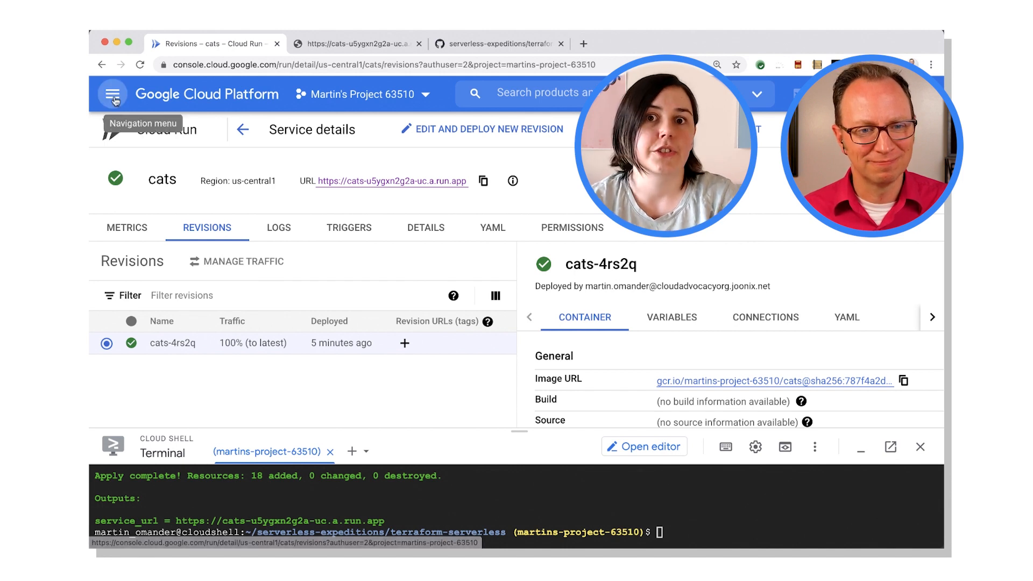
# Step: View the processing Cloud Function's main.py source with its detect_cat entry point
pyautogui.click(113, 93)
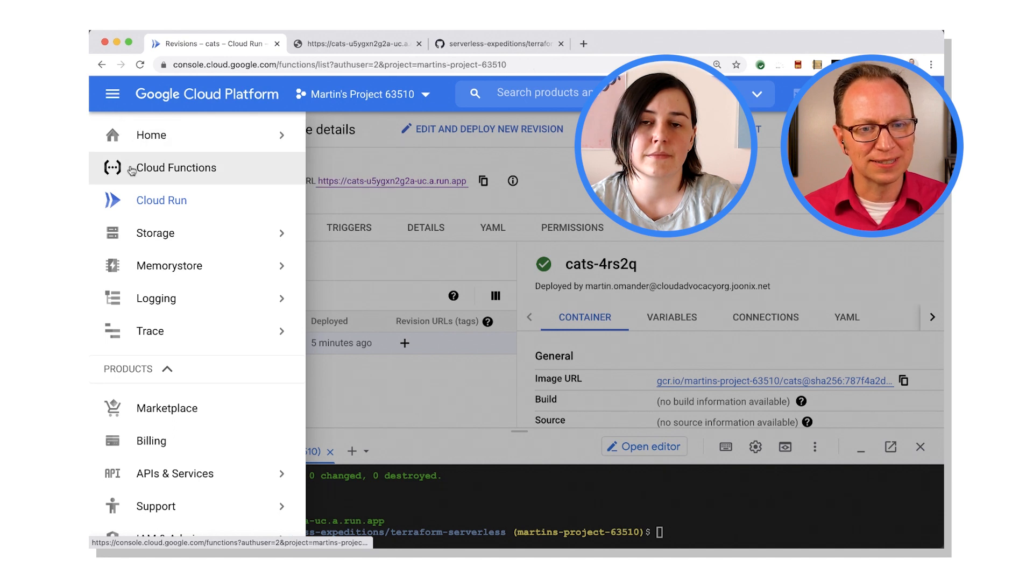
pyautogui.click(176, 168)
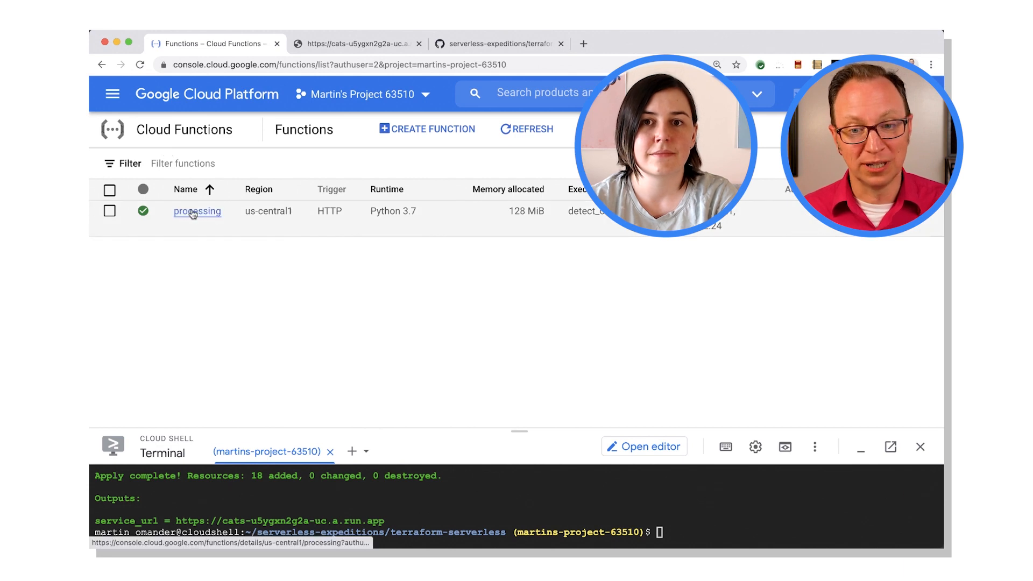
pyautogui.click(196, 211)
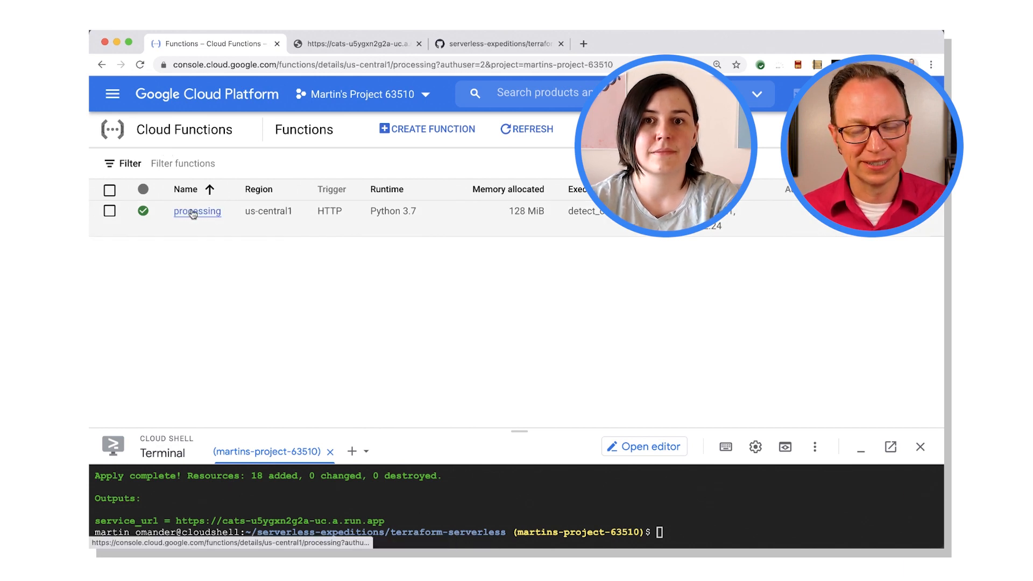
pyautogui.click(197, 210)
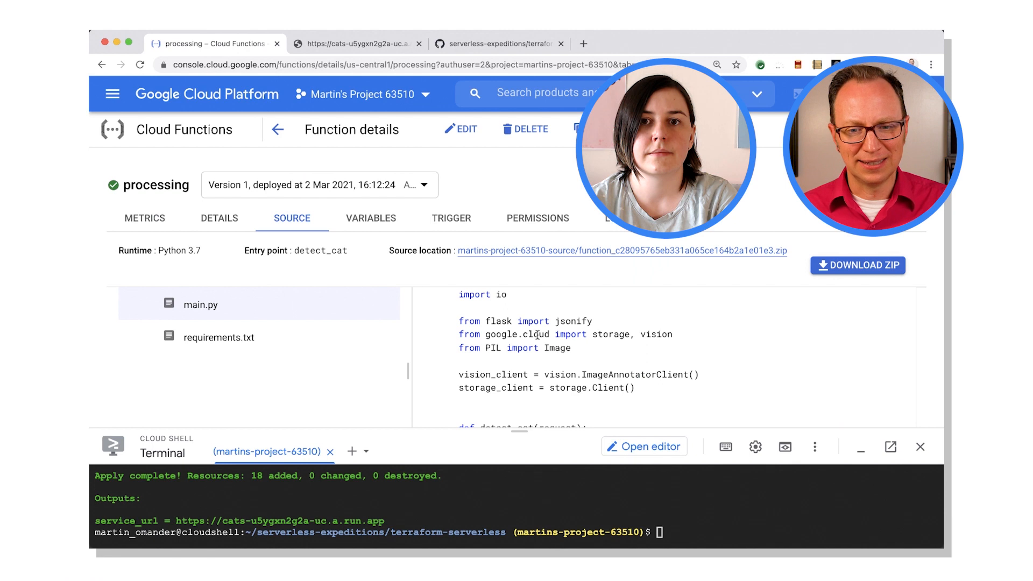
pyautogui.scroll(-3)
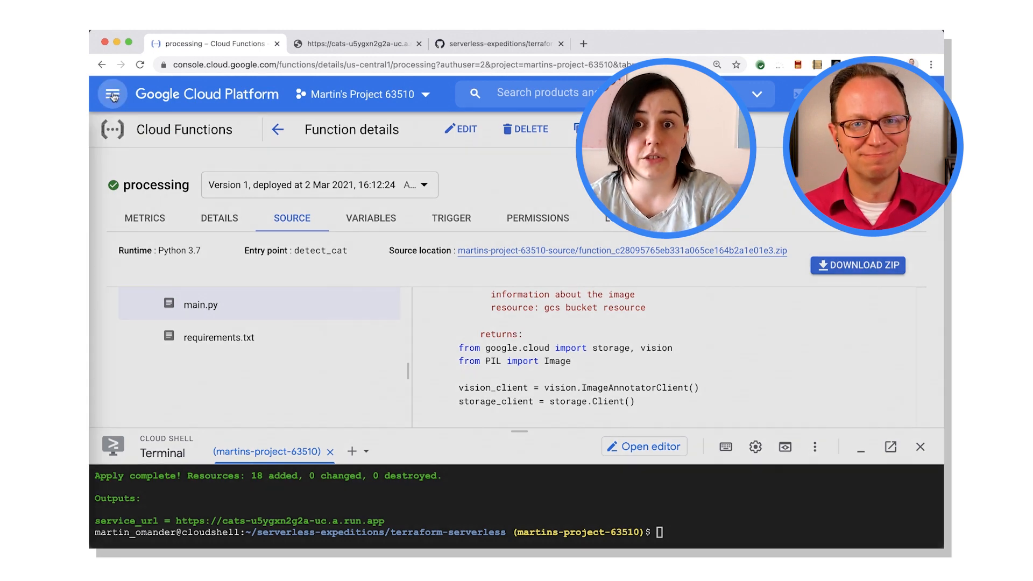
pyautogui.click(111, 94)
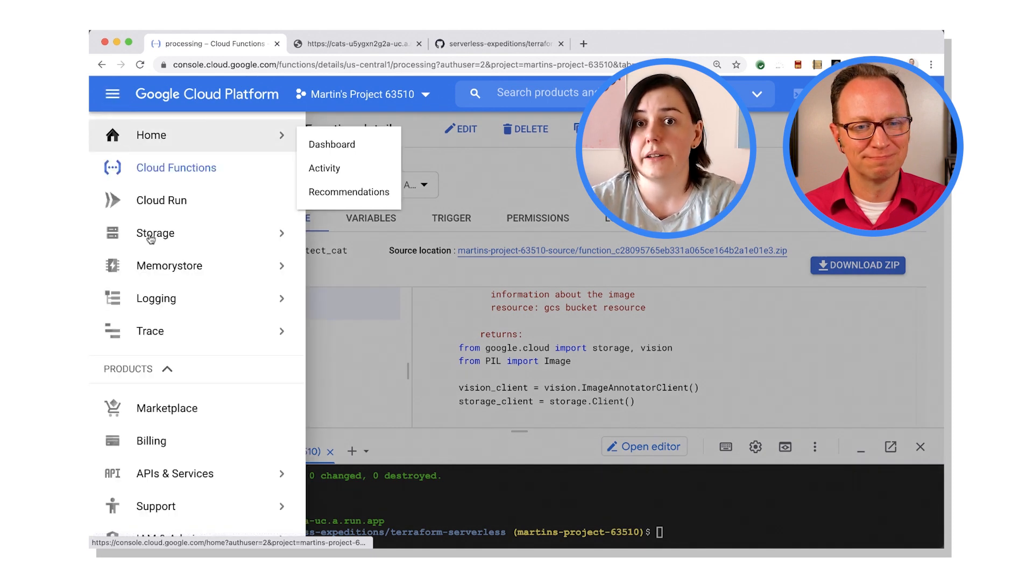
# Step: Browse Cloud Storage and list the three JPEG cat images in martins-project-63510-media
pyautogui.click(155, 234)
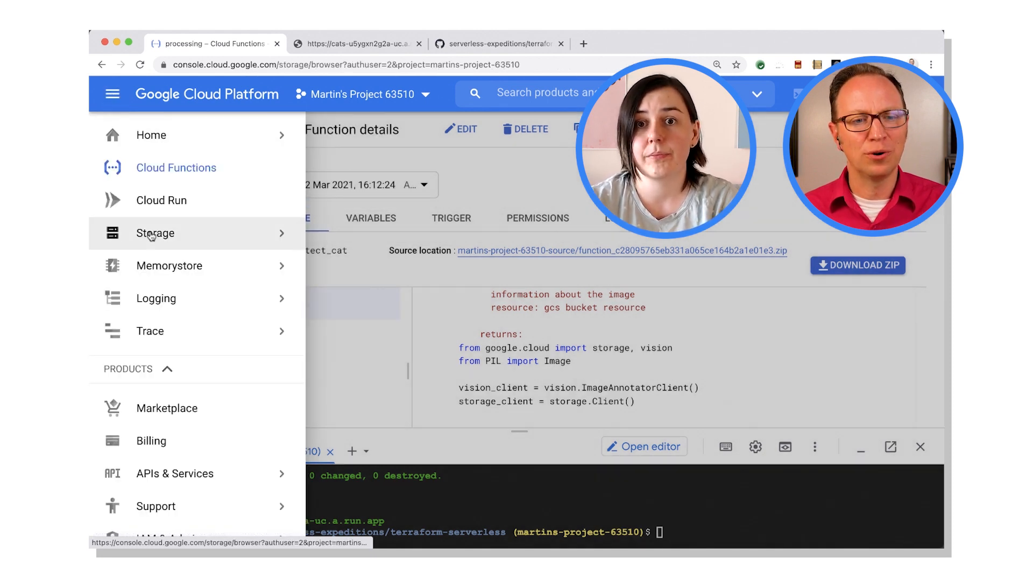
pyautogui.click(155, 233)
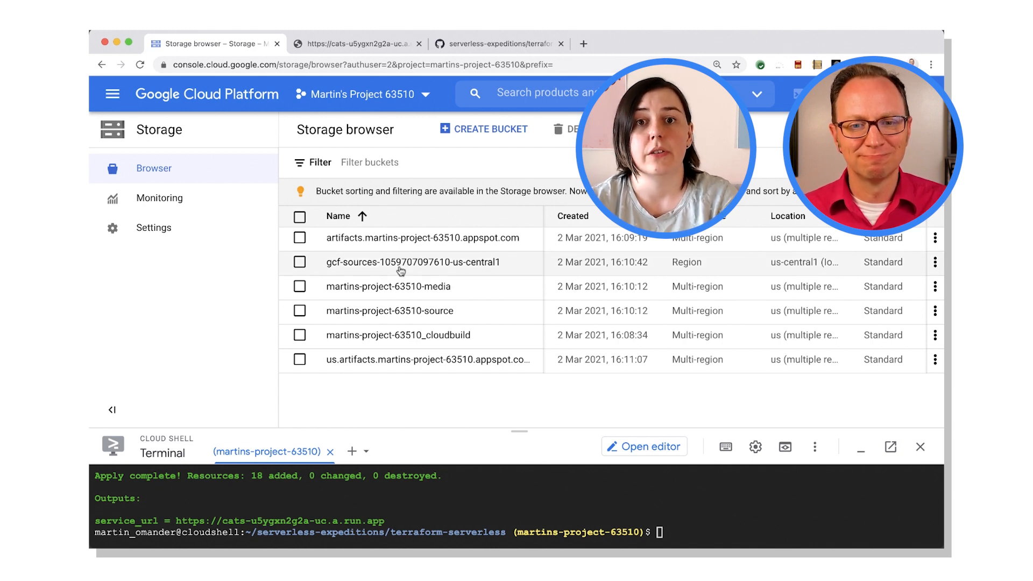
pyautogui.click(388, 286)
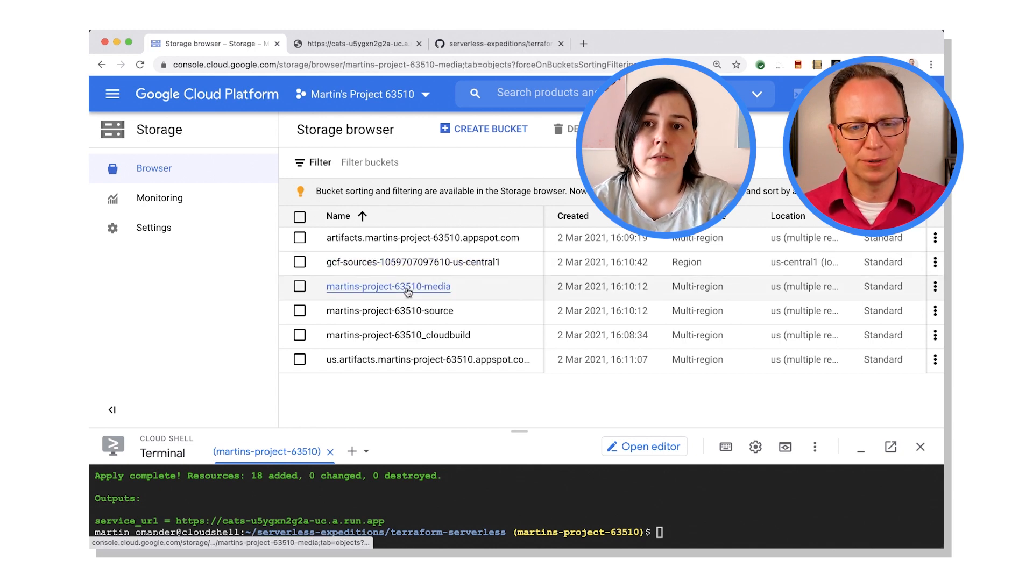
pyautogui.click(389, 286)
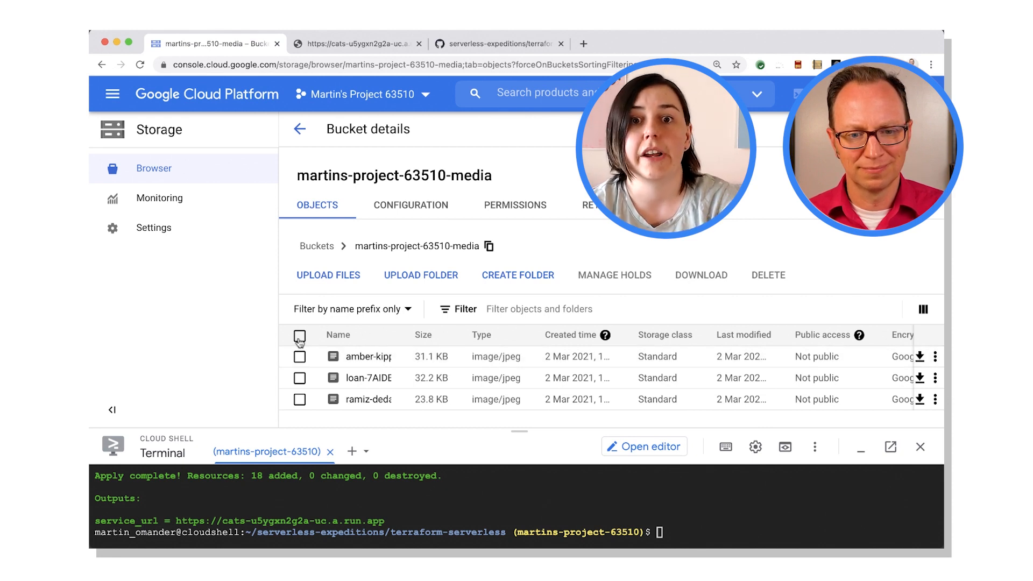
# Step: Delete all three cat photos from the media bucket and check the gallery app shows no cats
pyautogui.click(299, 335)
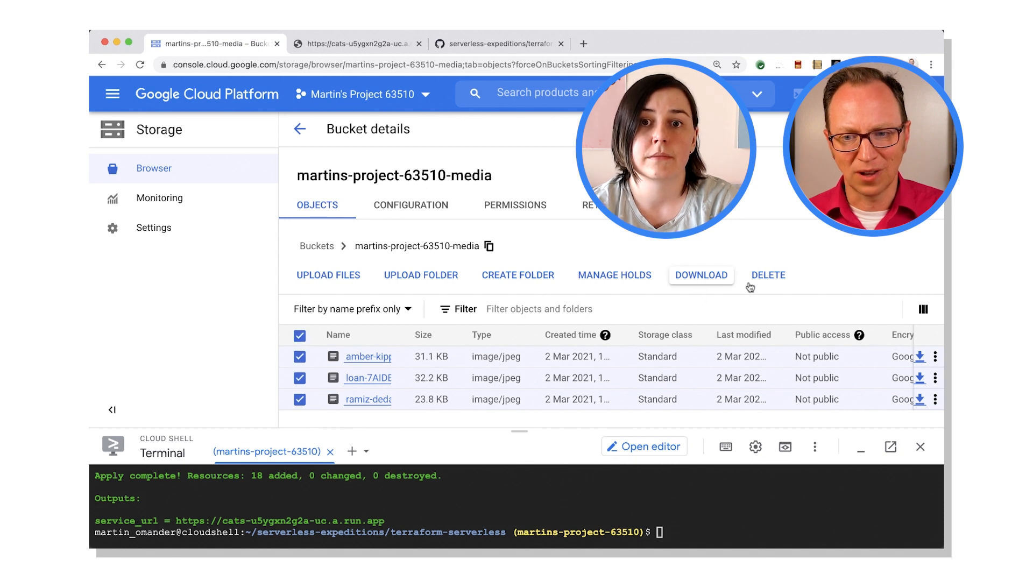
pyautogui.click(767, 274)
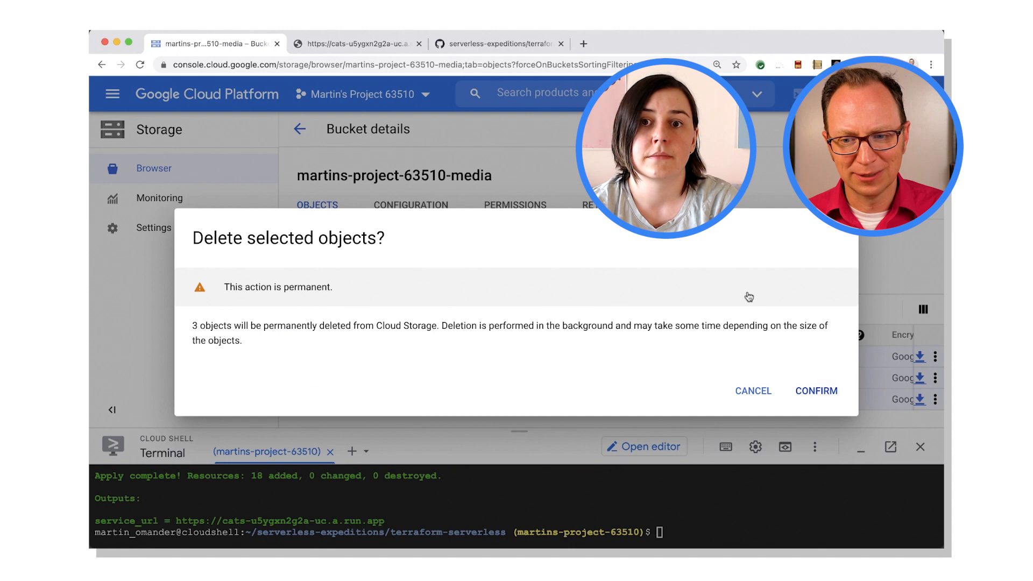
pyautogui.click(752, 390)
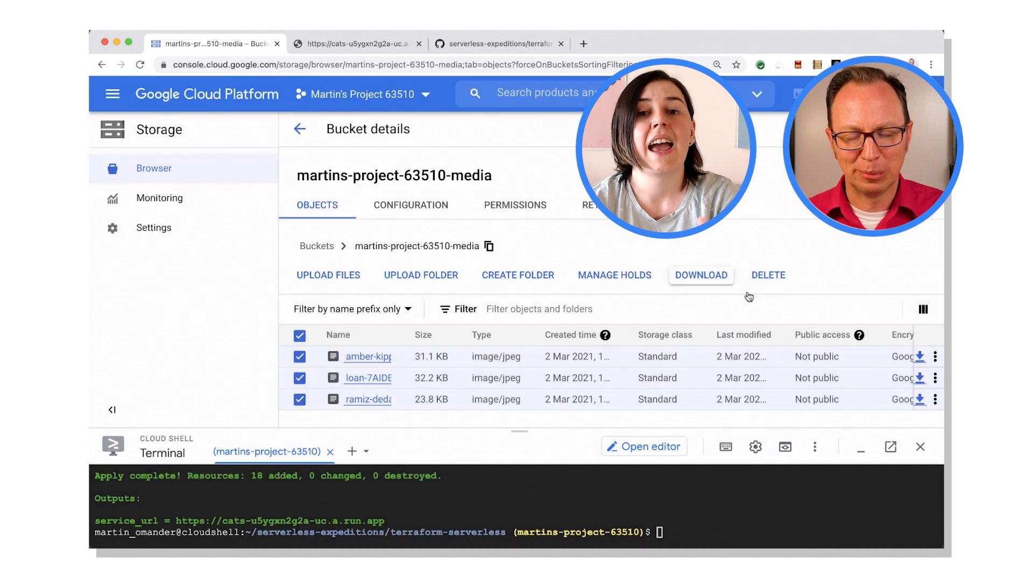
pyautogui.click(766, 275)
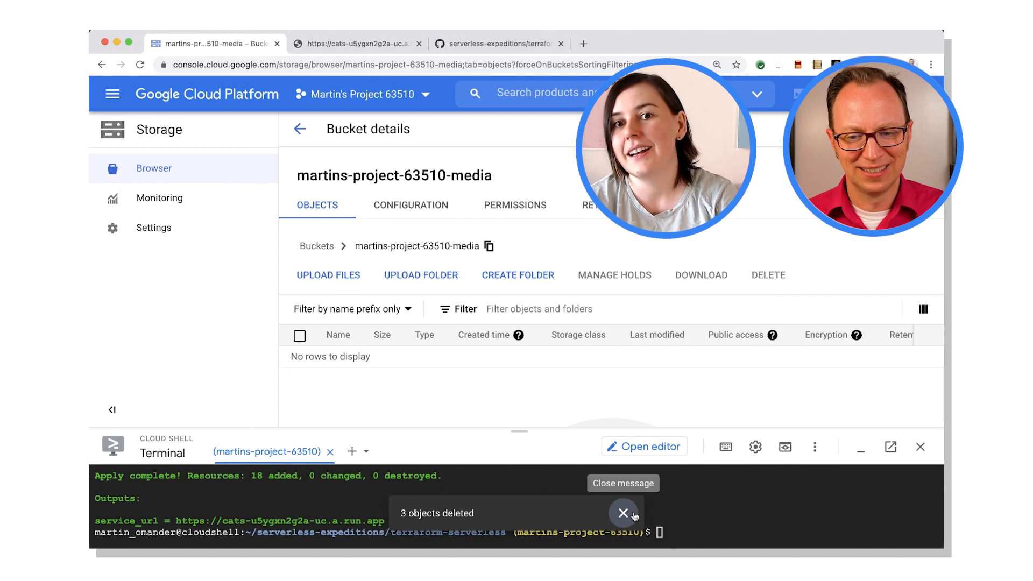
pyautogui.click(623, 513)
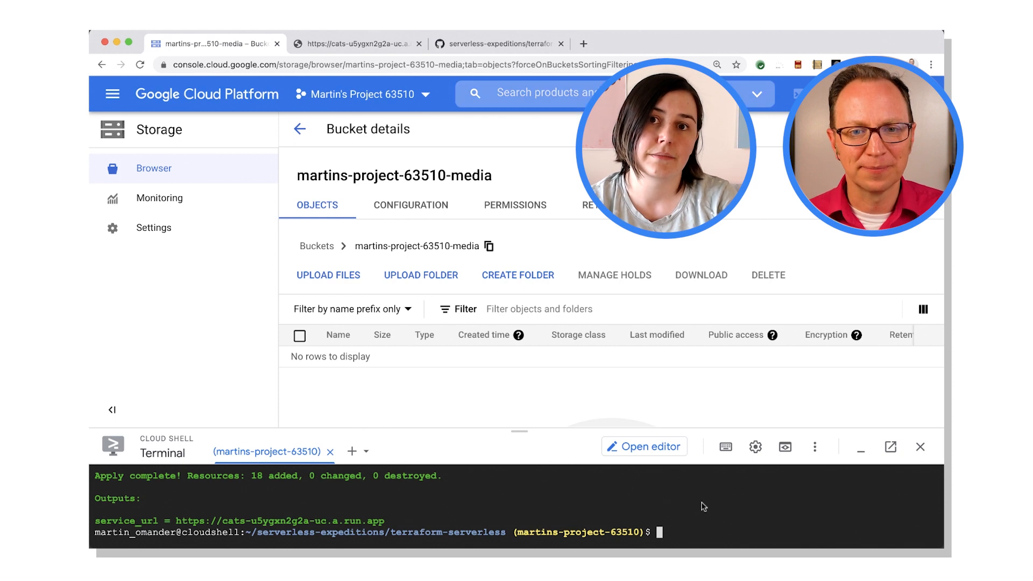
pyautogui.click(356, 43)
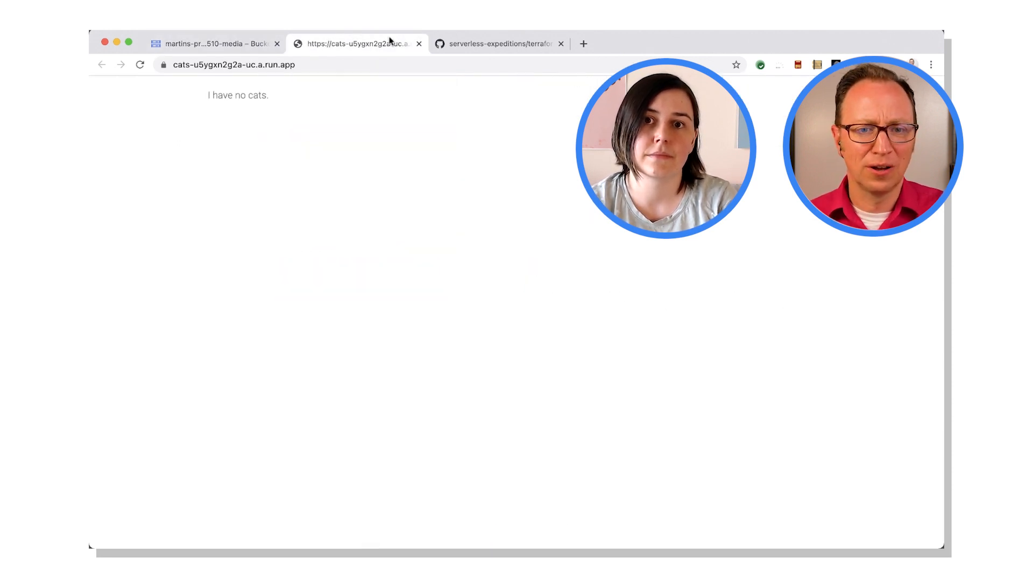
# Step: Reload the cat gallery to confirm 'I have no cats.', then return to the bucket console
pyautogui.doubleClick(237, 95)
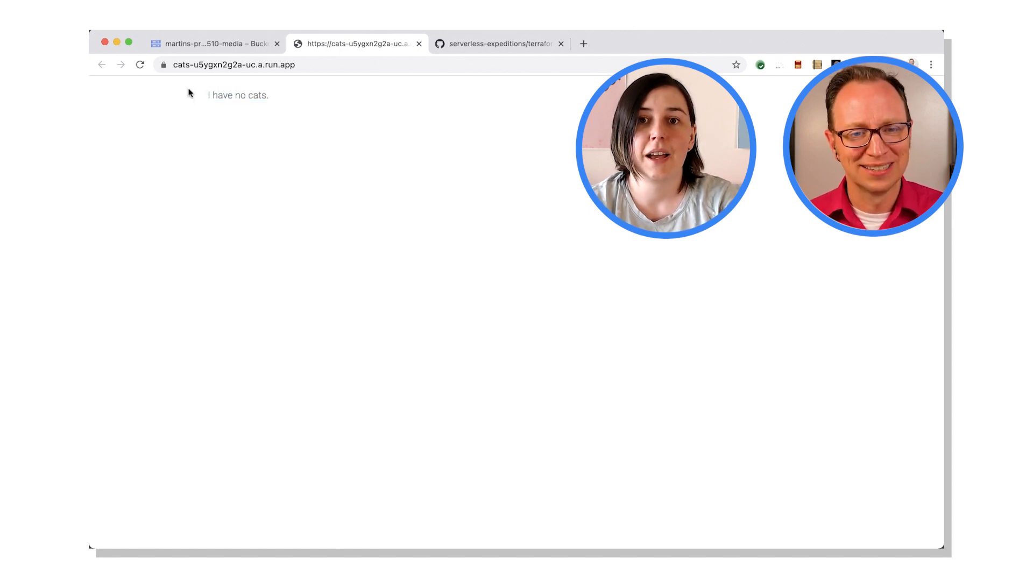
pyautogui.click(214, 43)
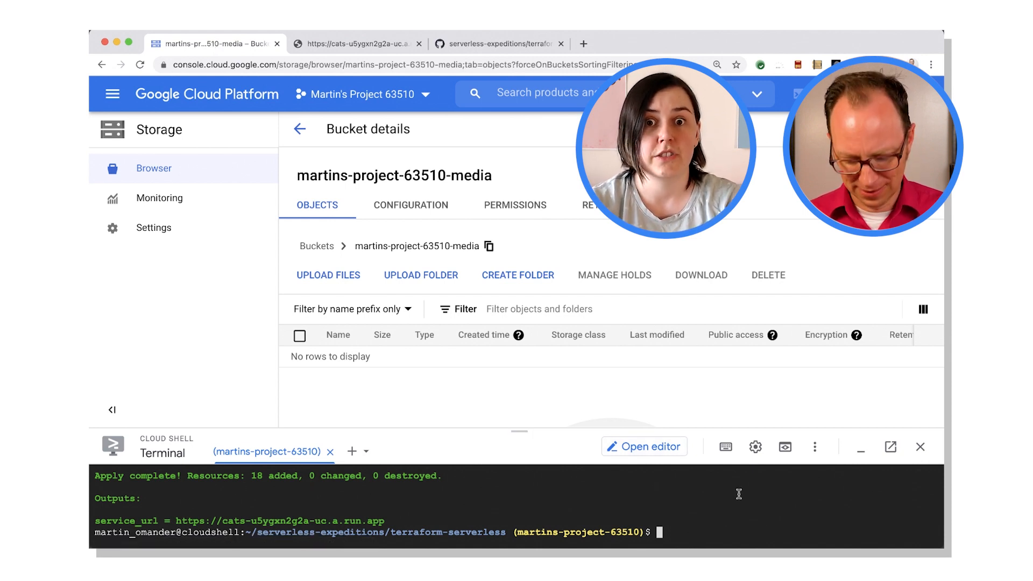
# Step: Run terraform apply in Cloud Shell, supplying project ID martins-project-63510
pyautogui.write('terraform apply')
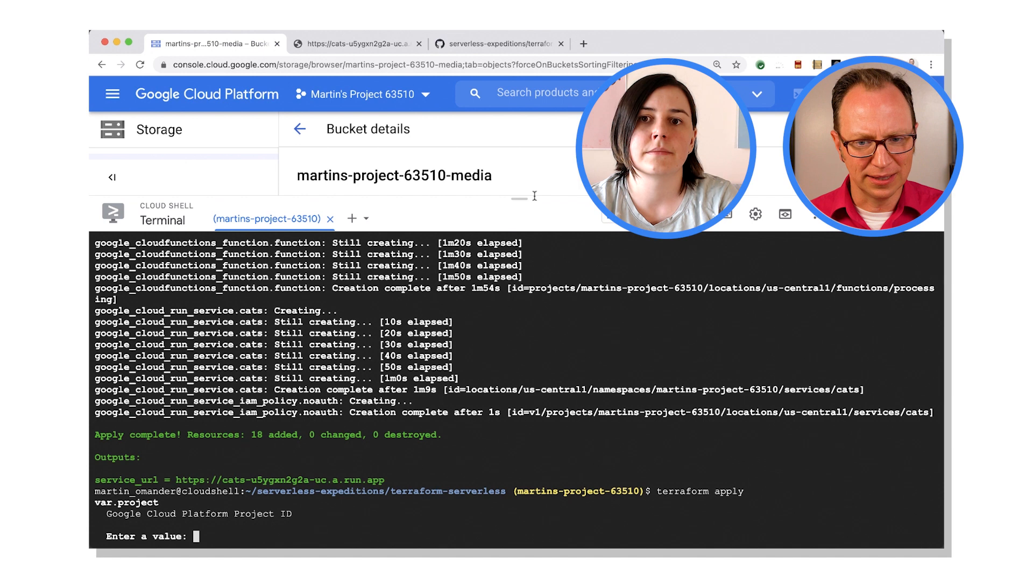
pyautogui.write('martins-project-63510')
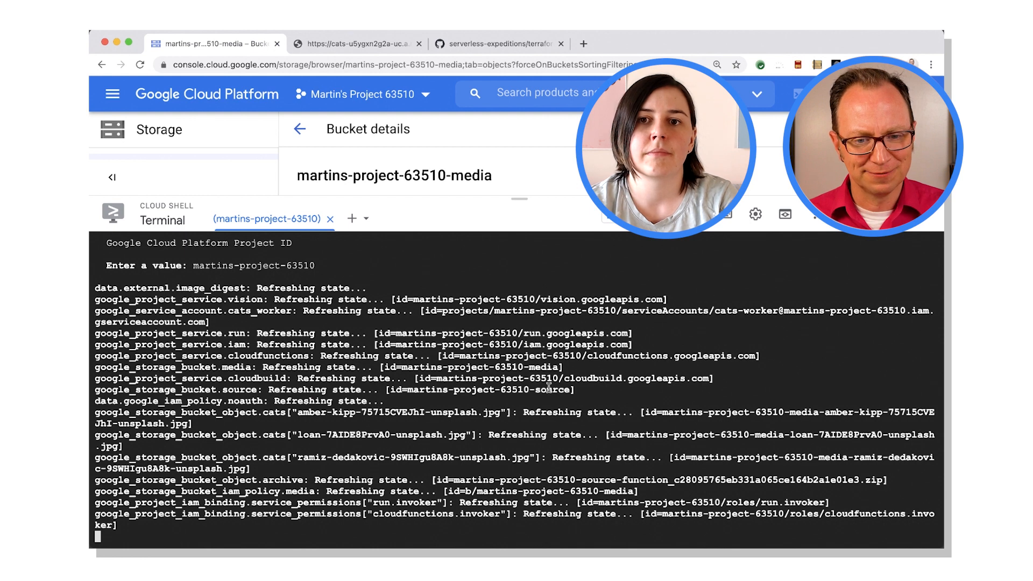
# Step: Review the plan re-uploading the three cat photos, including amber-kipp, and approve with yes
pyautogui.scroll(-3)
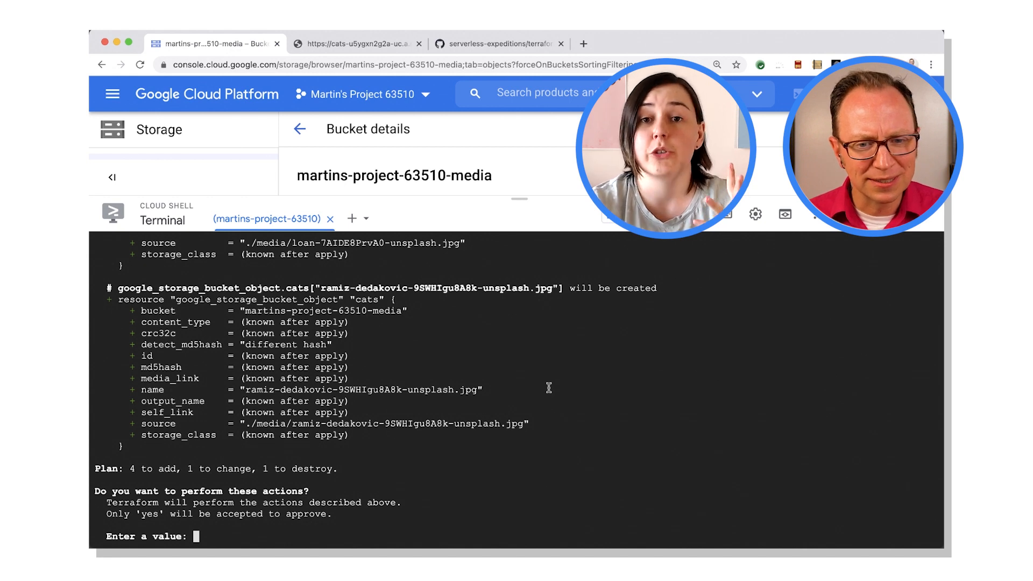
pyautogui.scroll(-3)
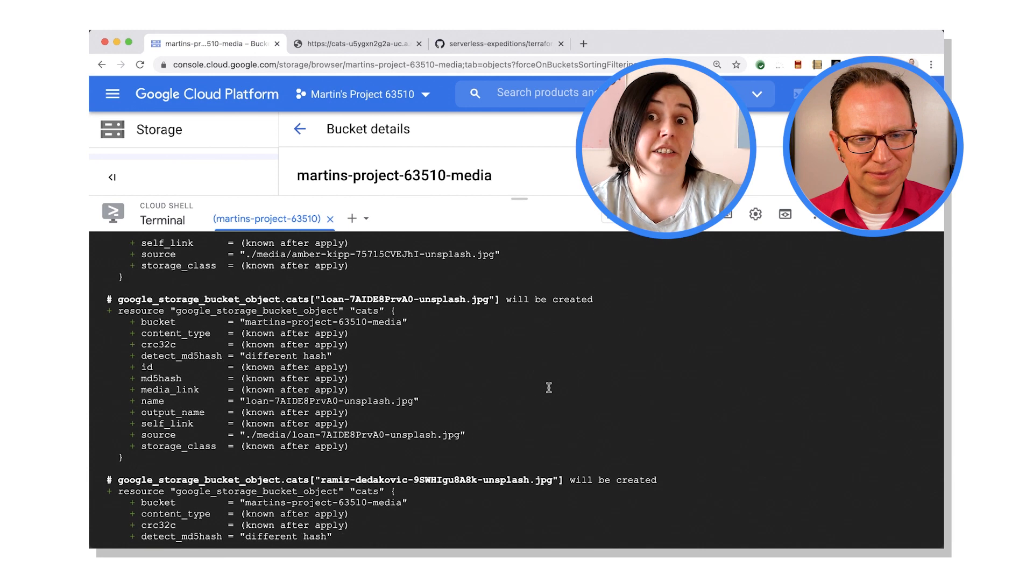
pyautogui.scroll(-3)
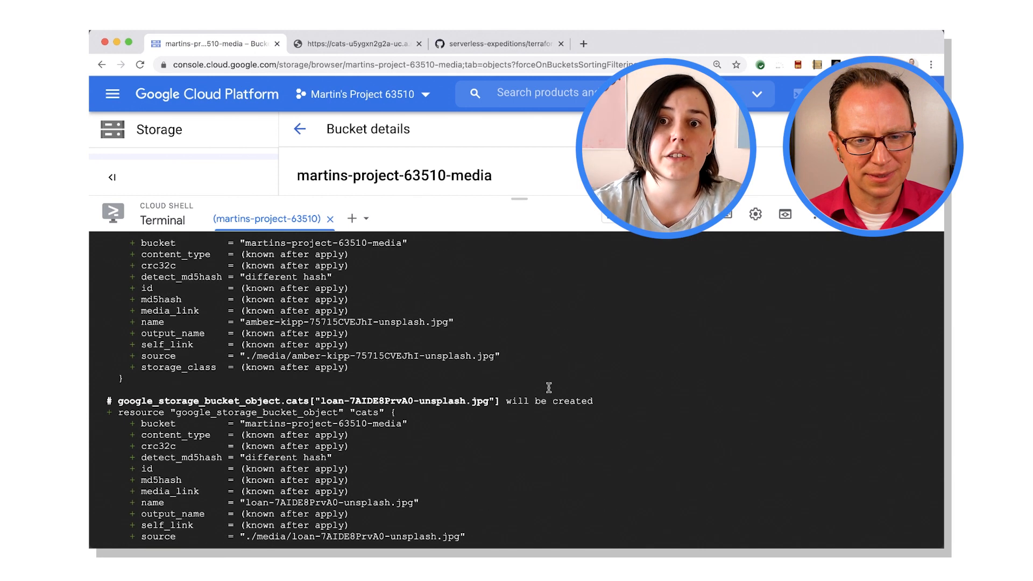
pyautogui.scroll(-3)
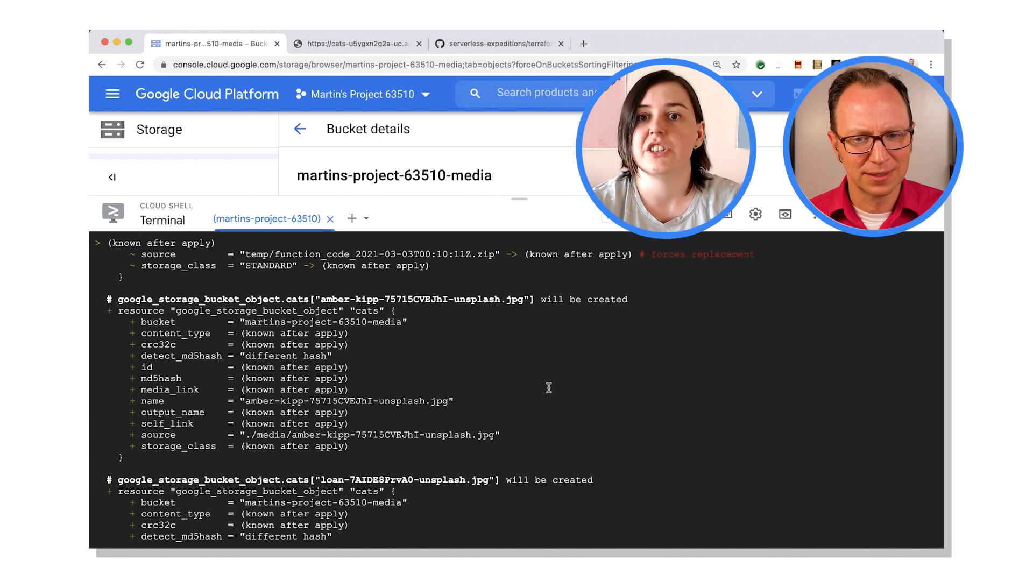
pyautogui.doubleClick(329, 299)
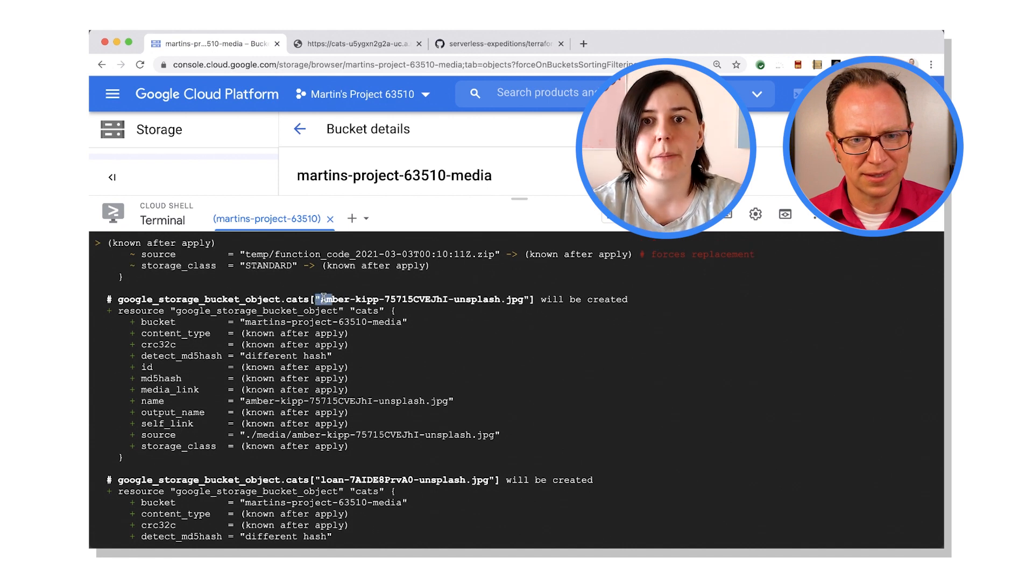
pyautogui.doubleClick(421, 299)
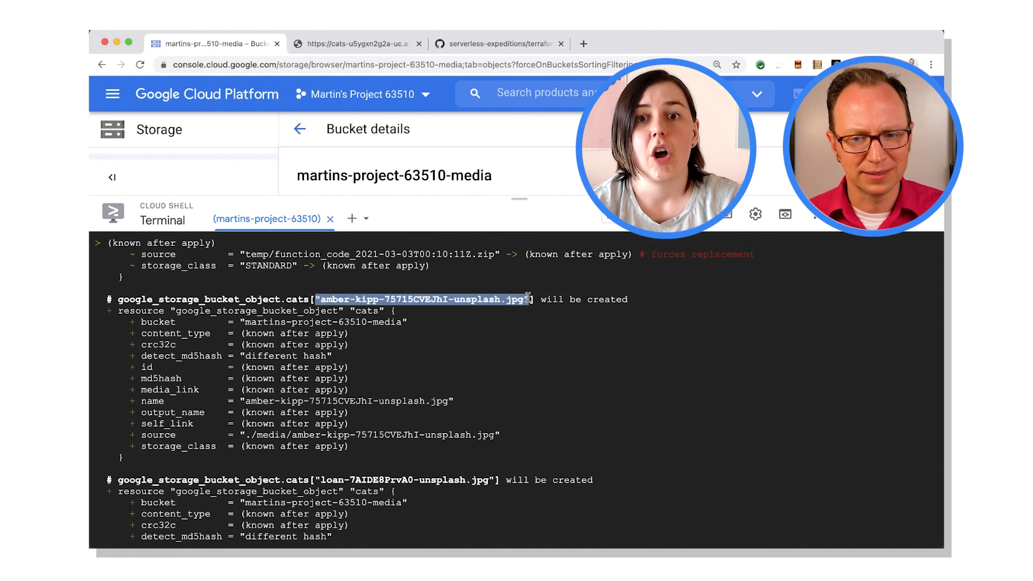
pyautogui.scroll(-3)
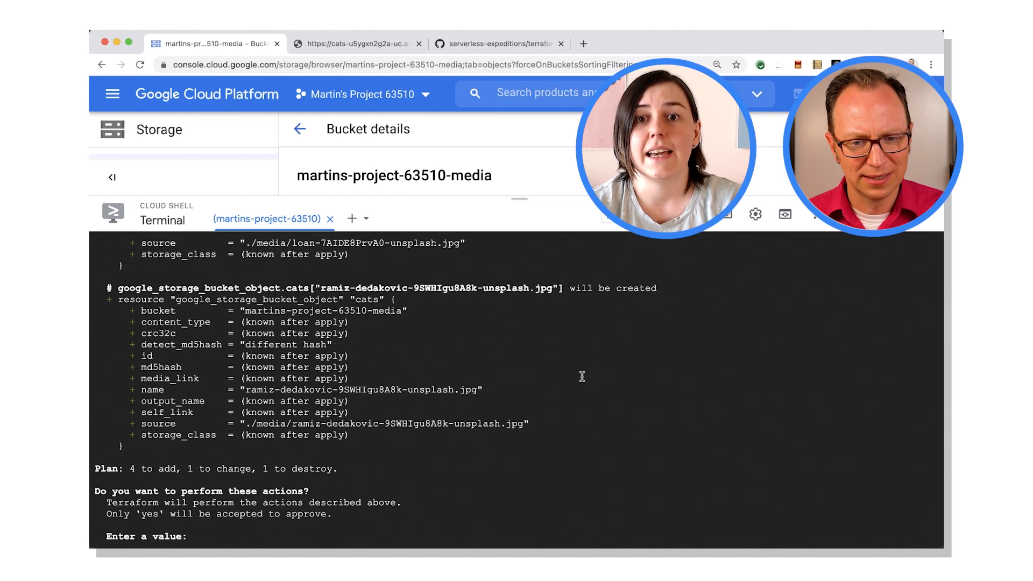
pyautogui.write('yes')
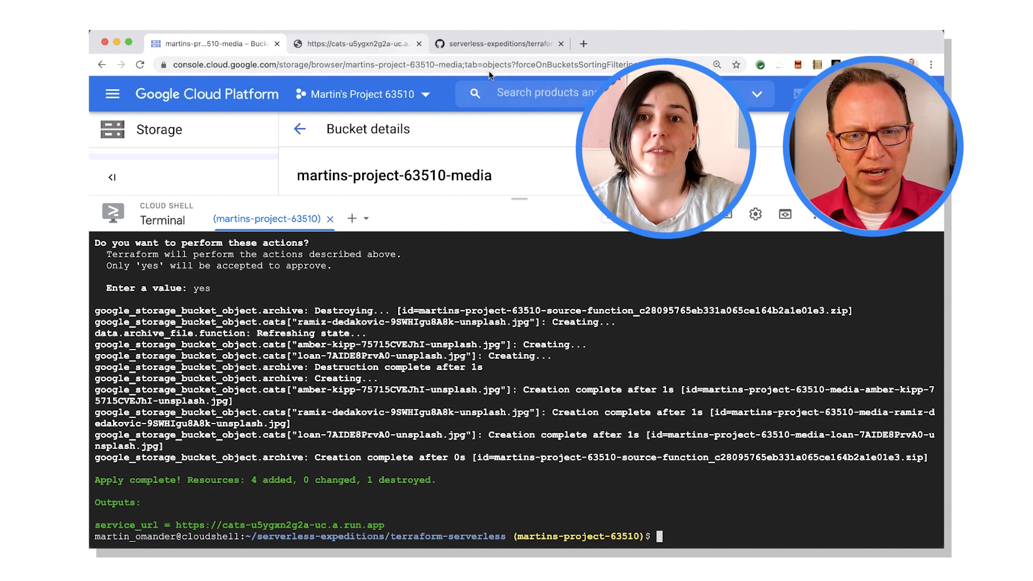
# Step: Reload the cat gallery to see 'I have cats.' with labels restored, then return to Cloud Shell
pyautogui.click(356, 43)
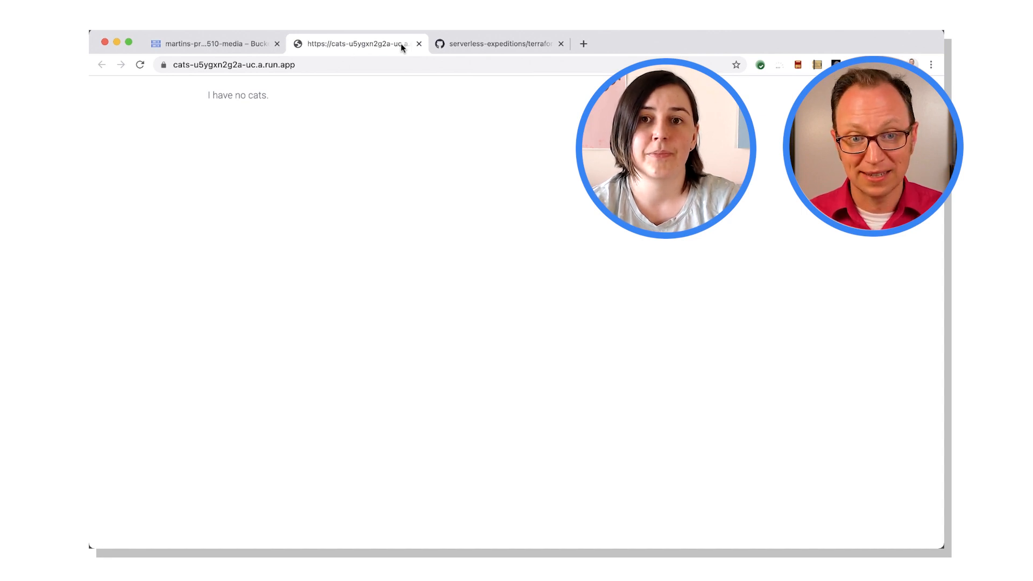
pyautogui.click(139, 64)
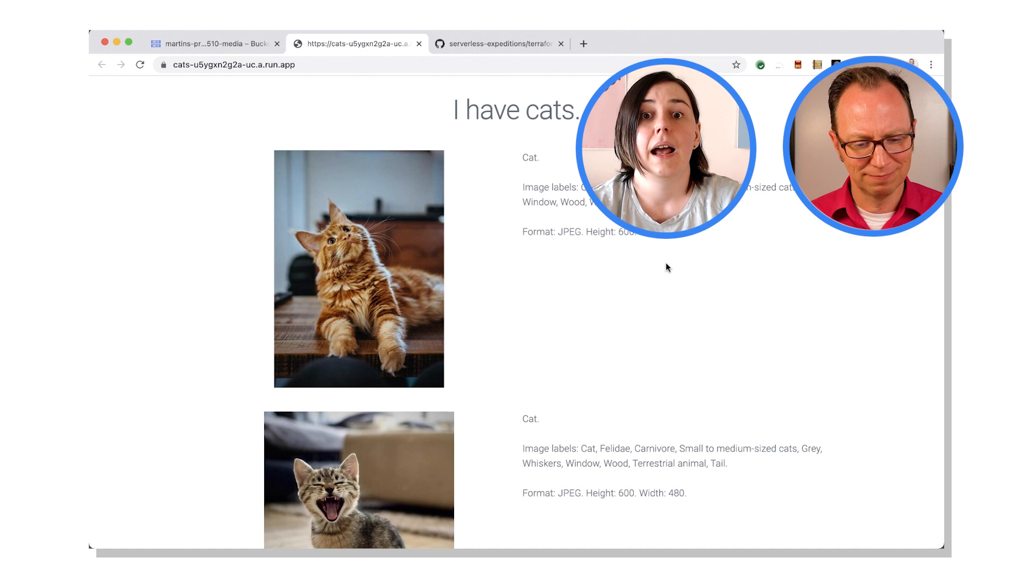
pyautogui.moveTo(329, 120)
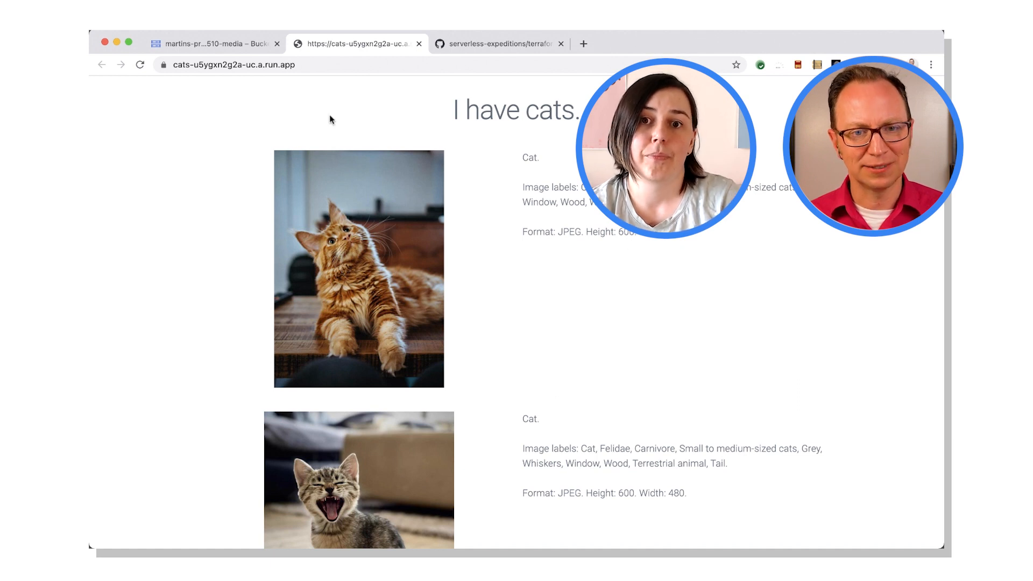
pyautogui.click(214, 43)
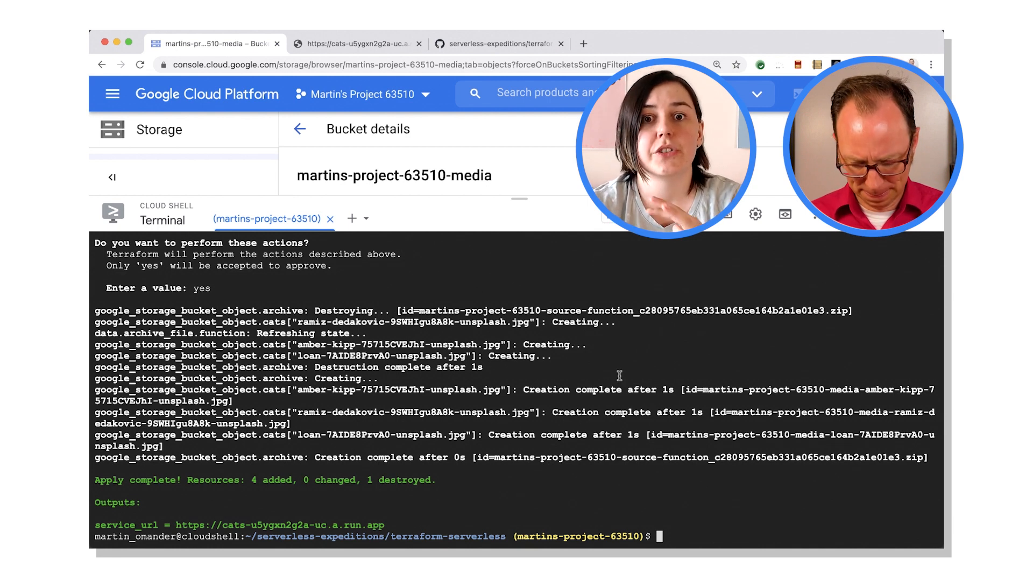
# Step: Run terraform apply -var project=martins-project-63510 and review the plan replacing the function source archive
pyautogui.write('terraform apply')
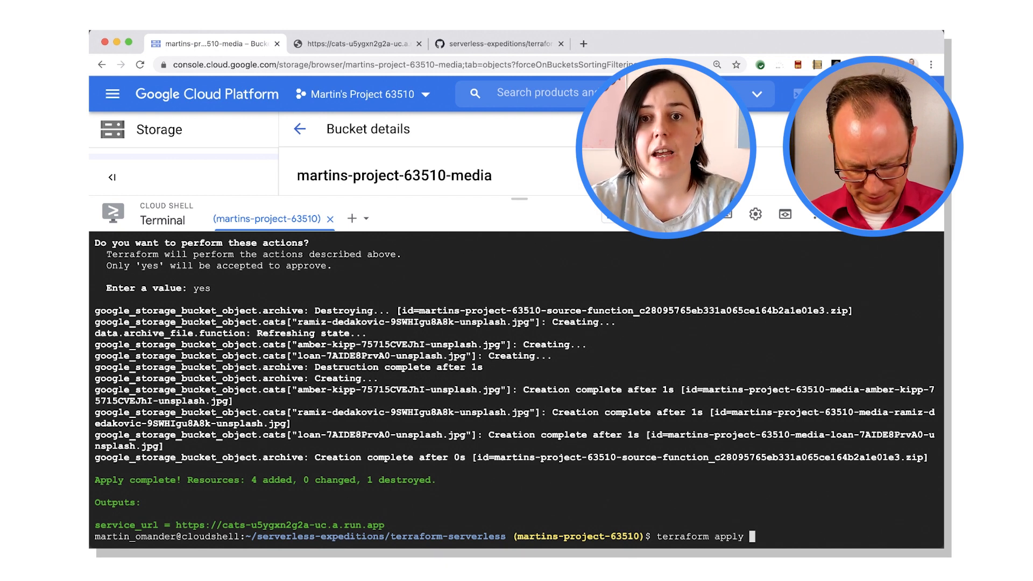
pyautogui.write('-var')
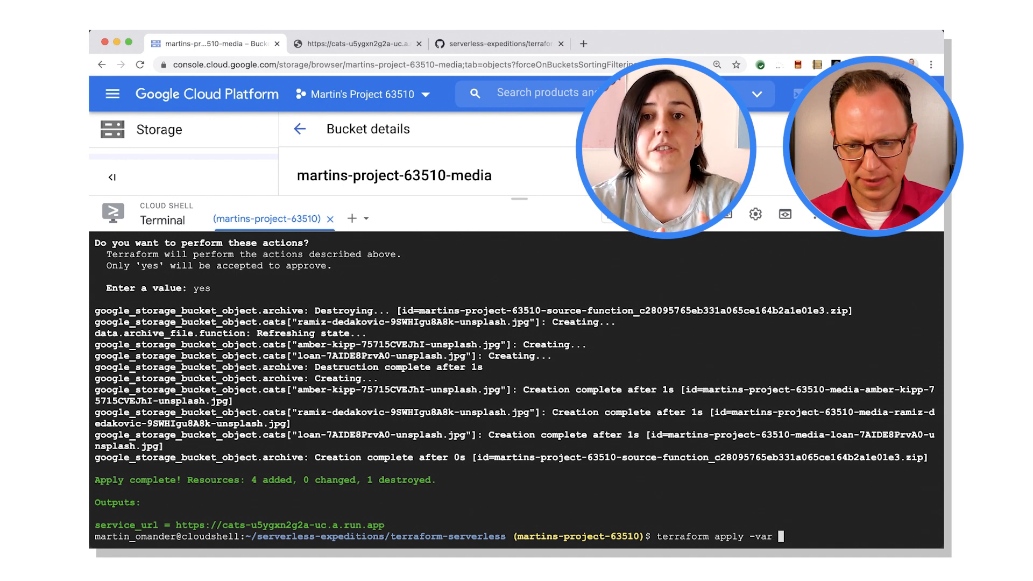
pyautogui.write('project=')
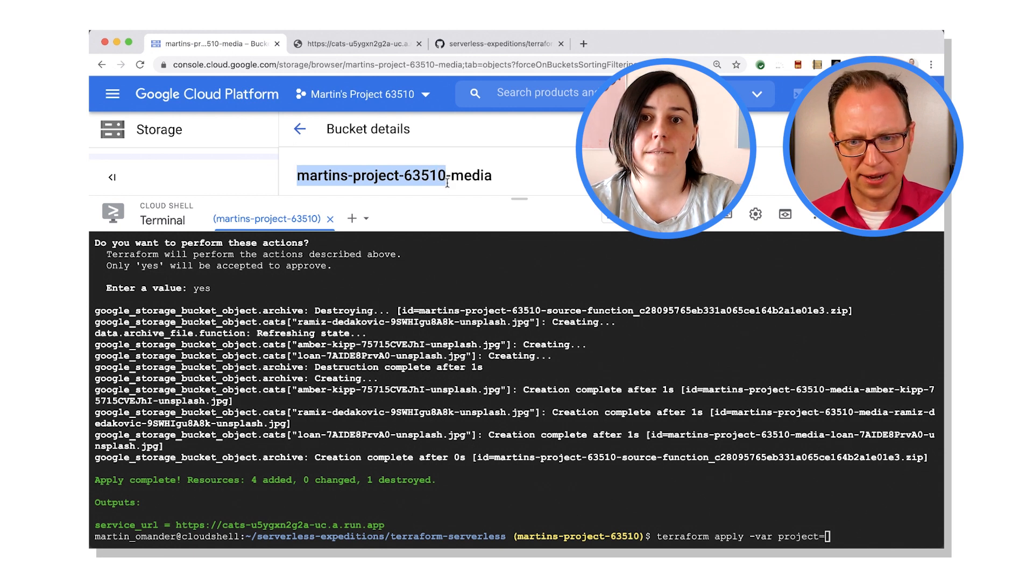
pyautogui.write('martins-project-63510')
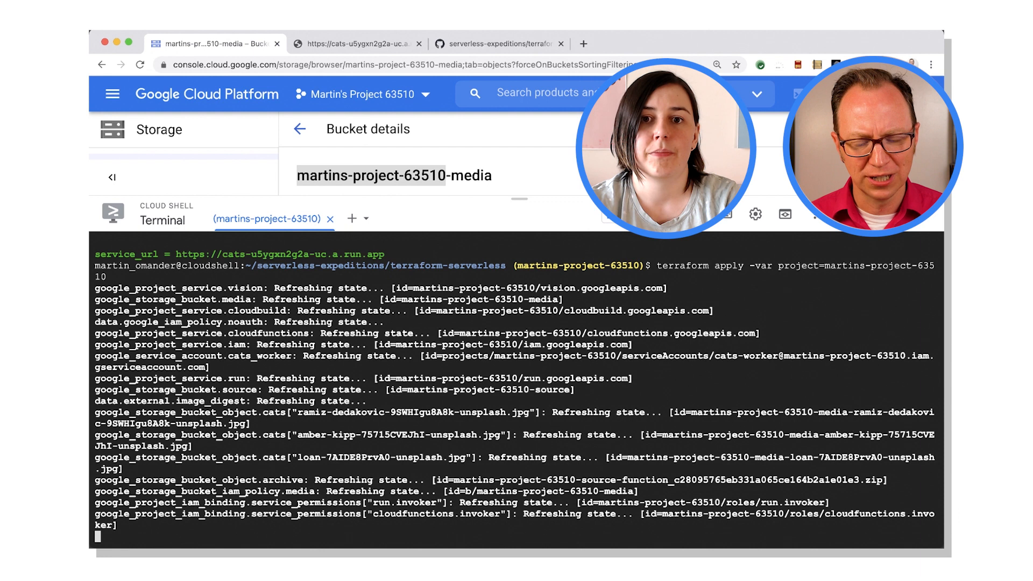
pyautogui.scroll(-3)
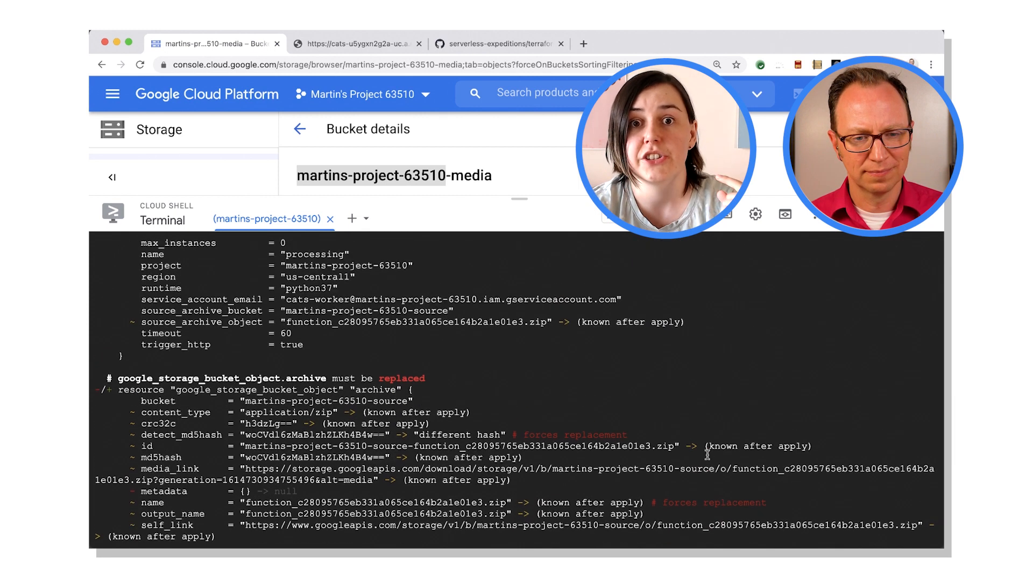
pyautogui.scroll(-3)
pyautogui.write('yes')
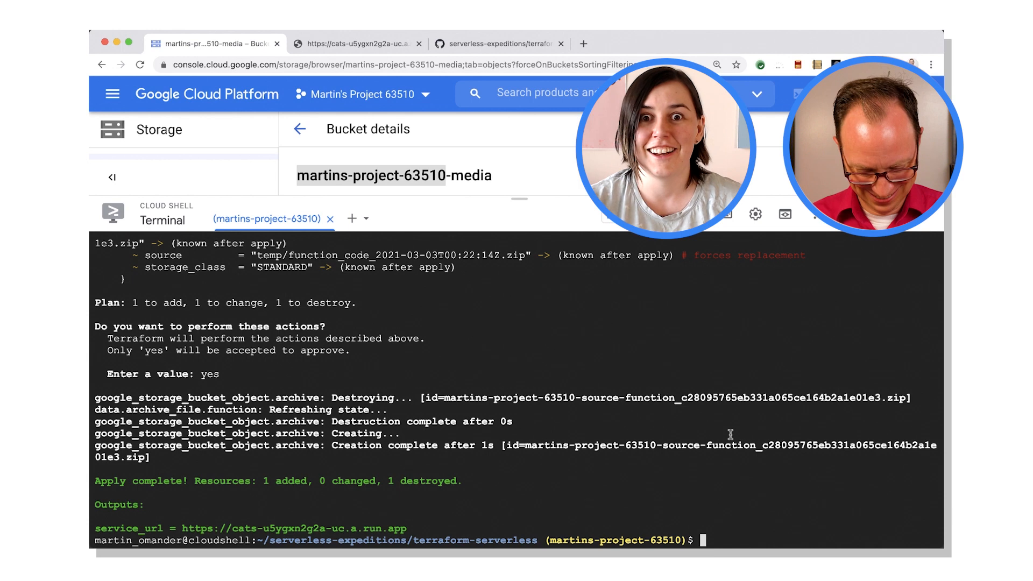
# Step: Run terraform destroy -var project=martins-project-63510 and confirm yes to remove all 18 resources
pyautogui.write('terraform de')
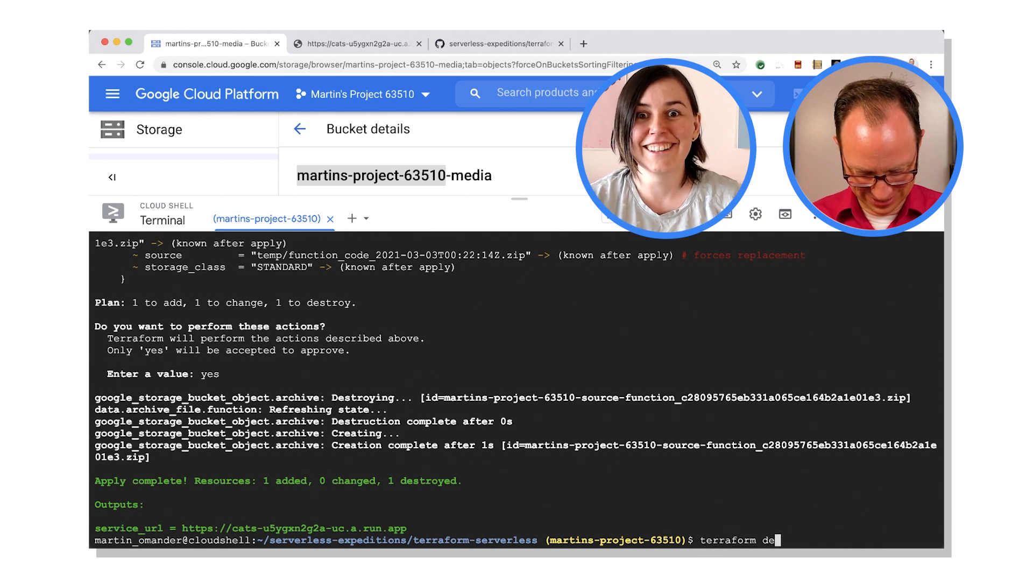
pyautogui.write('stroy')
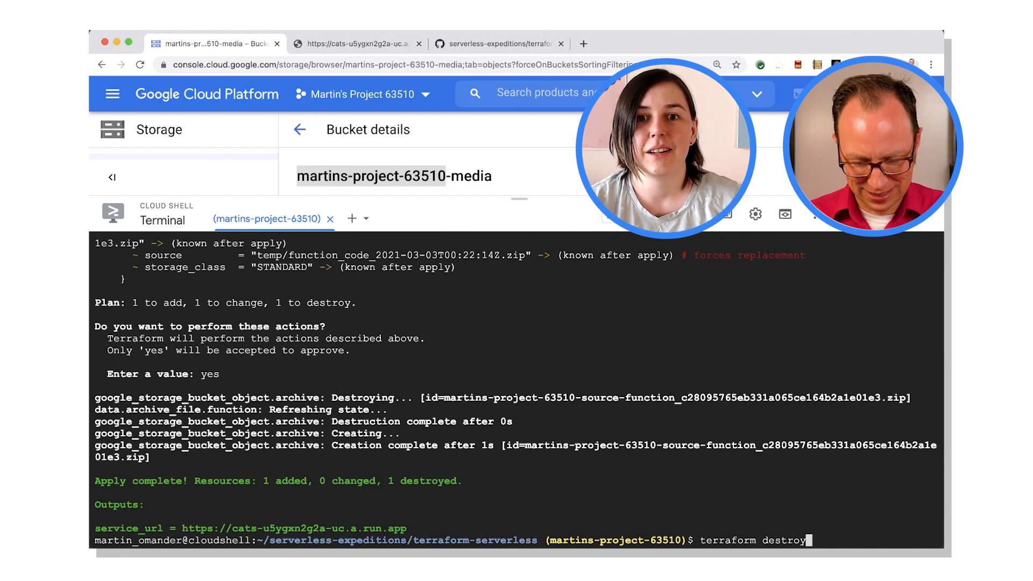
pyautogui.write('-0var')
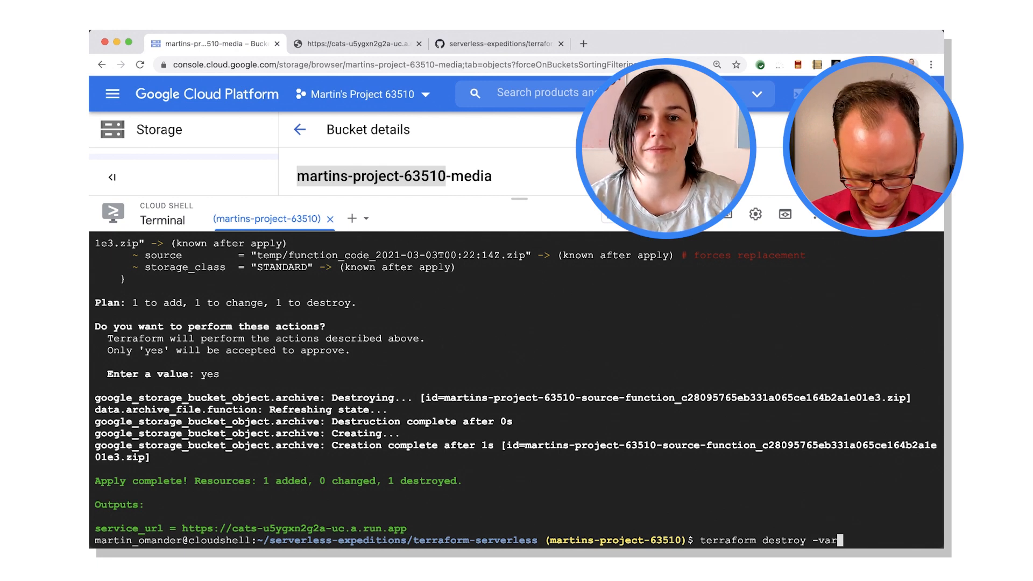
pyautogui.write('p')
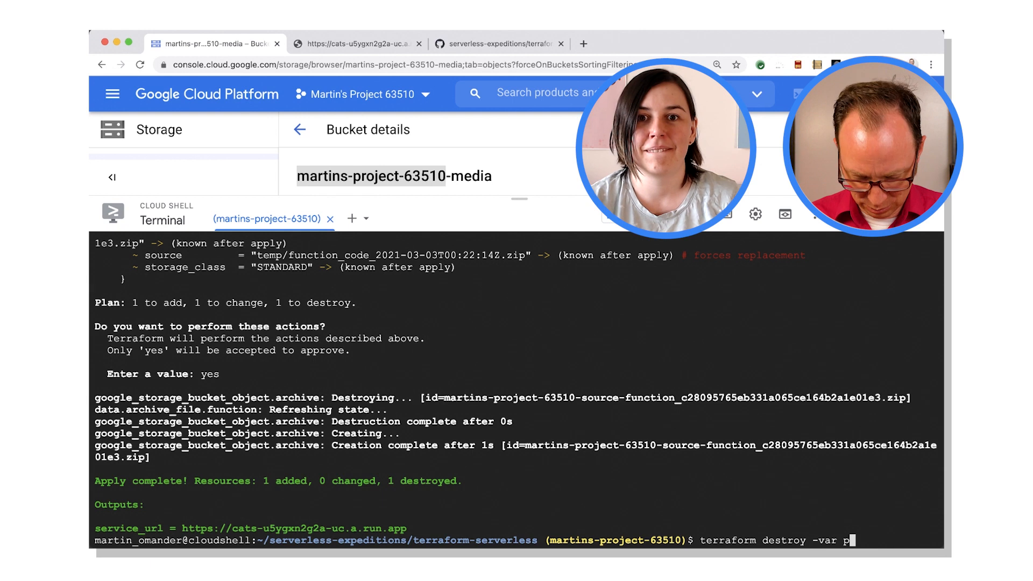
pyautogui.write('roject=')
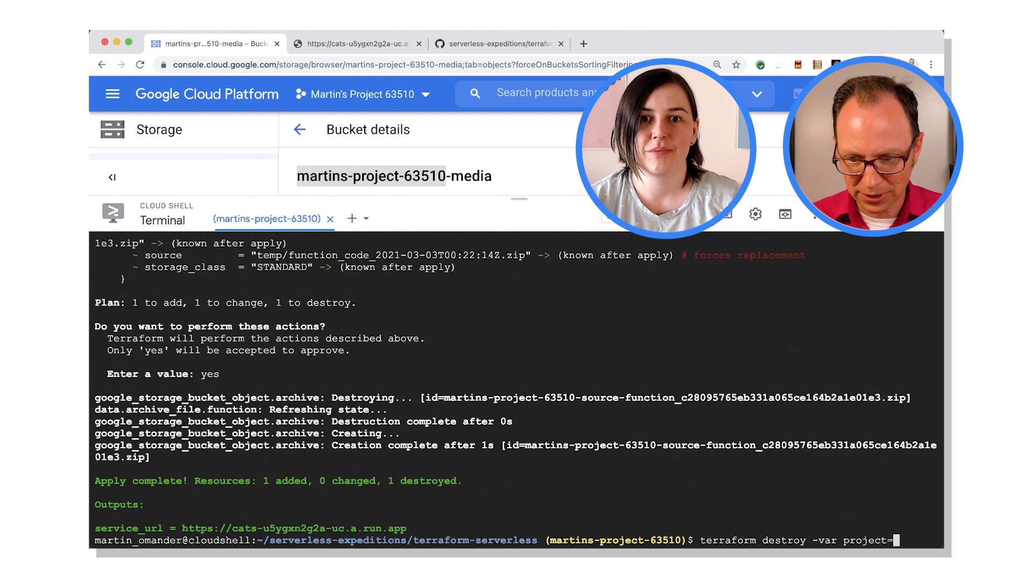
pyautogui.write('martins-project-63510')
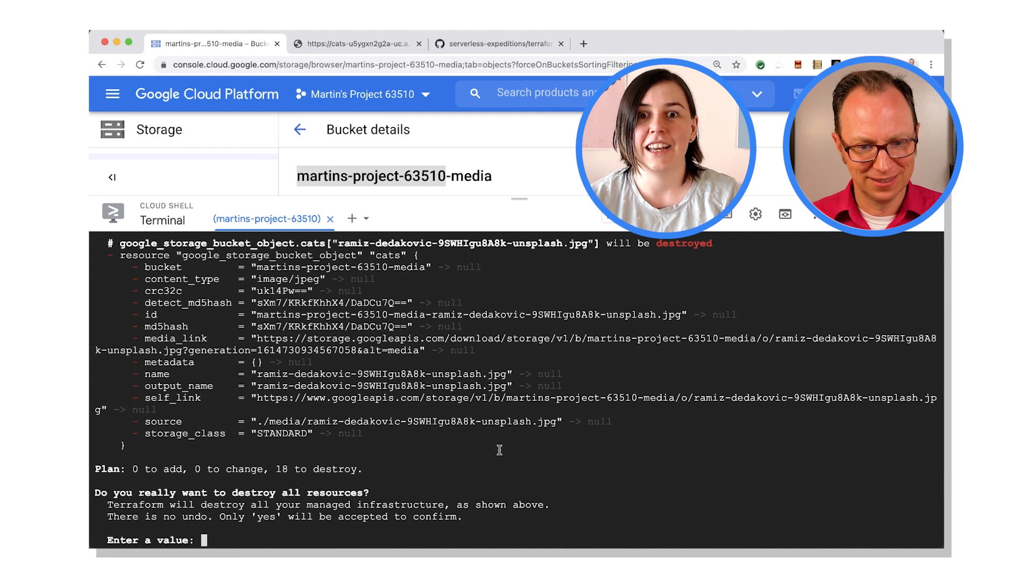
pyautogui.write('yes')
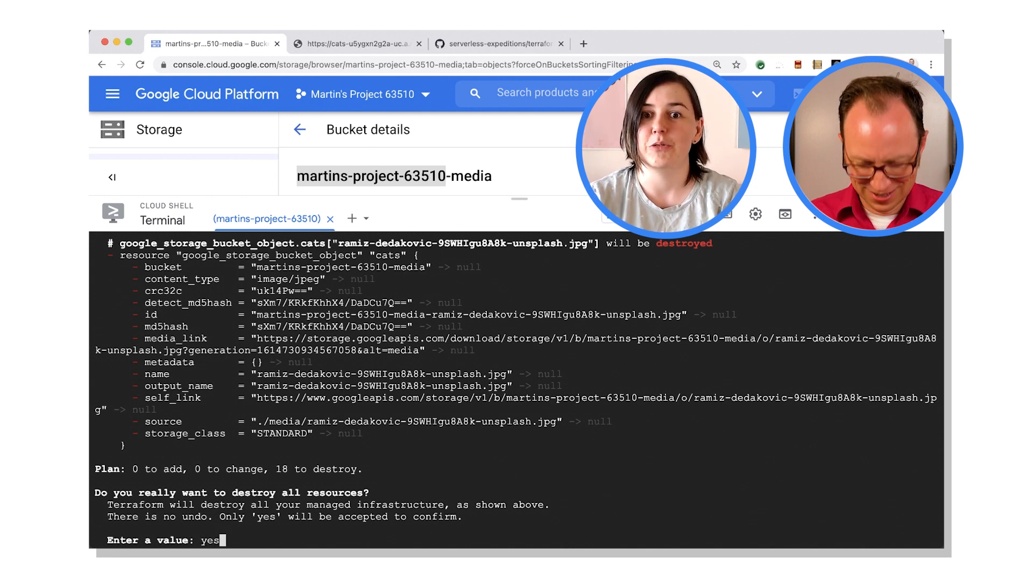
pyautogui.press('enter')
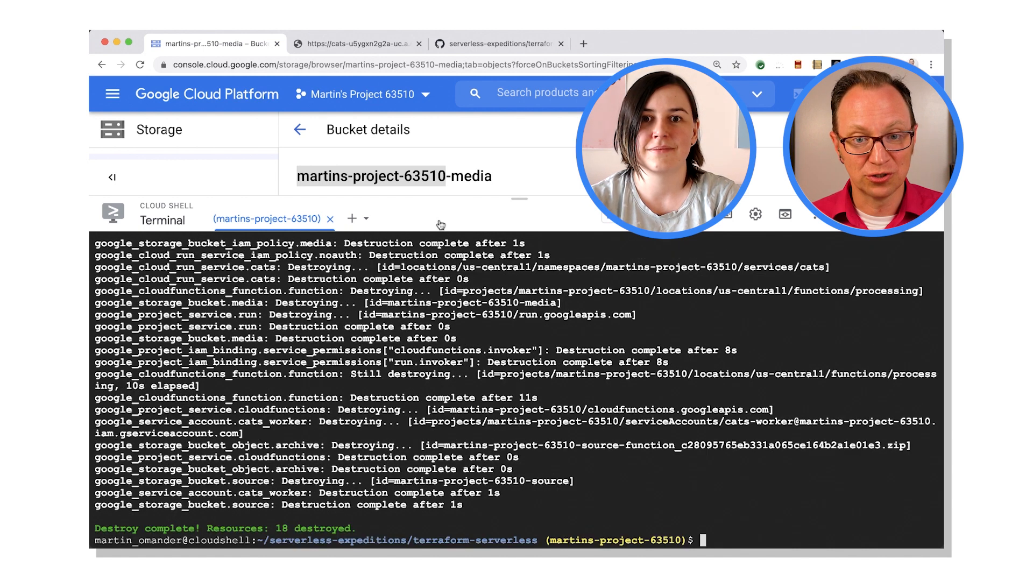
pyautogui.click(356, 43)
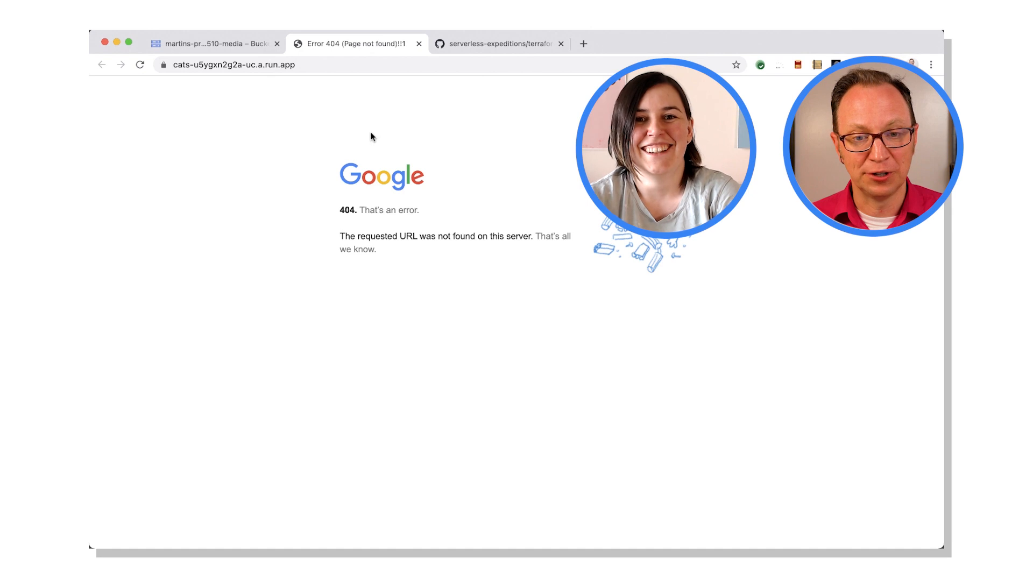
pyautogui.moveTo(340, 210); pyautogui.dragTo(419, 209)
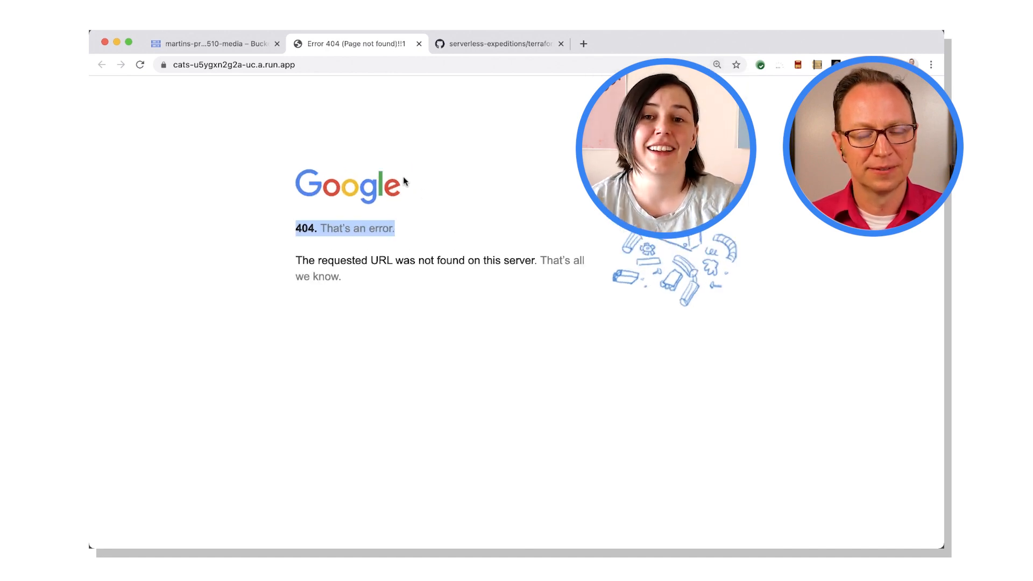
pyautogui.moveTo(259, 72)
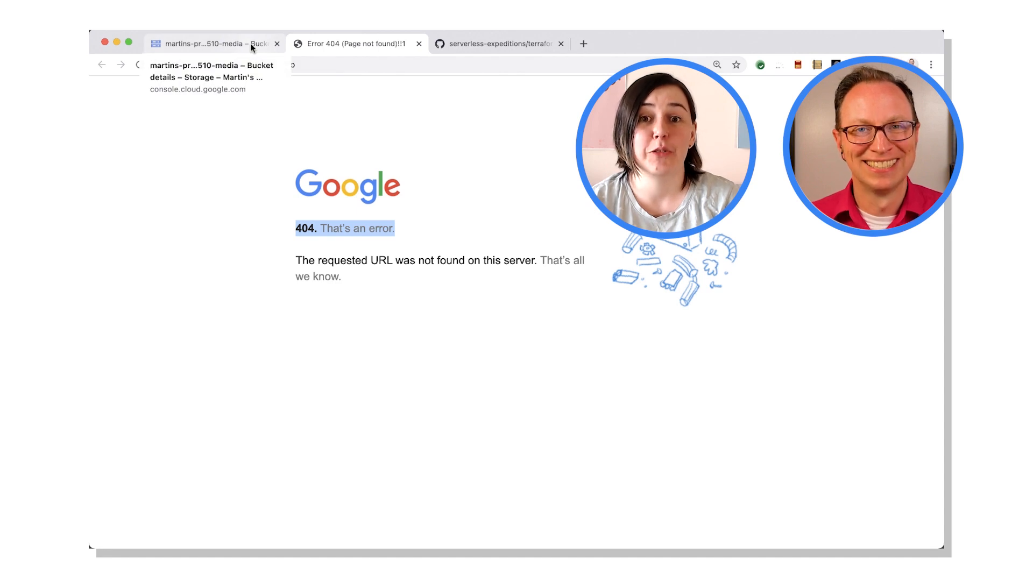
pyautogui.click(211, 43)
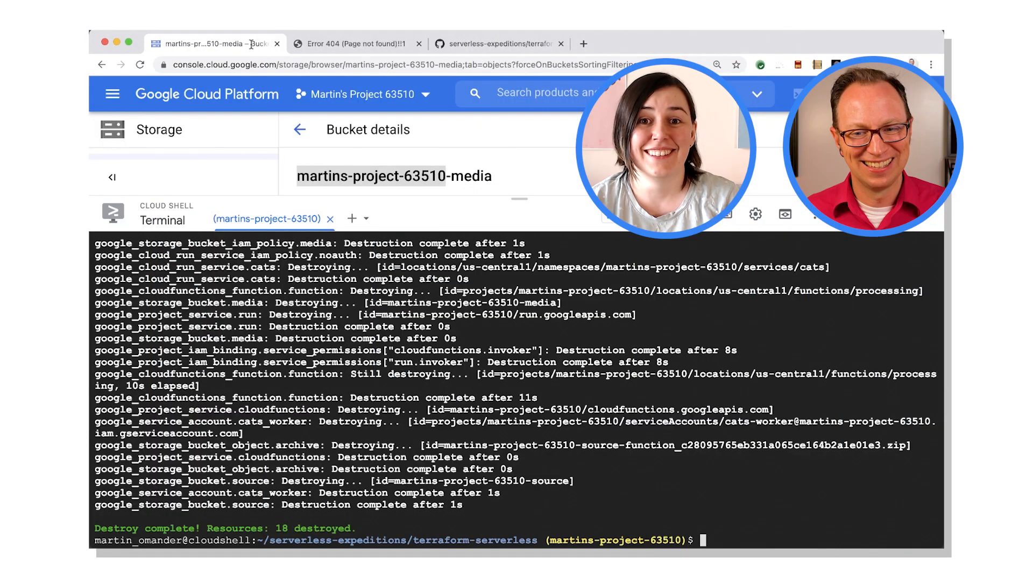
# Step: Run terraform apply -var project=martins-project-63510, approve yes to recreate 18 resources, and return to the cats page
pyautogui.write('terraform apply -var project=martins-project-63510')
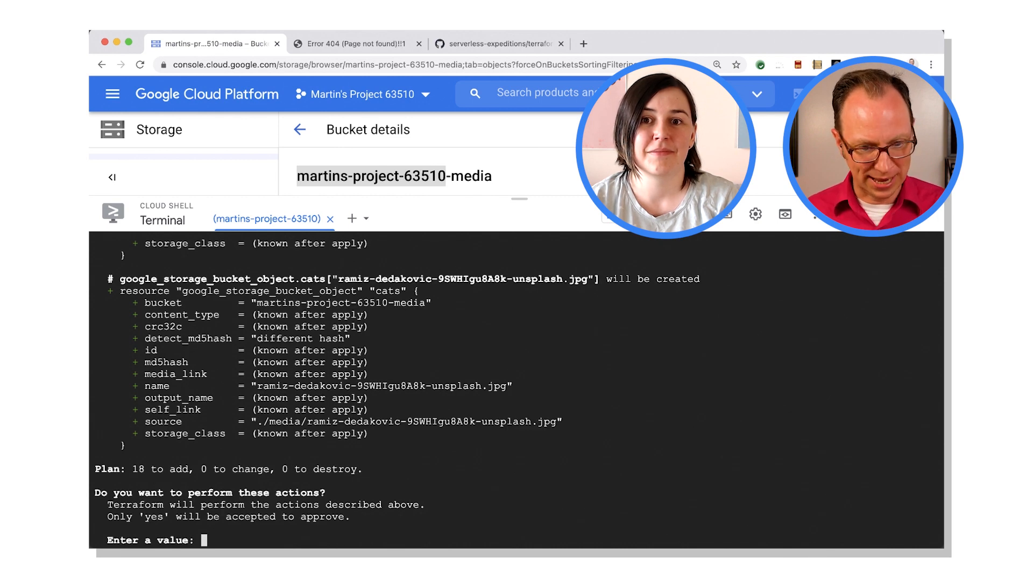
pyautogui.write('yes')
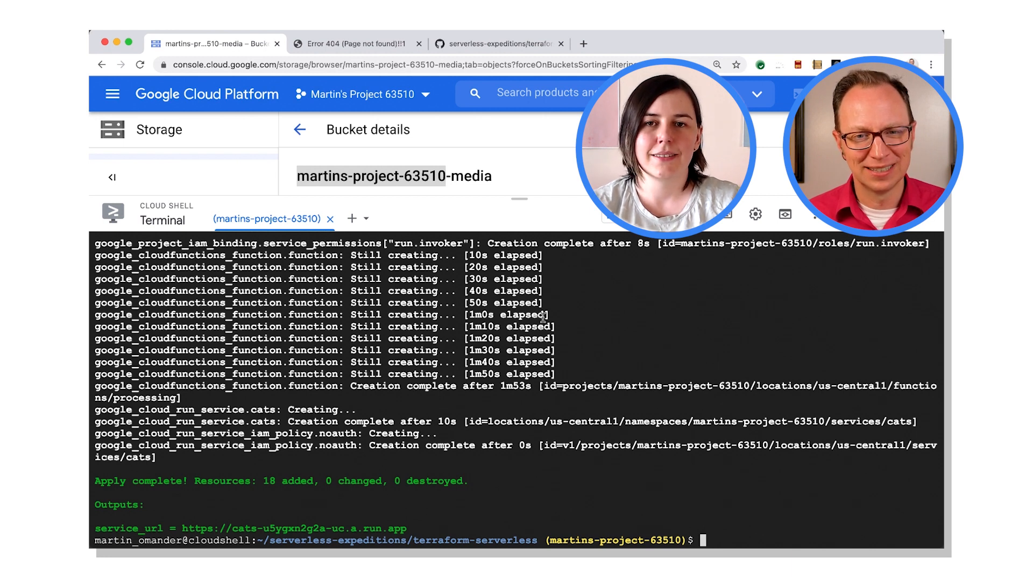
pyautogui.click(356, 43)
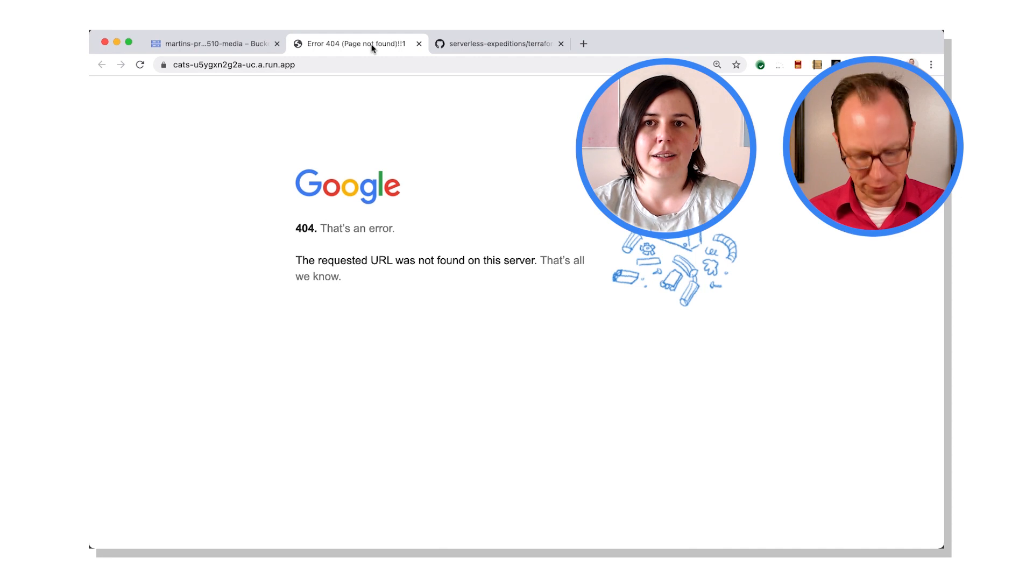
# Step: Reload the cats URL to see the 'I have cats' gallery, then return to the Cloud Console
pyautogui.click(139, 65)
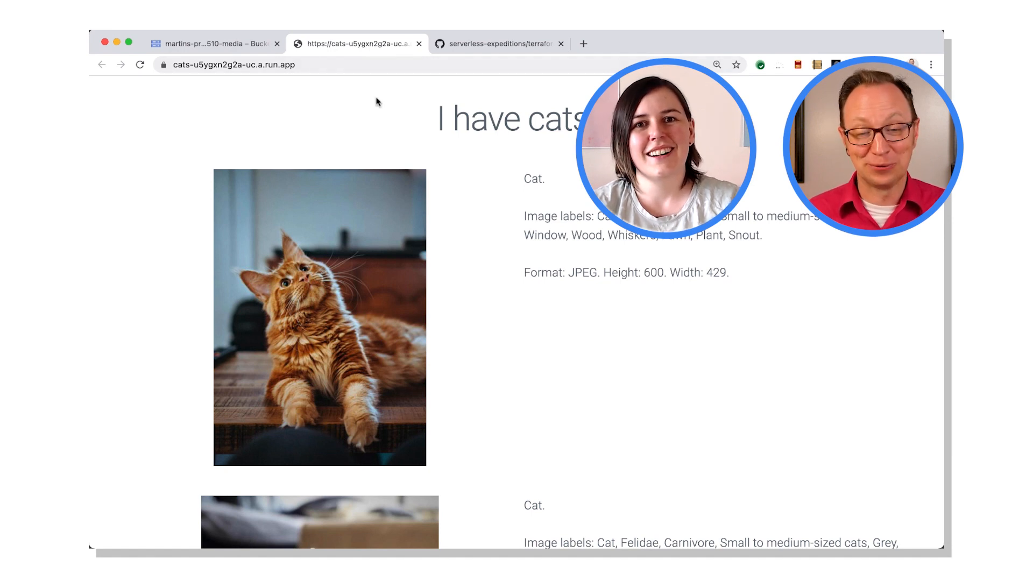
pyautogui.moveTo(365, 99)
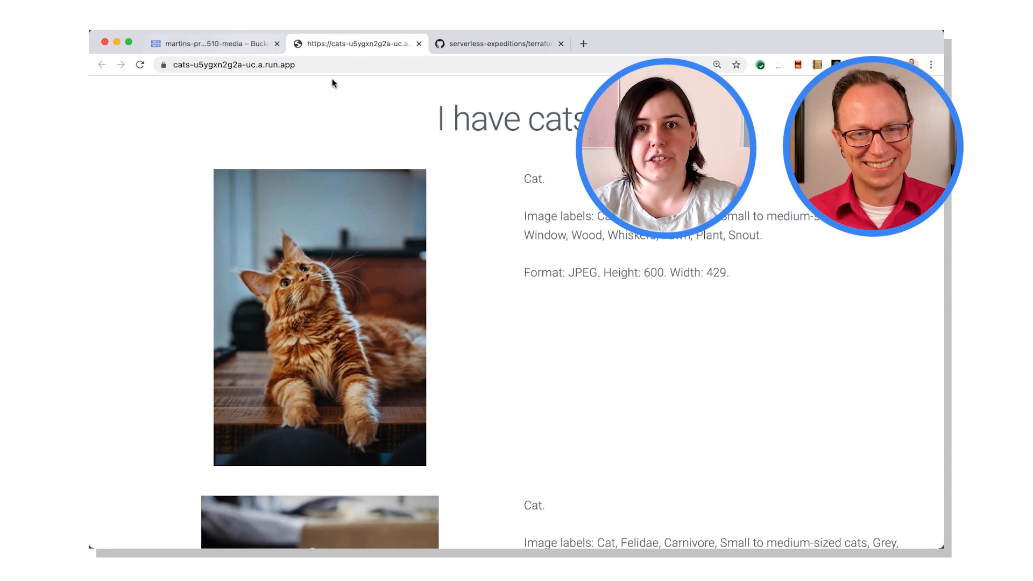
pyautogui.click(214, 43)
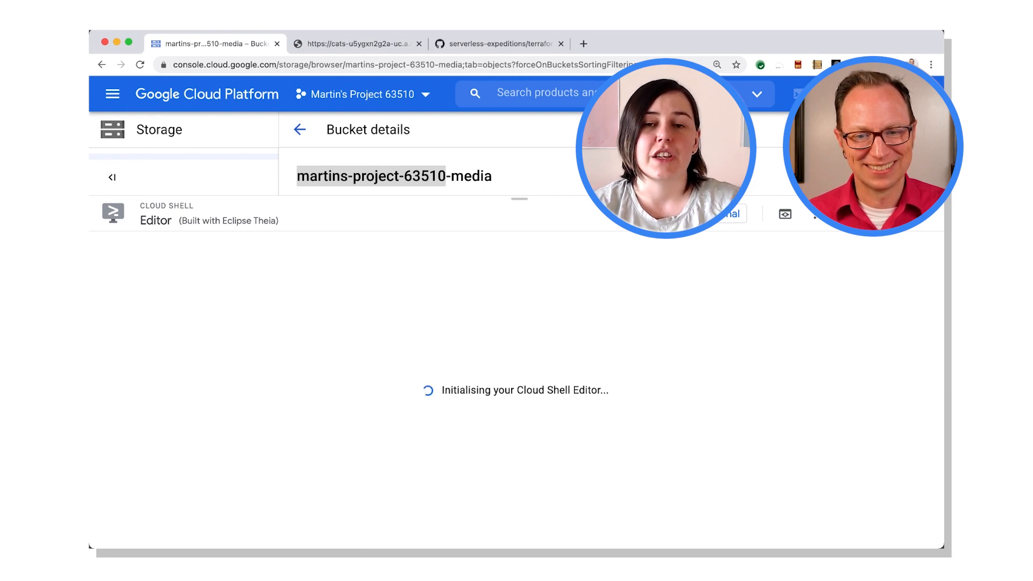
# Step: Browse the terraform-serverless folder on GitHub and view main.tf's Google provider block
pyautogui.click(499, 43)
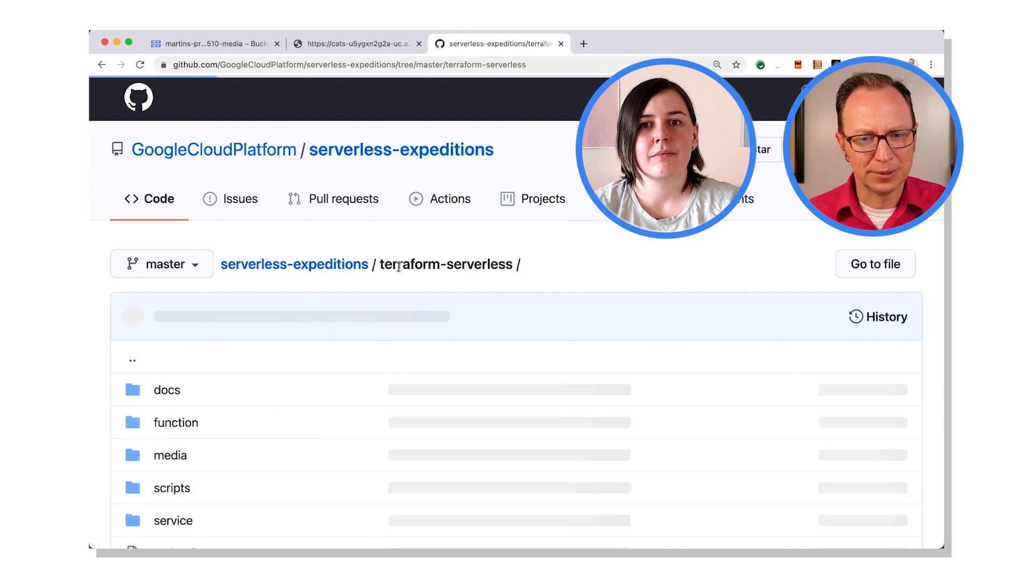
pyautogui.scroll(-3)
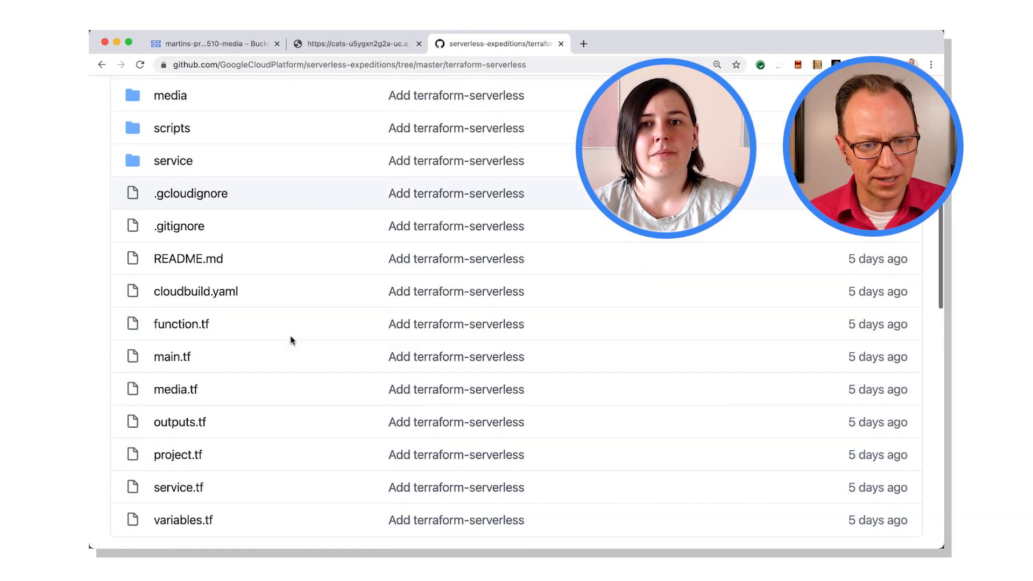
pyautogui.scroll(-3)
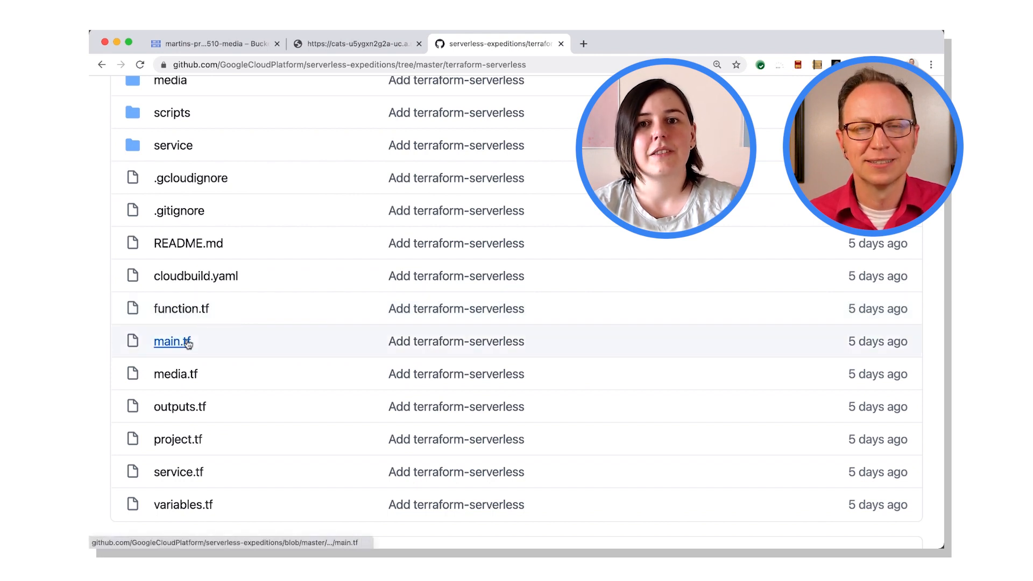
pyautogui.moveTo(170, 341)
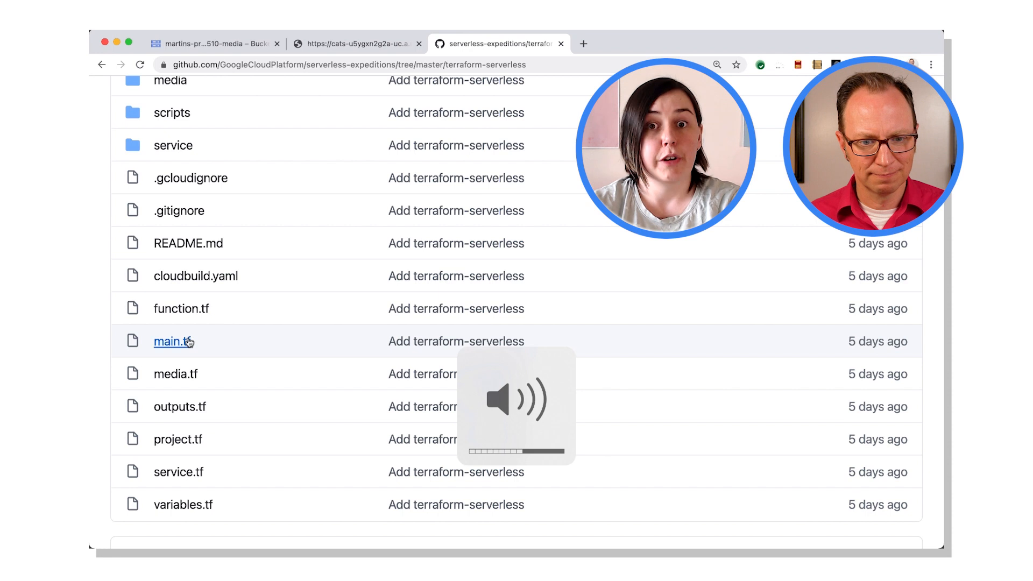
pyautogui.click(169, 341)
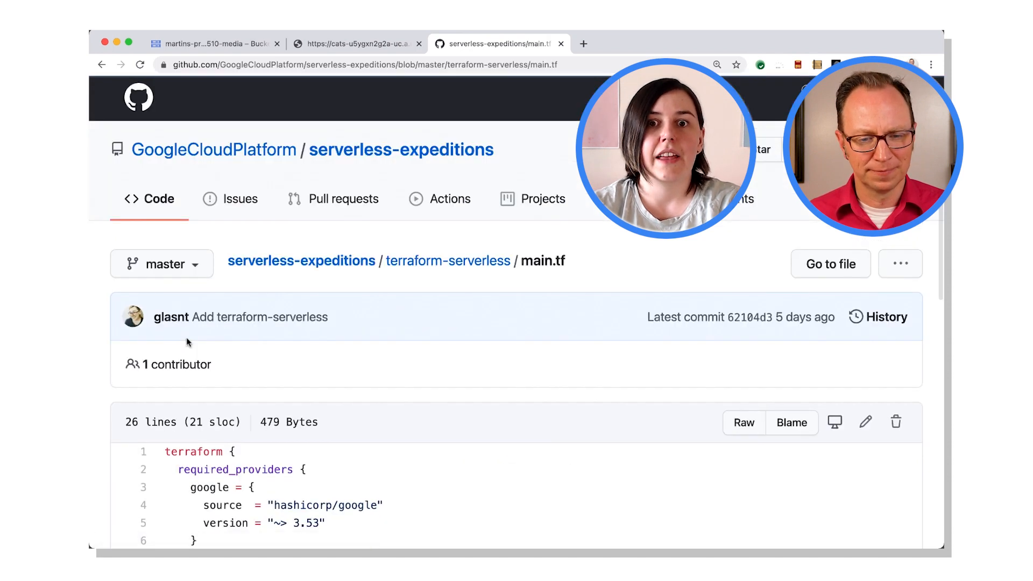
pyautogui.scroll(-3)
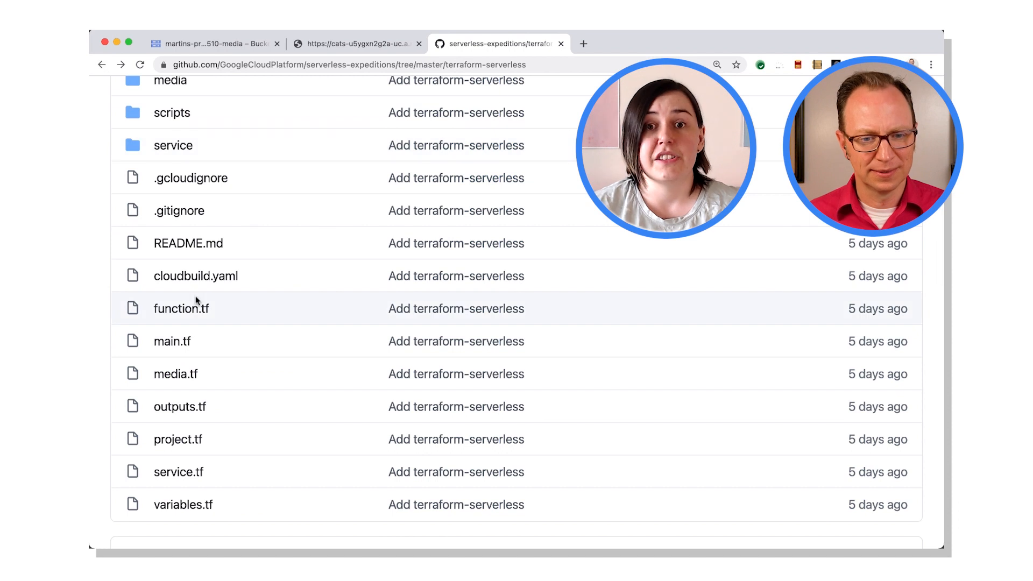
pyautogui.moveTo(222, 348)
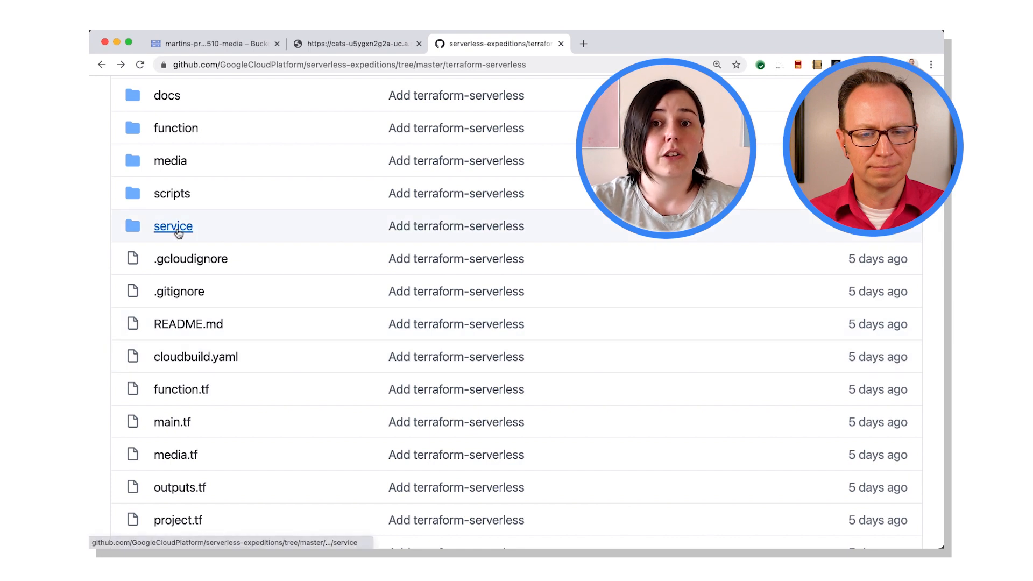
pyautogui.moveTo(175, 128)
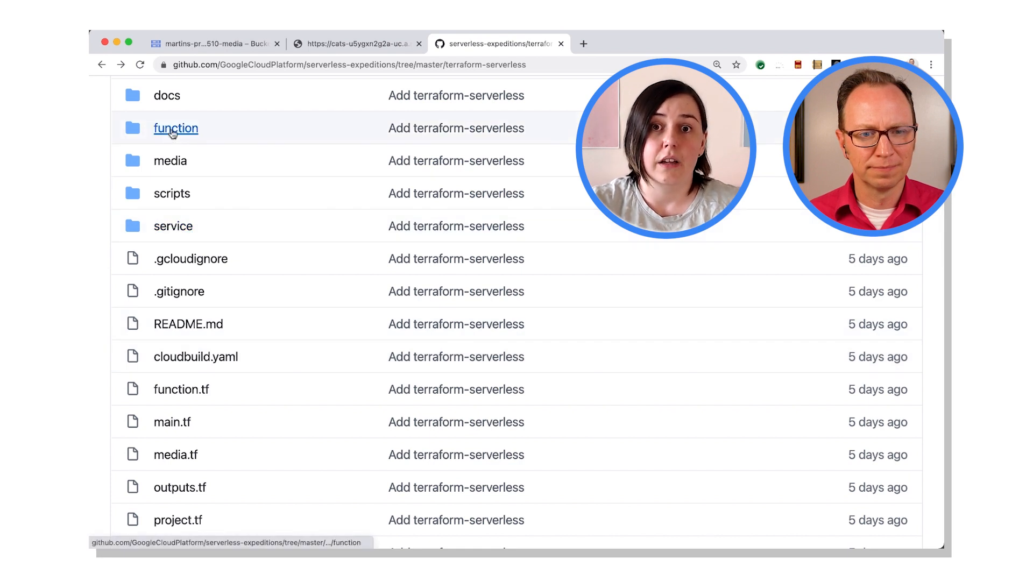
pyautogui.click(175, 128)
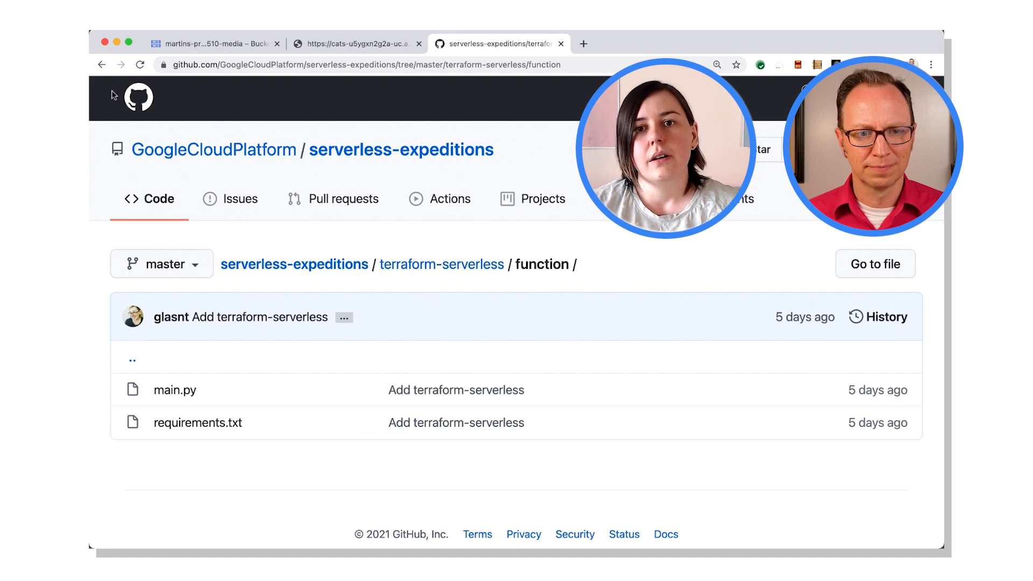
pyautogui.click(441, 265)
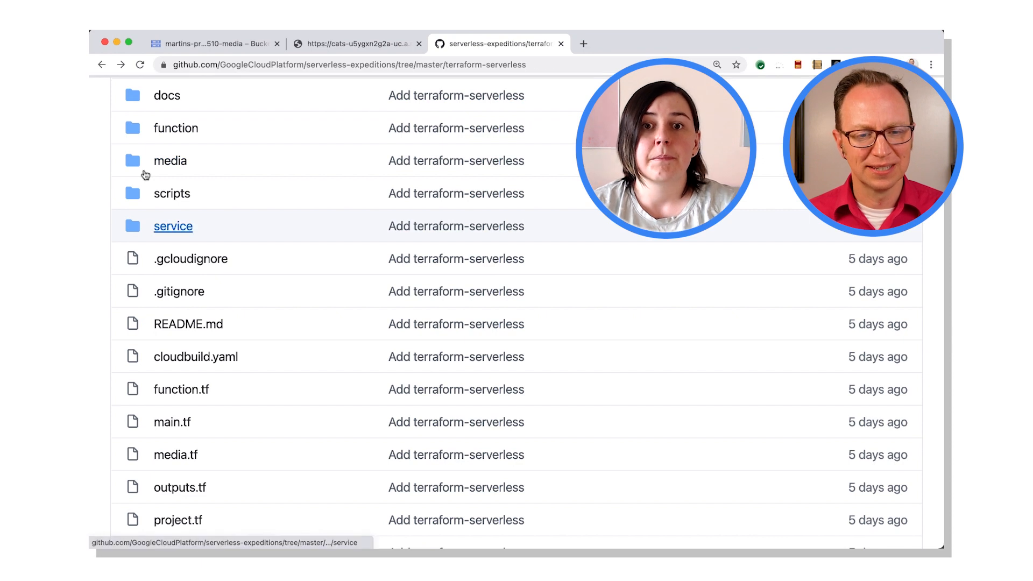
pyautogui.click(173, 226)
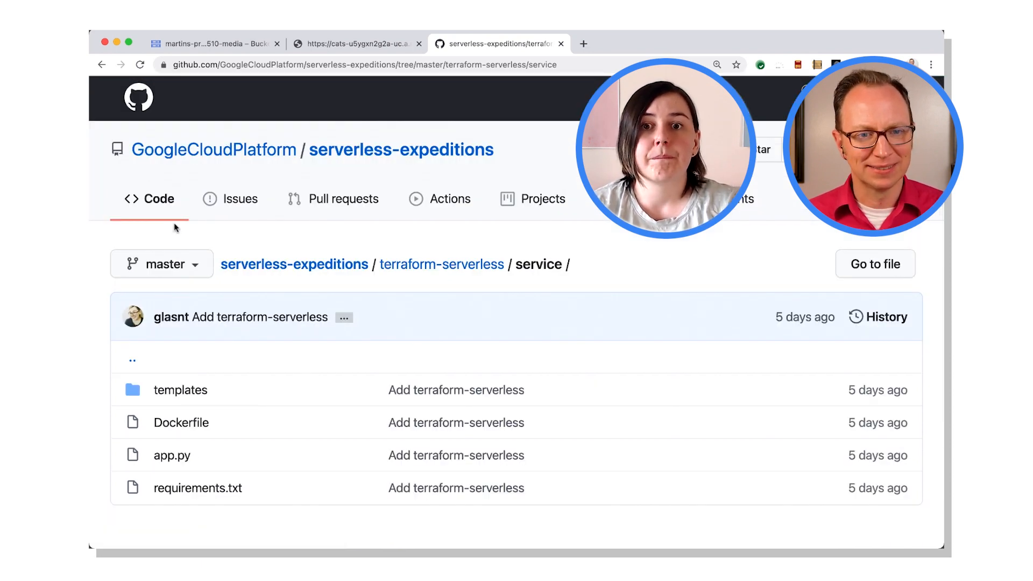
pyautogui.click(103, 64)
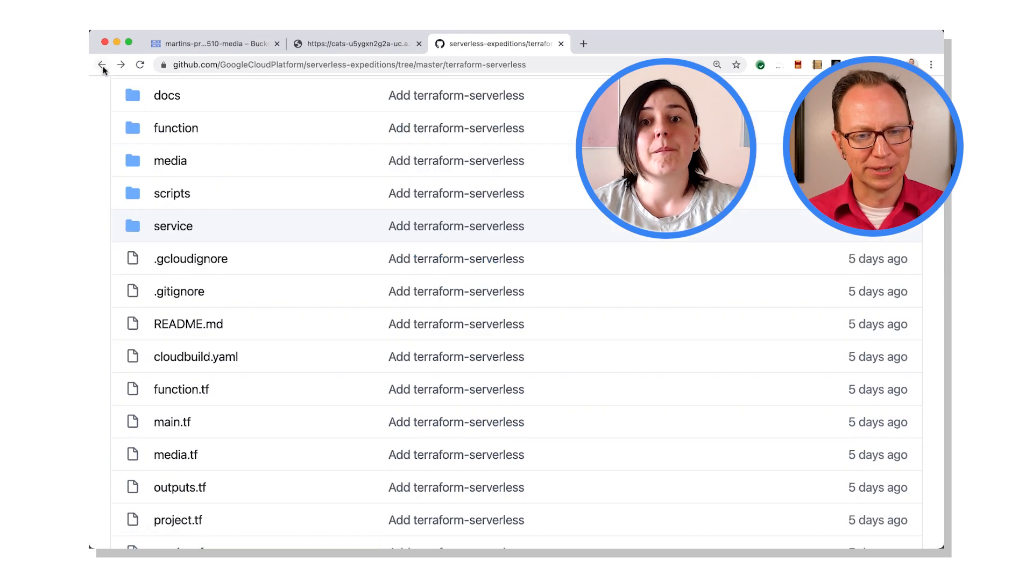
pyautogui.scroll(-3)
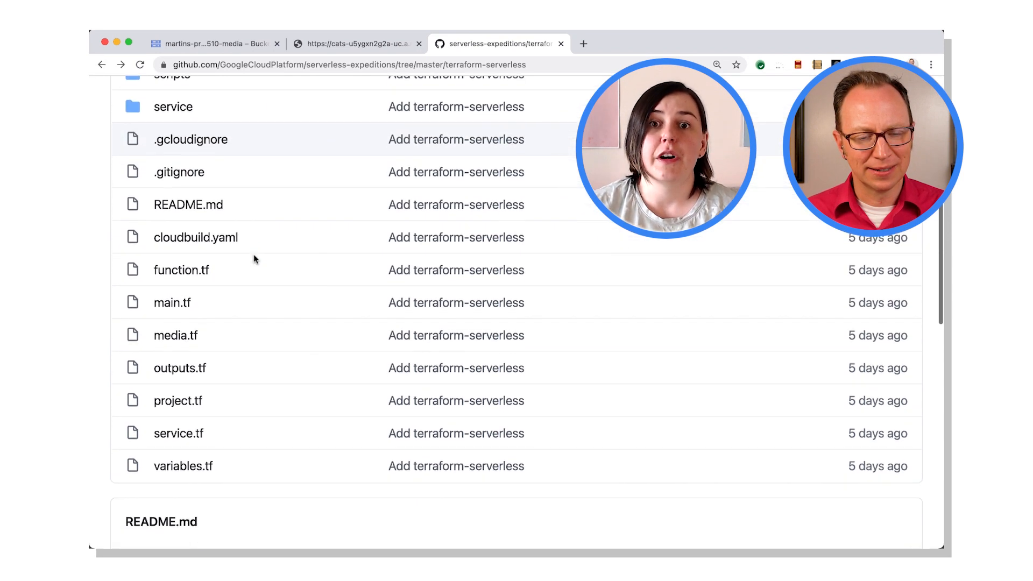
pyautogui.scroll(-3)
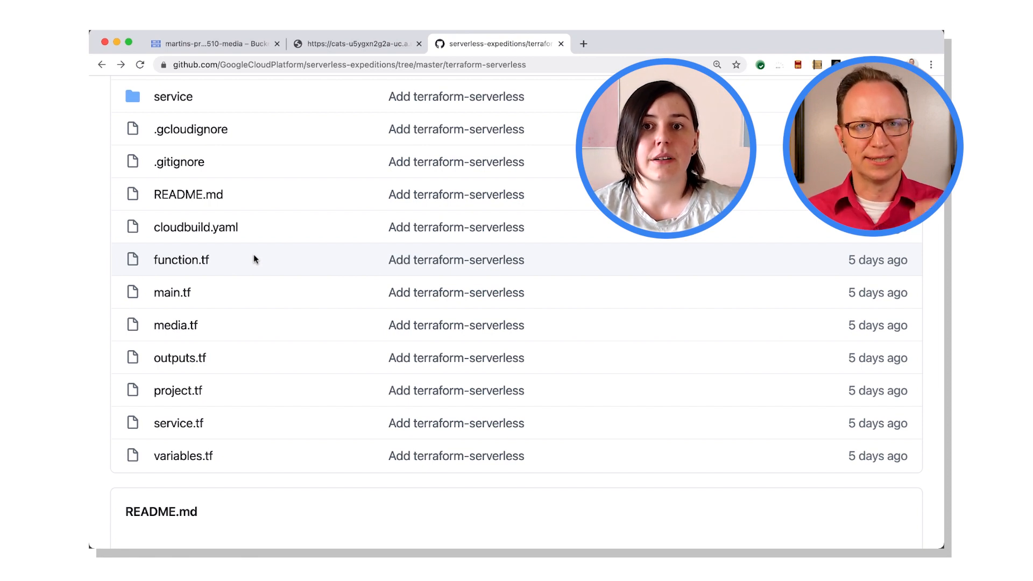
pyautogui.moveTo(248, 263)
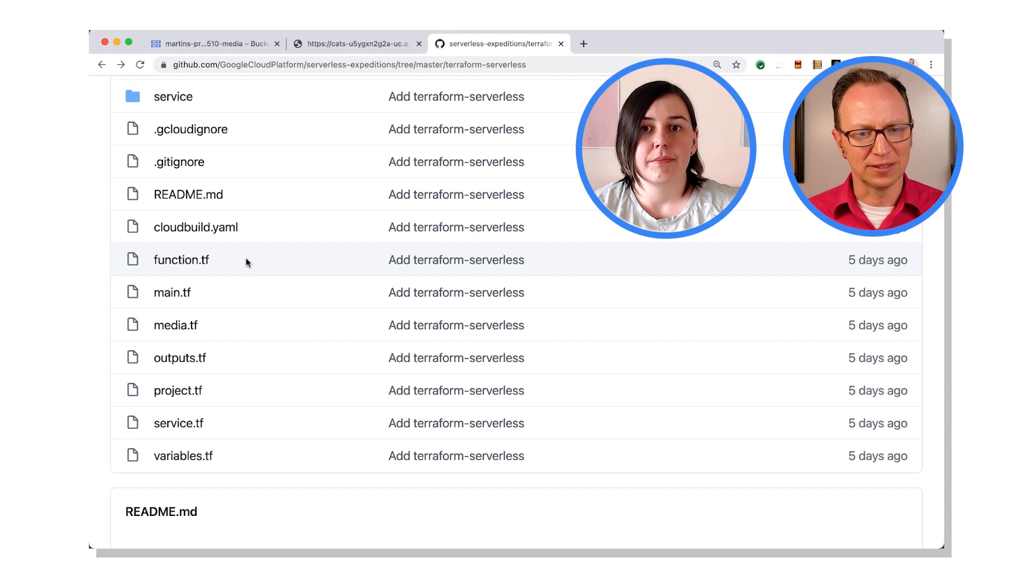
pyautogui.moveTo(218, 312)
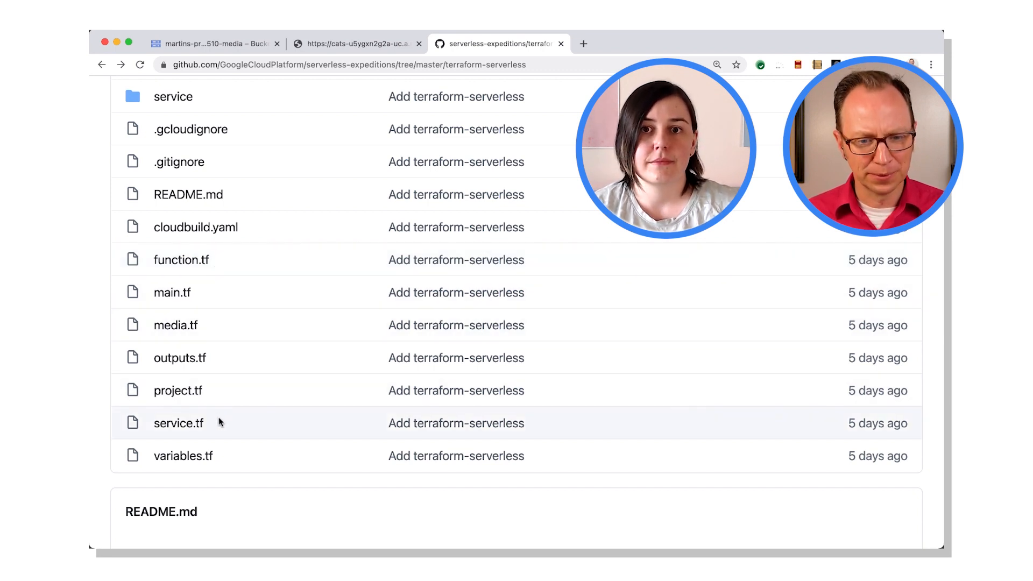
pyautogui.moveTo(230, 445)
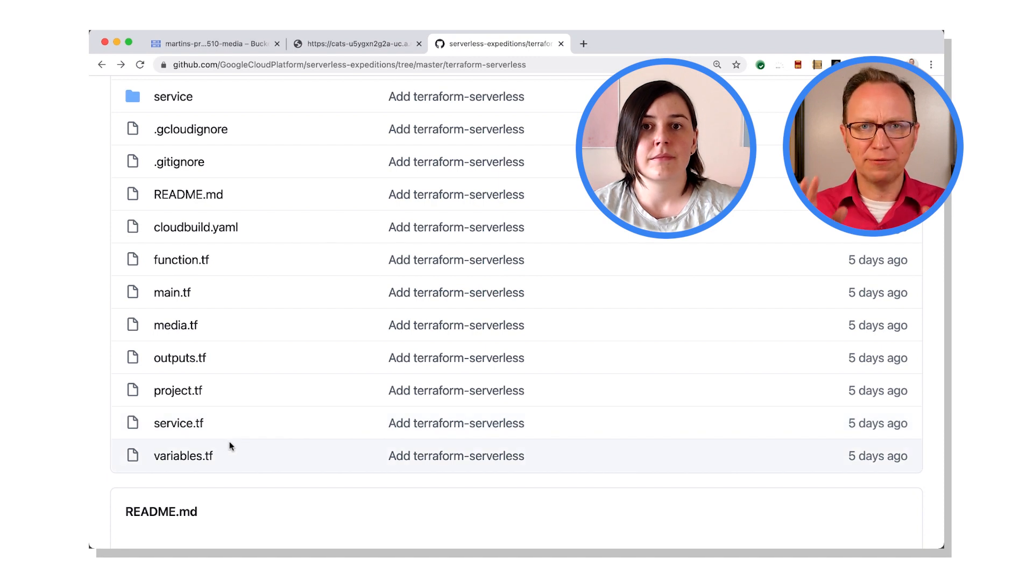